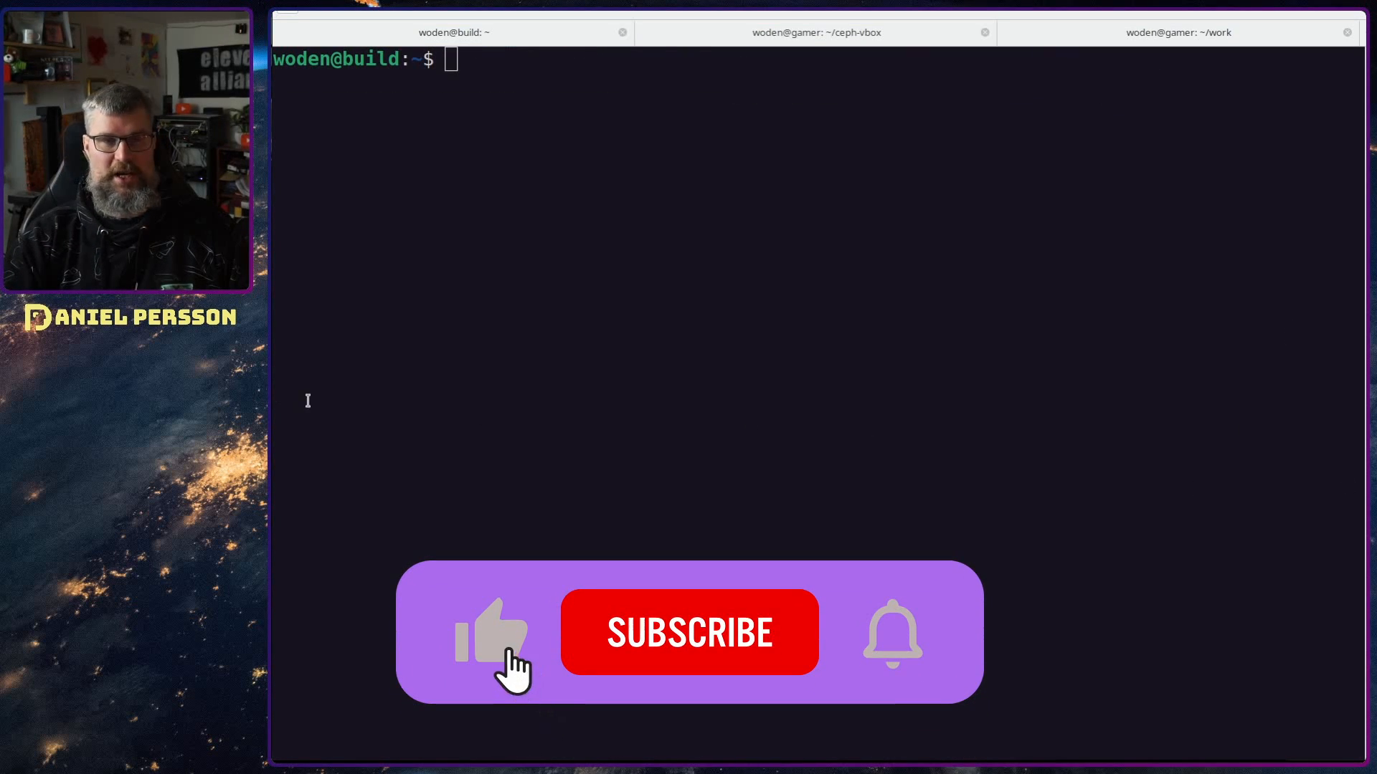
Confirm simple-cdd is installed via apt, list the build directory and point out images and simple-cdd.conf.
type("sudo apt install simple-cdd")
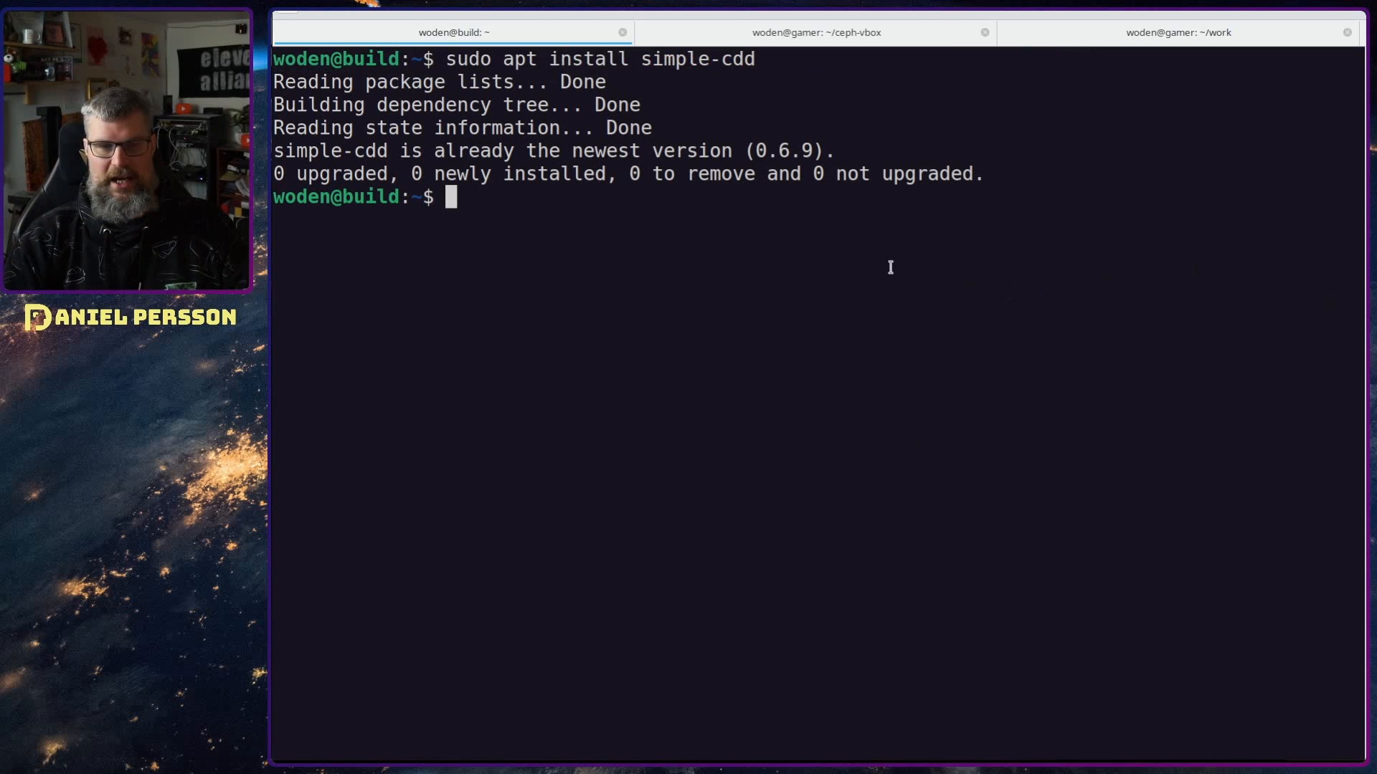
type("ls")
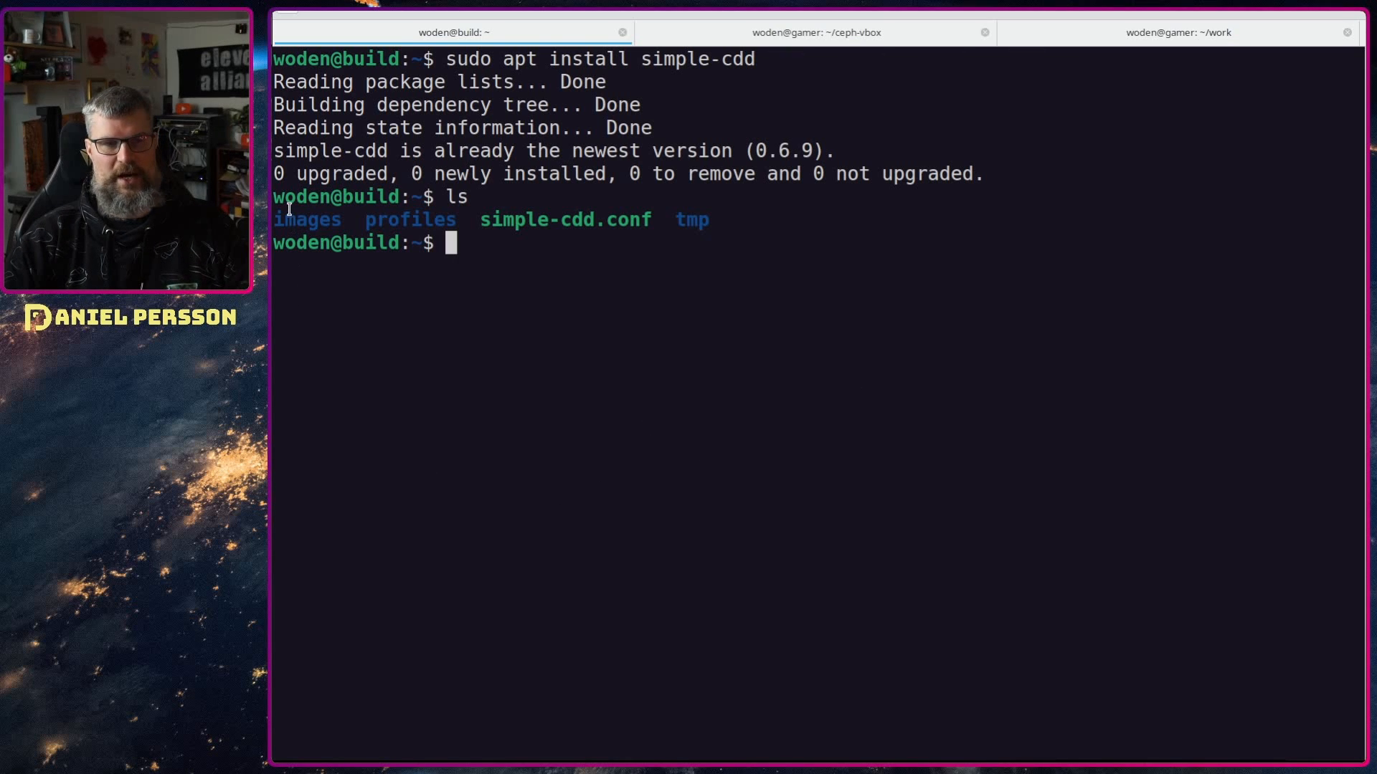
double_click(306, 219)
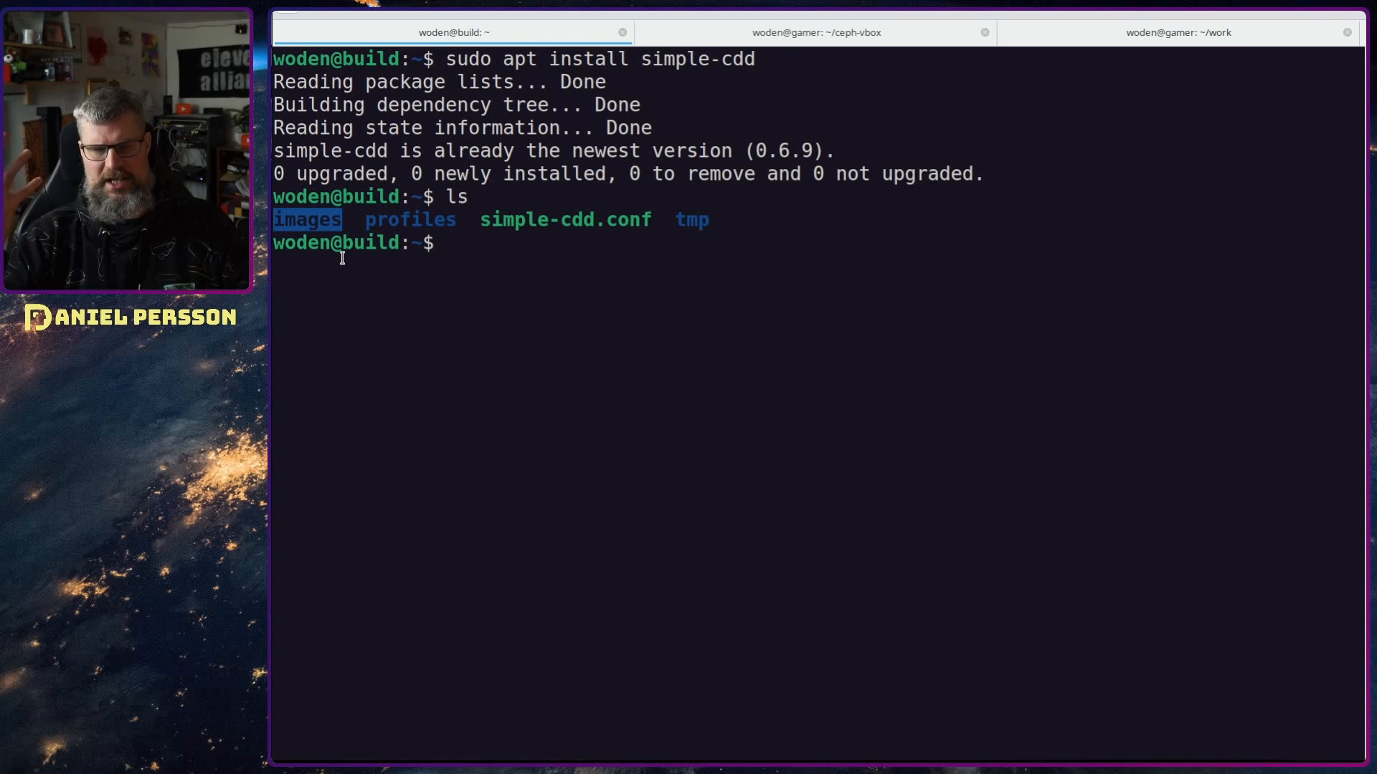
mouse_move(636, 273)
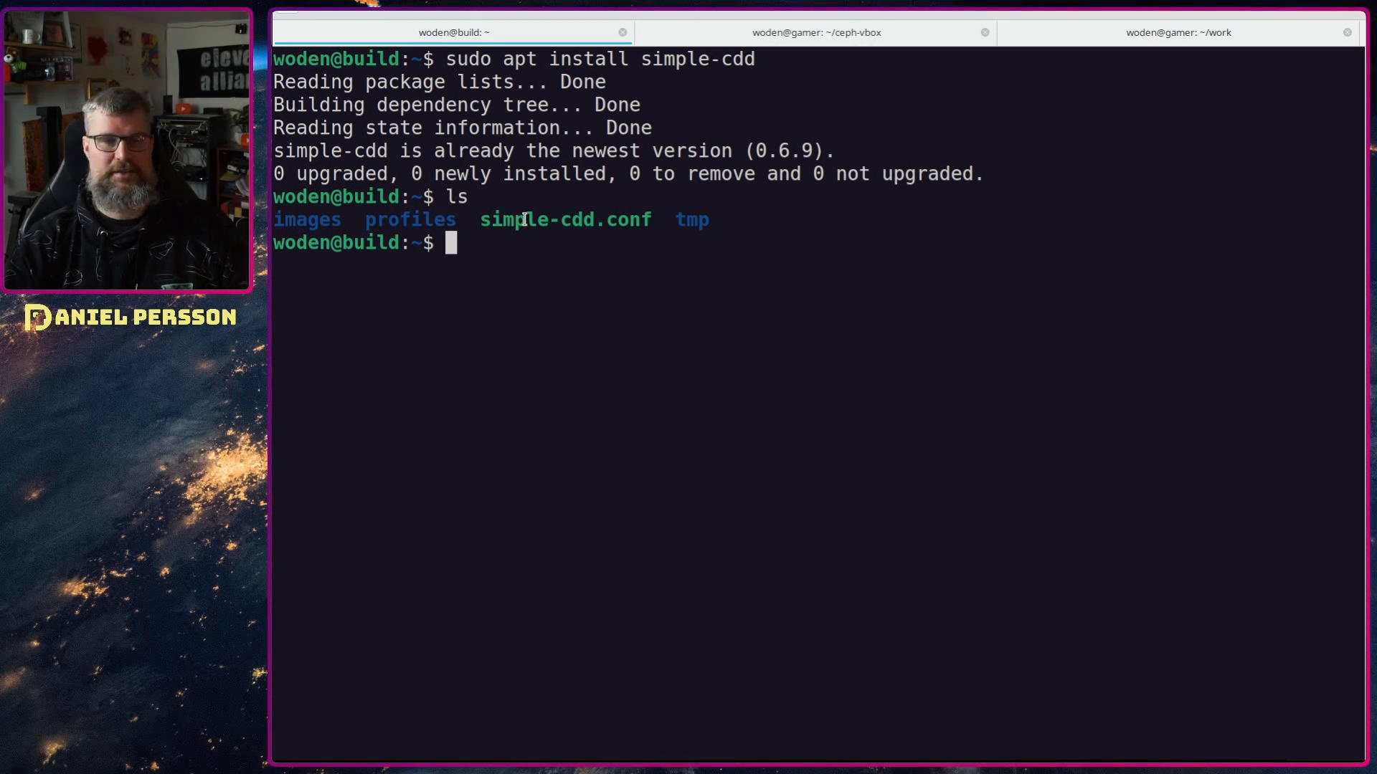
double_click(565, 221)
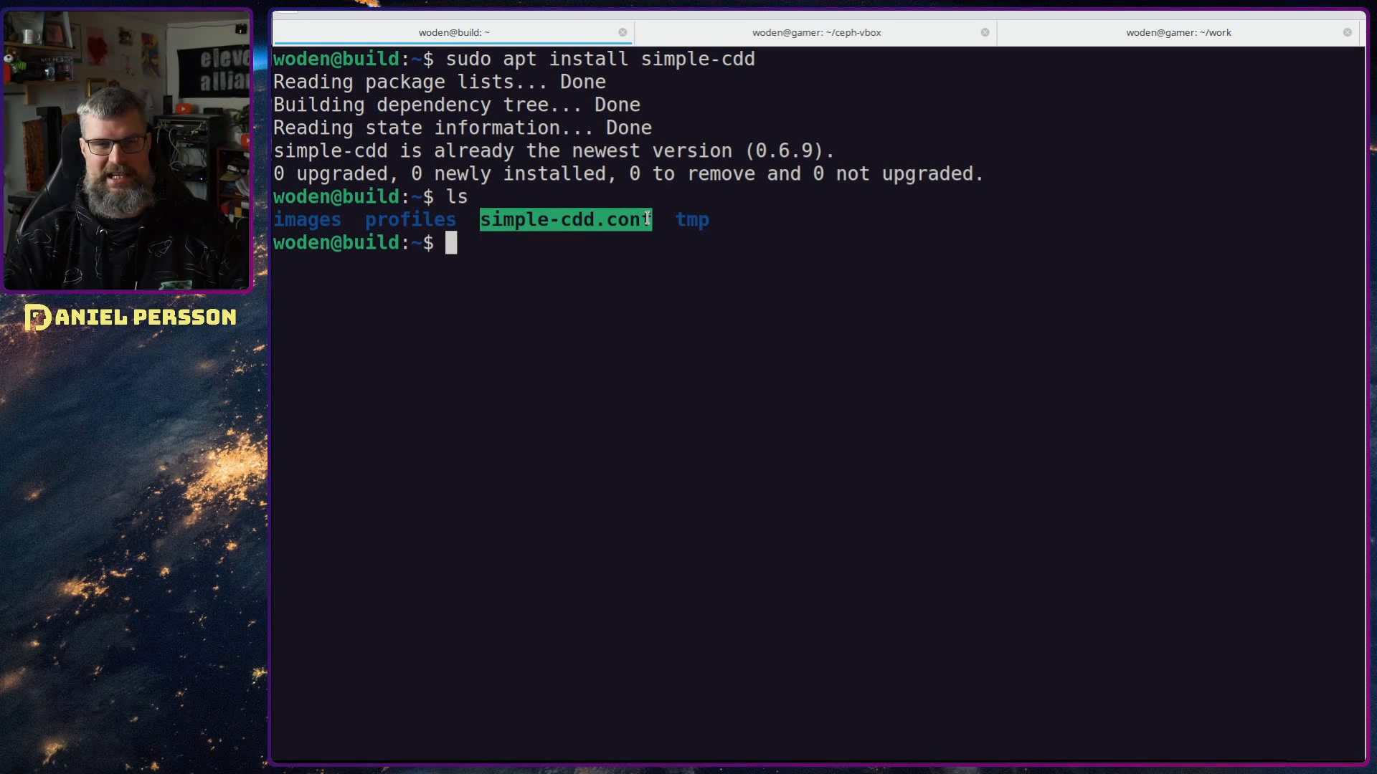
Bring up simple-cdd.conf in vi to review profile 'my', en_US locale and Swedish keyboard settings.
type("vi s")
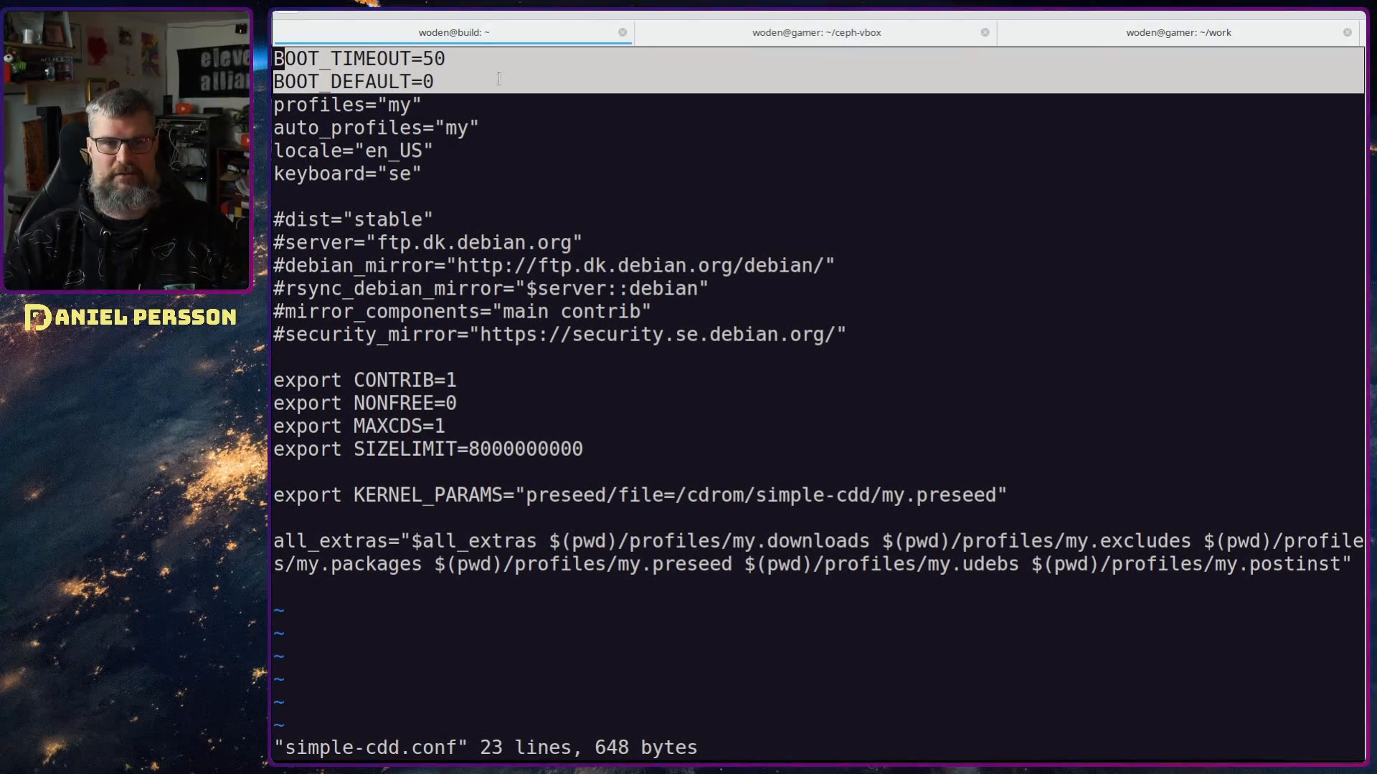
mouse_move(522, 131)
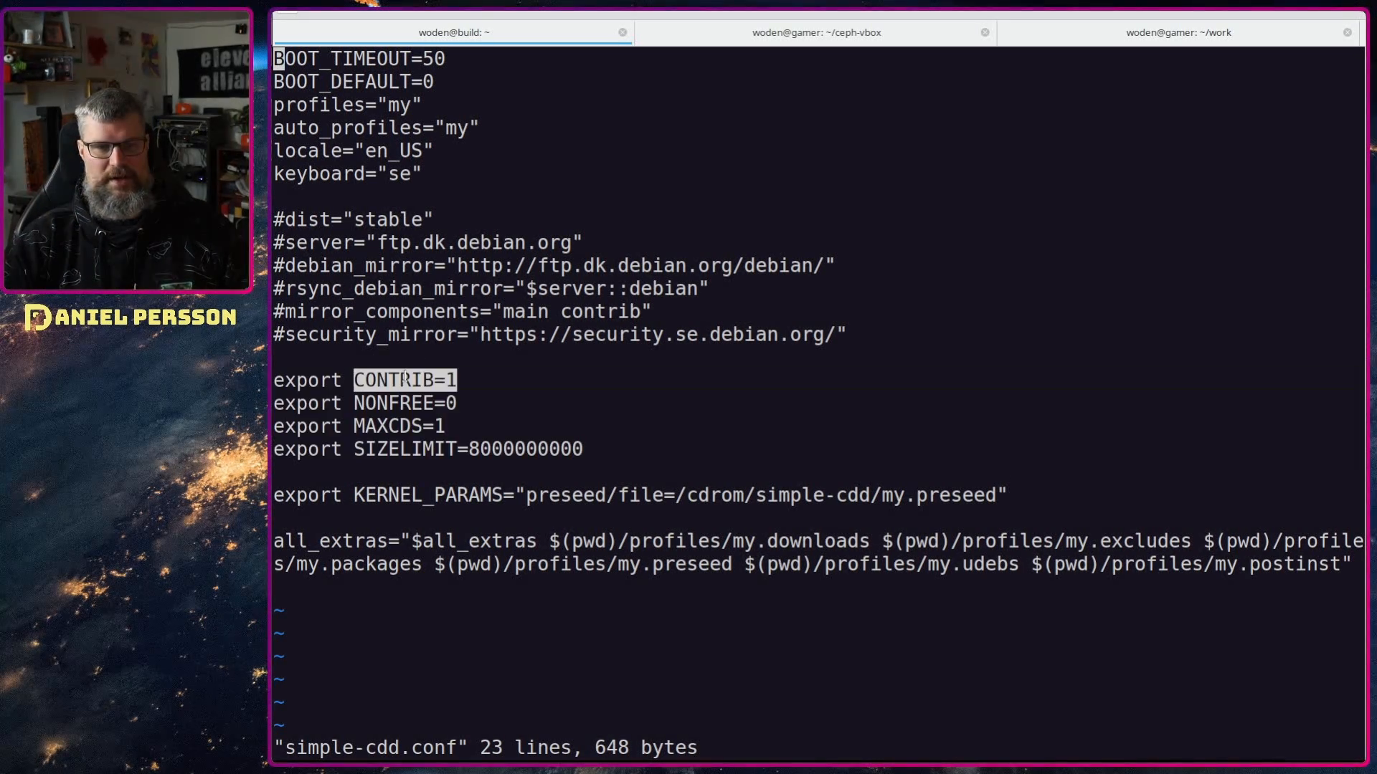
Walk through the SIZELIMIT, KERNEL_PARAMS preseed and all_extras settings in simple-cdd.conf.
key("Down")
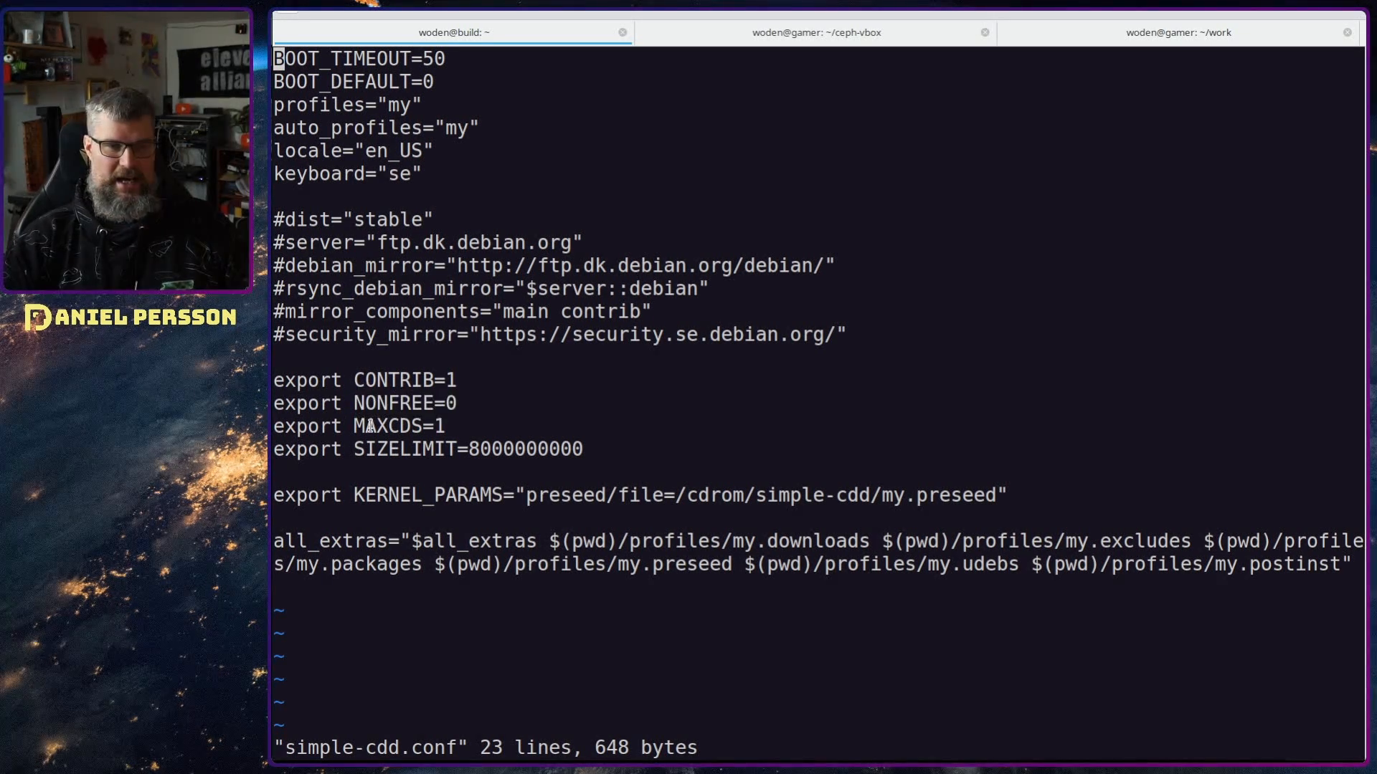
double_click(398, 426)
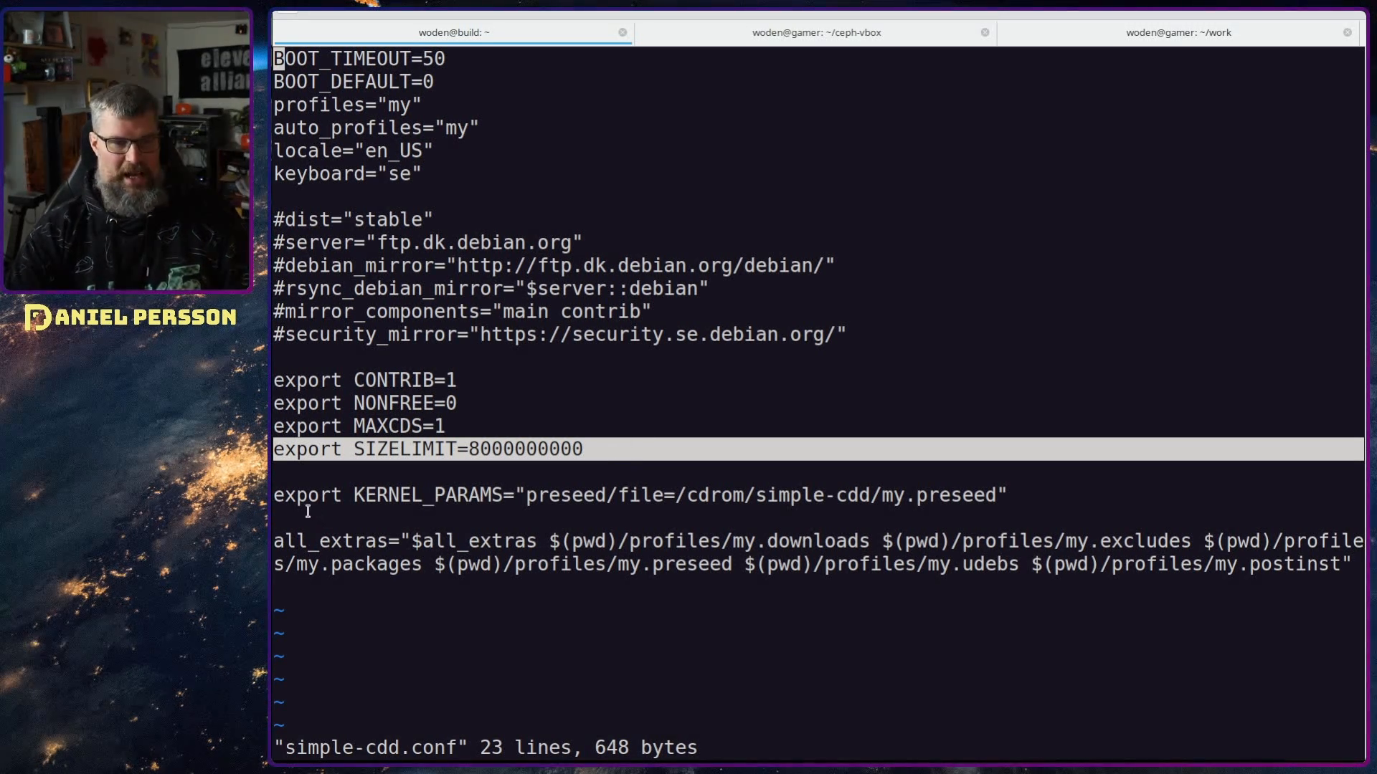
key("Down")
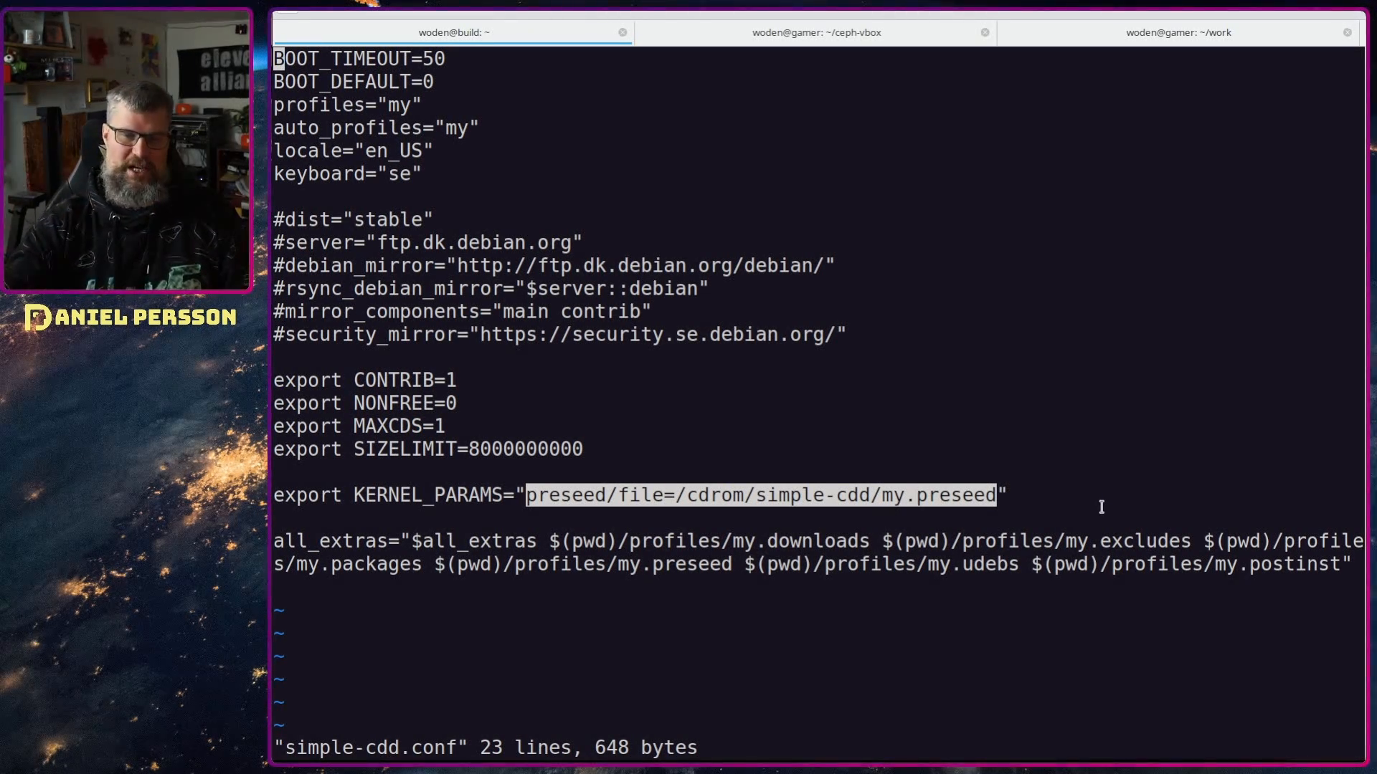
mouse_move(302, 550)
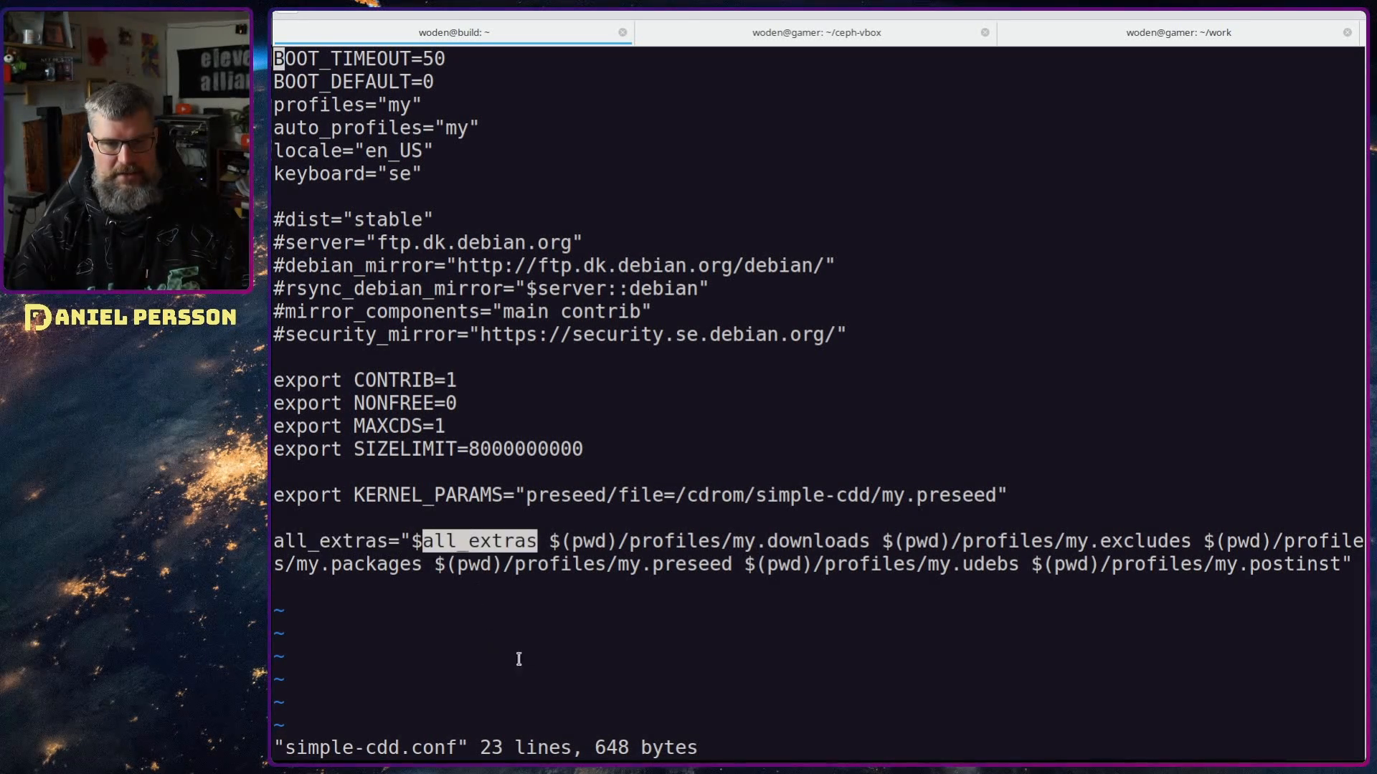
mouse_move(798, 541)
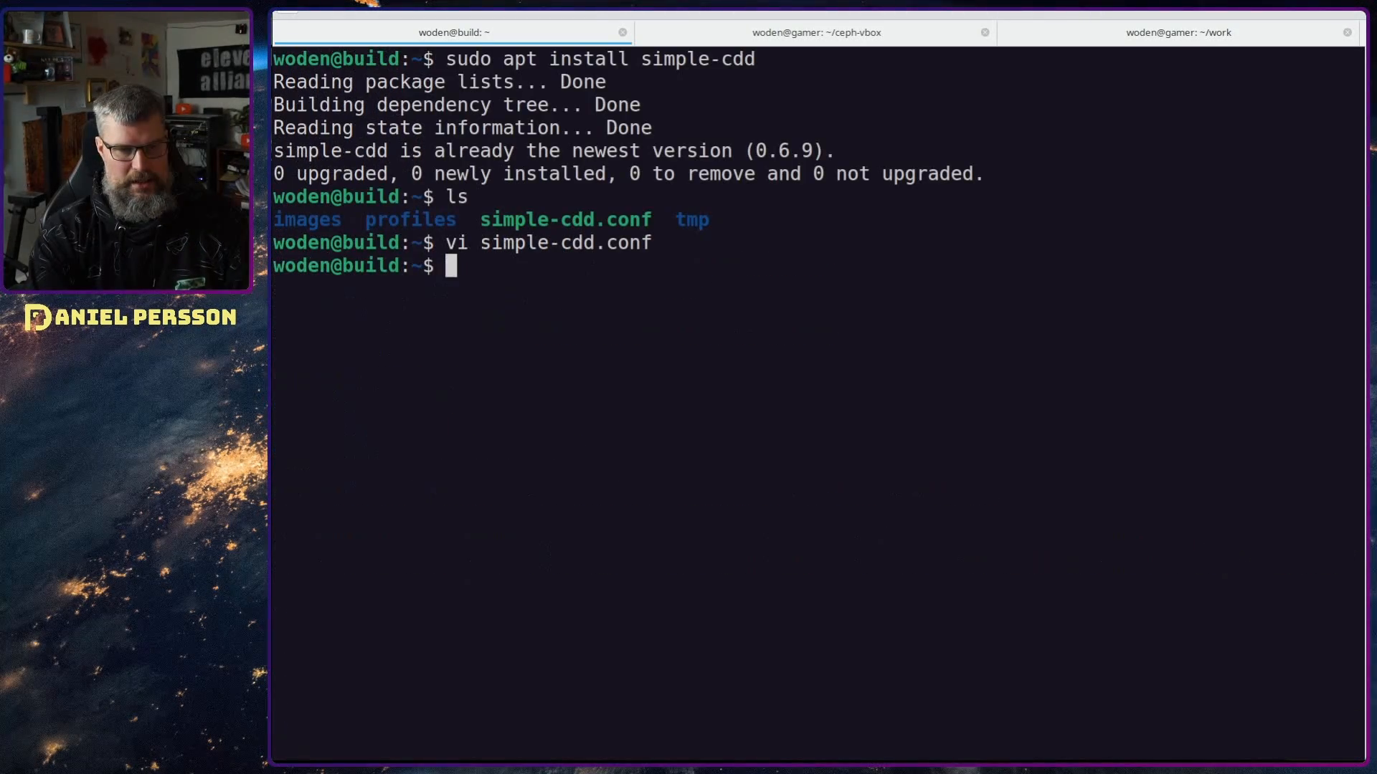
Move into profiles/ and view my.downloads in vi, pointing out the xfsprogs package entry.
type("cd profiles/")
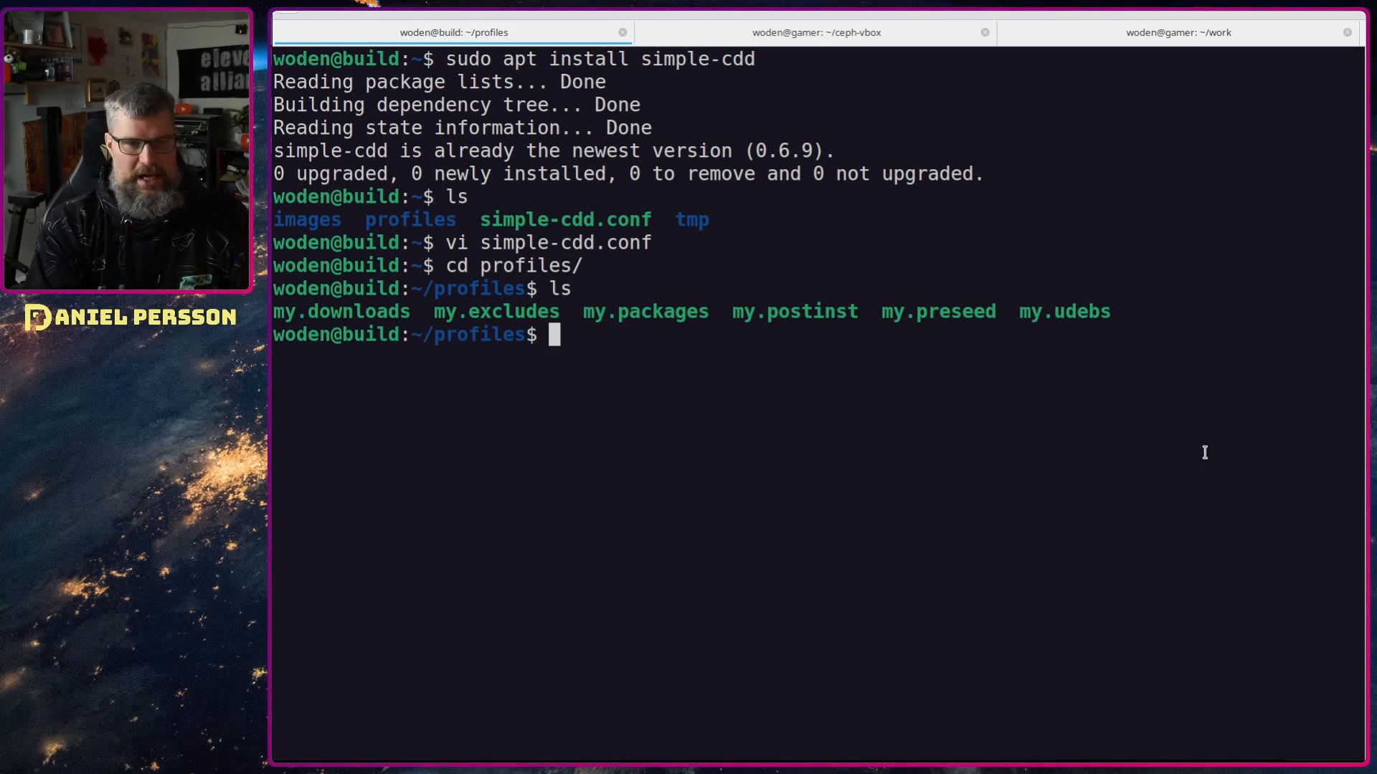
type("vi my.downloads")
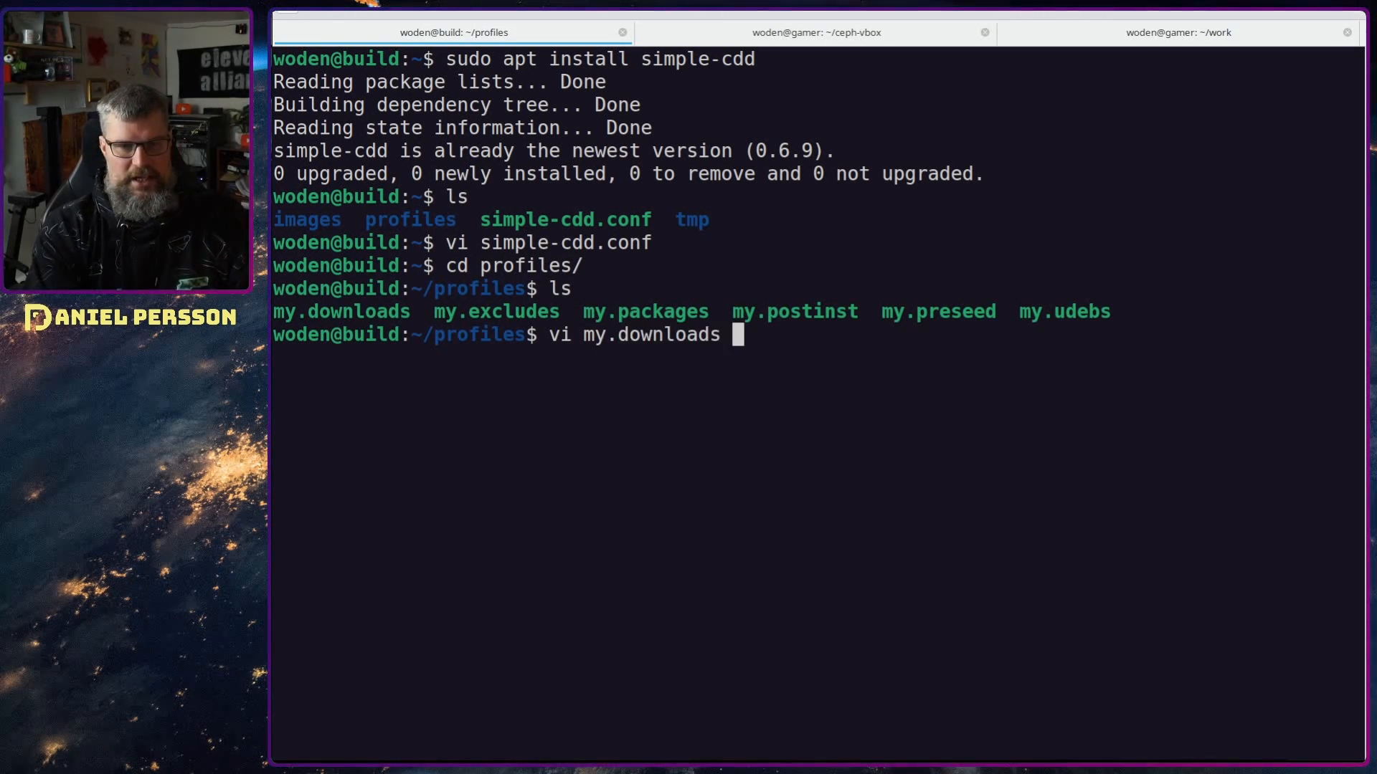
key("Return")
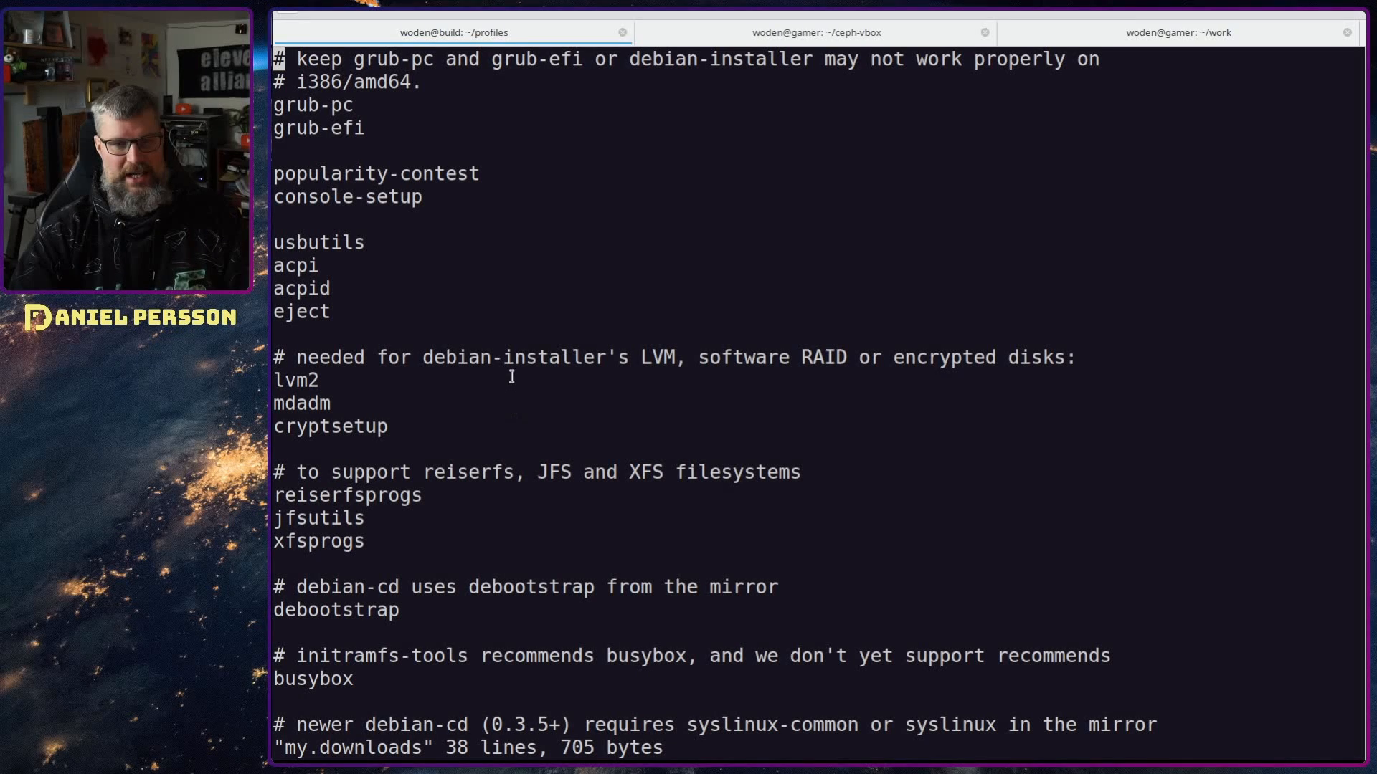
double_click(661, 357)
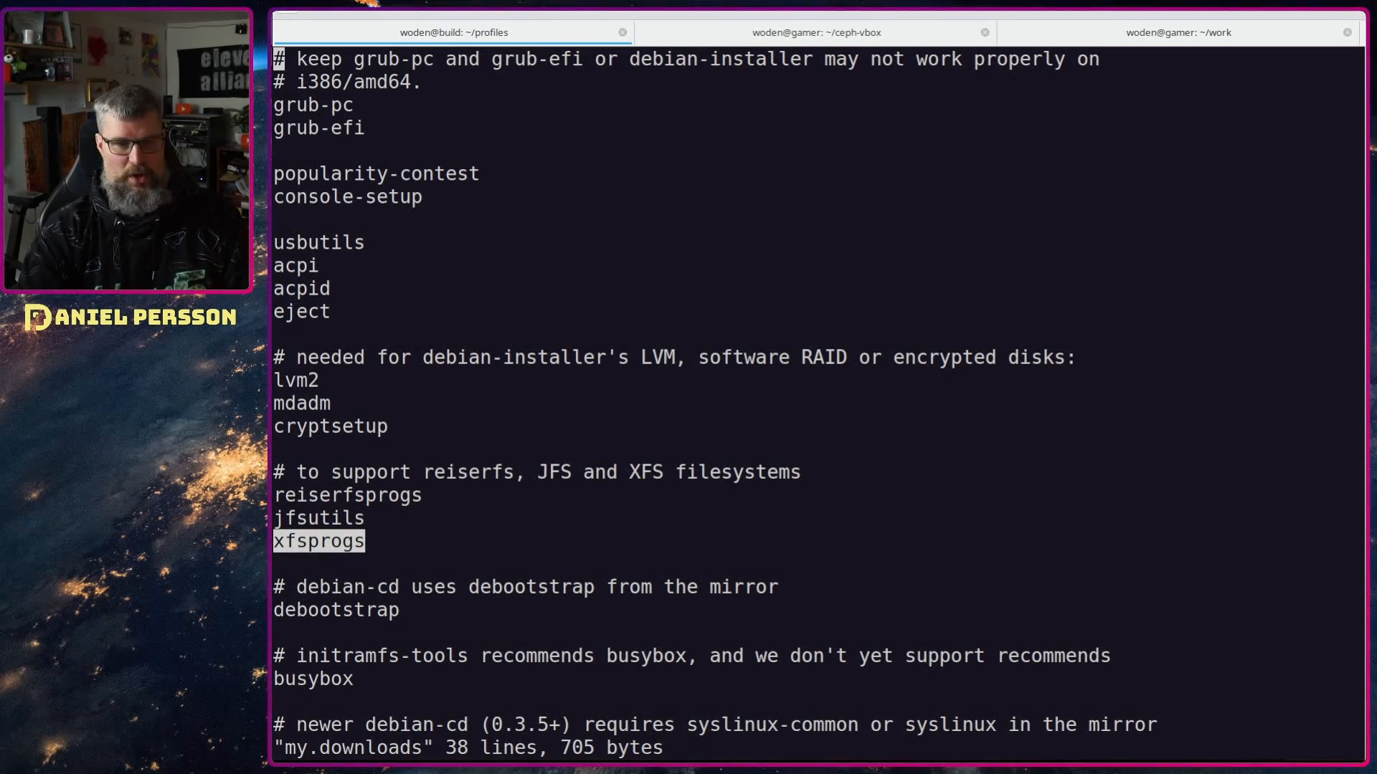
Read the rest of my.downloads down past debootstrap to zstd, then quit without saving.
scroll("down", 3)
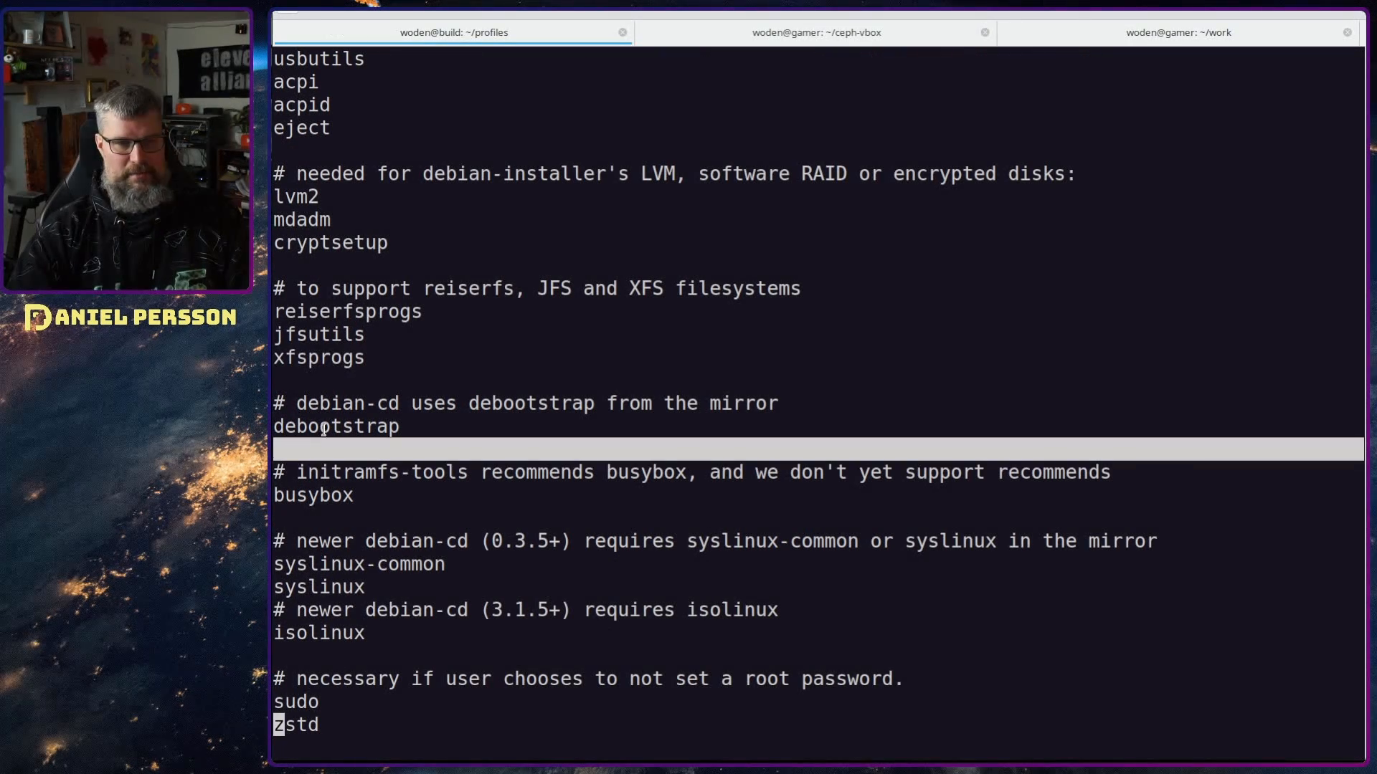
double_click(336, 427)
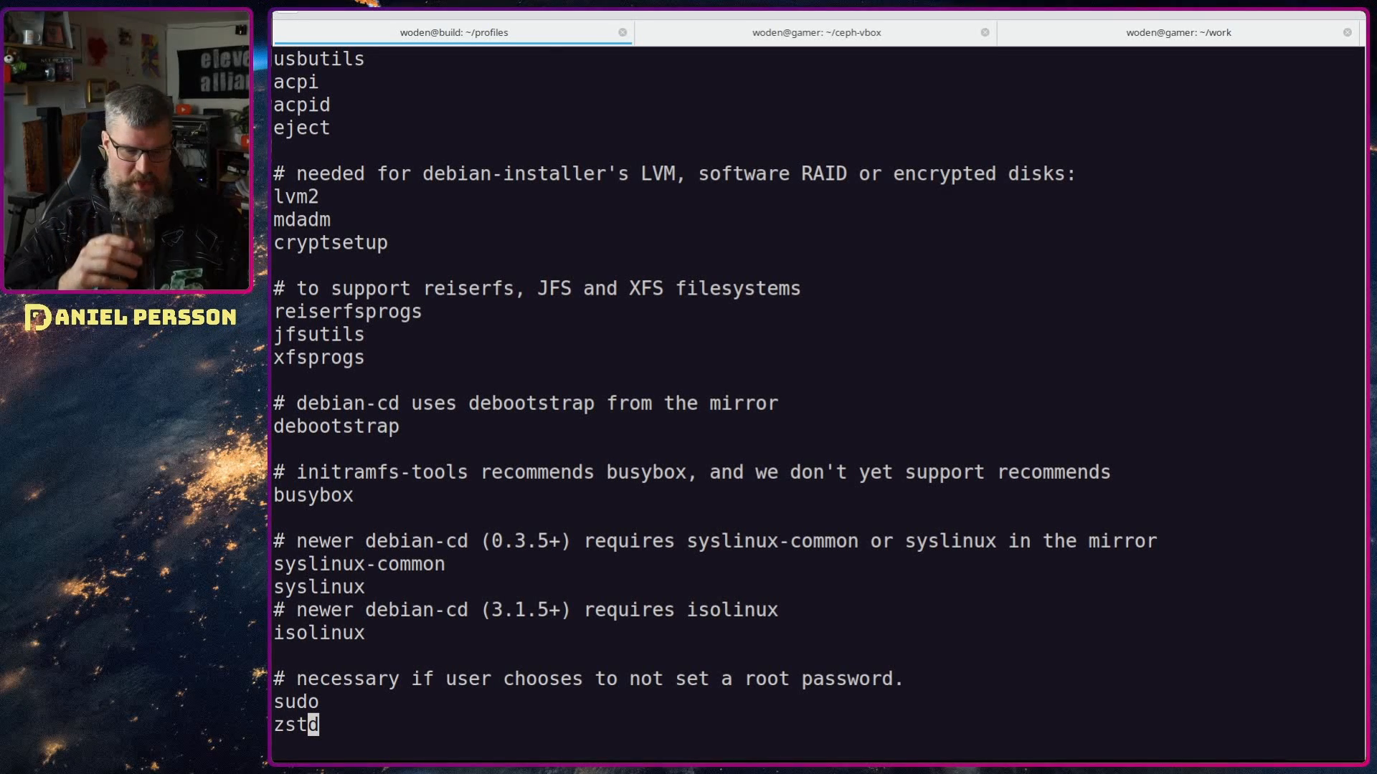
type(":q!")
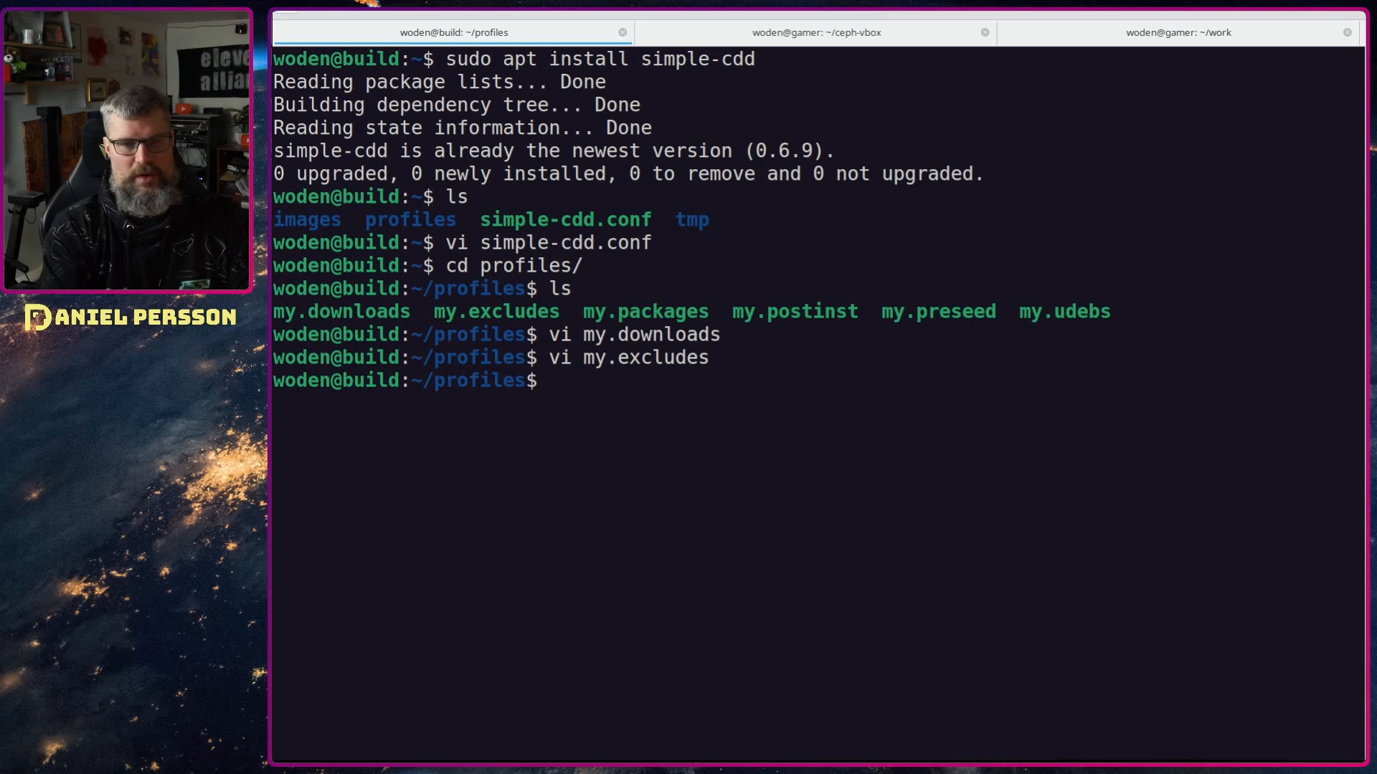
View my.packages, the my.postinst authorized_keys script and my.udebs in vi, quitting each.
type("vi my.p")
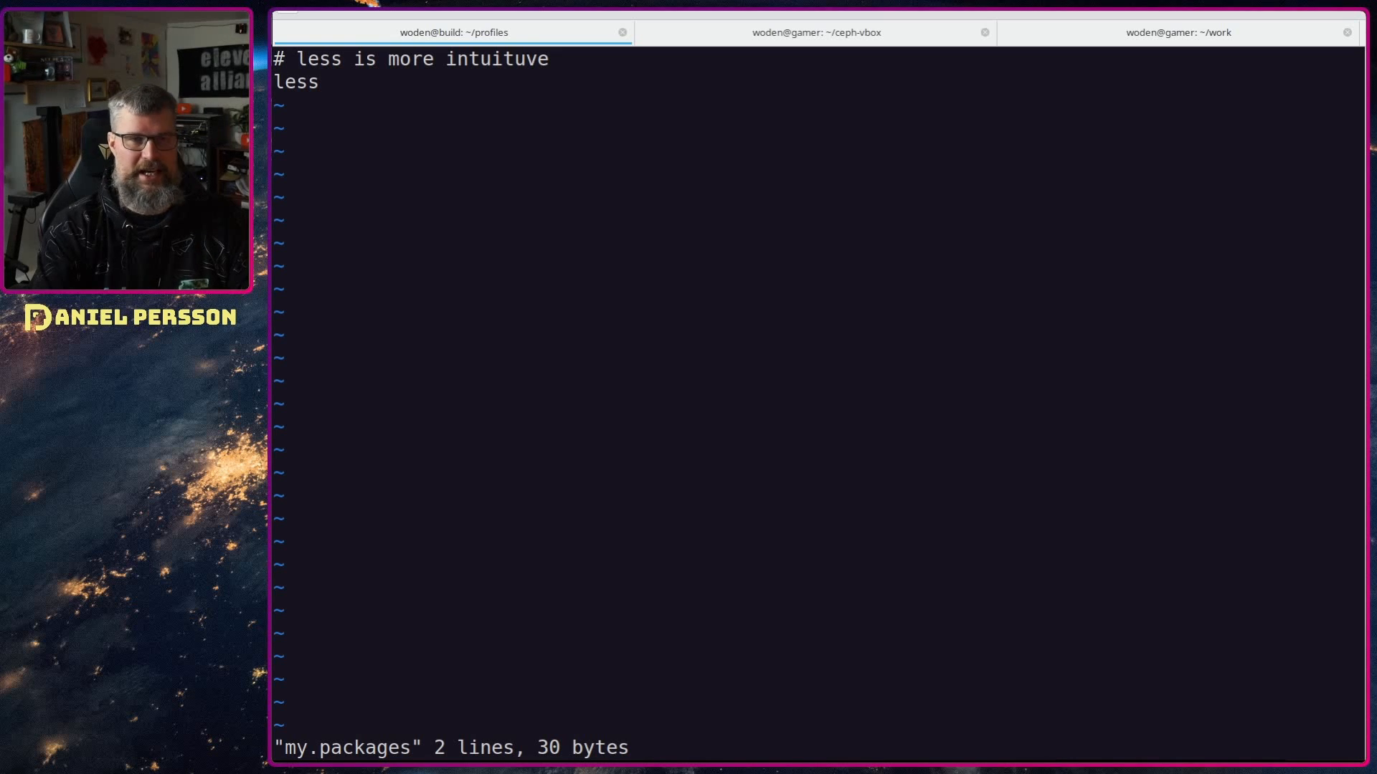
type("q")
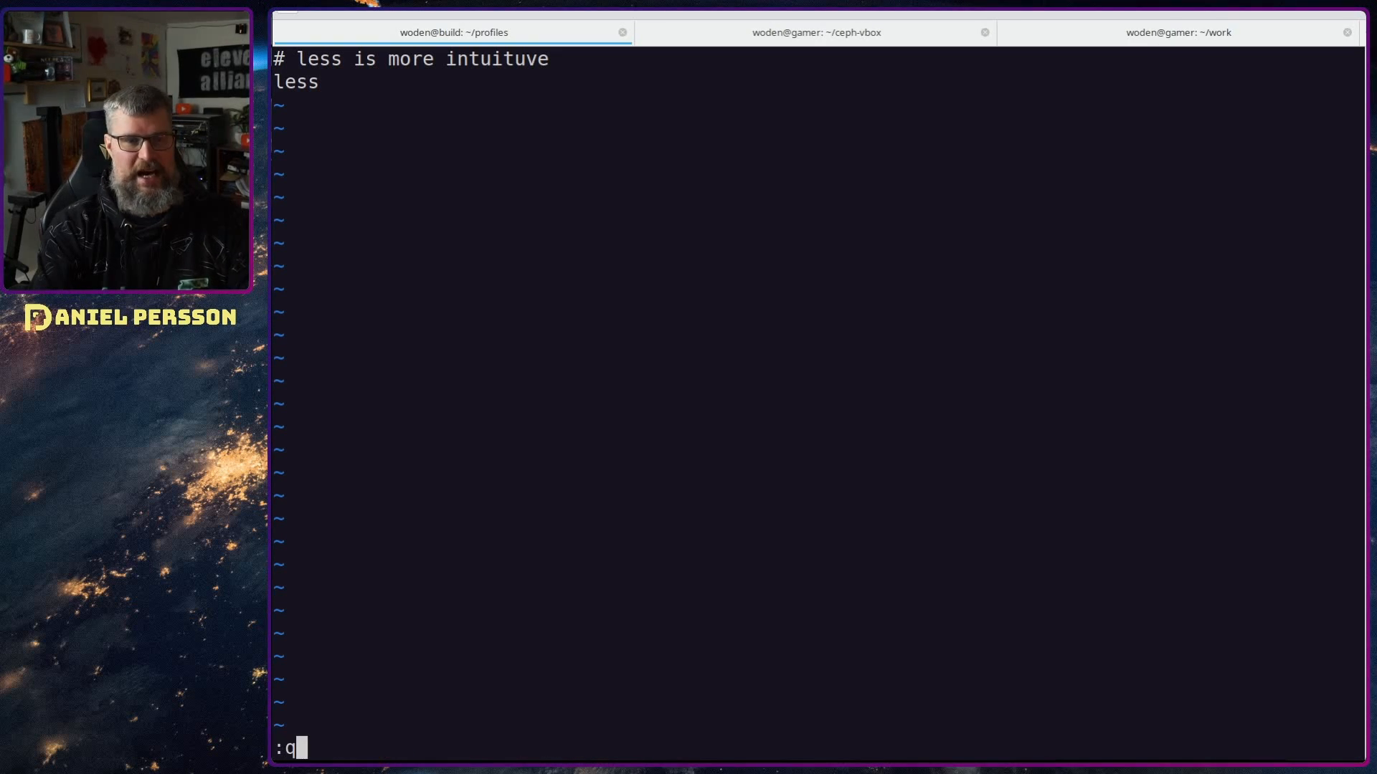
type("!")
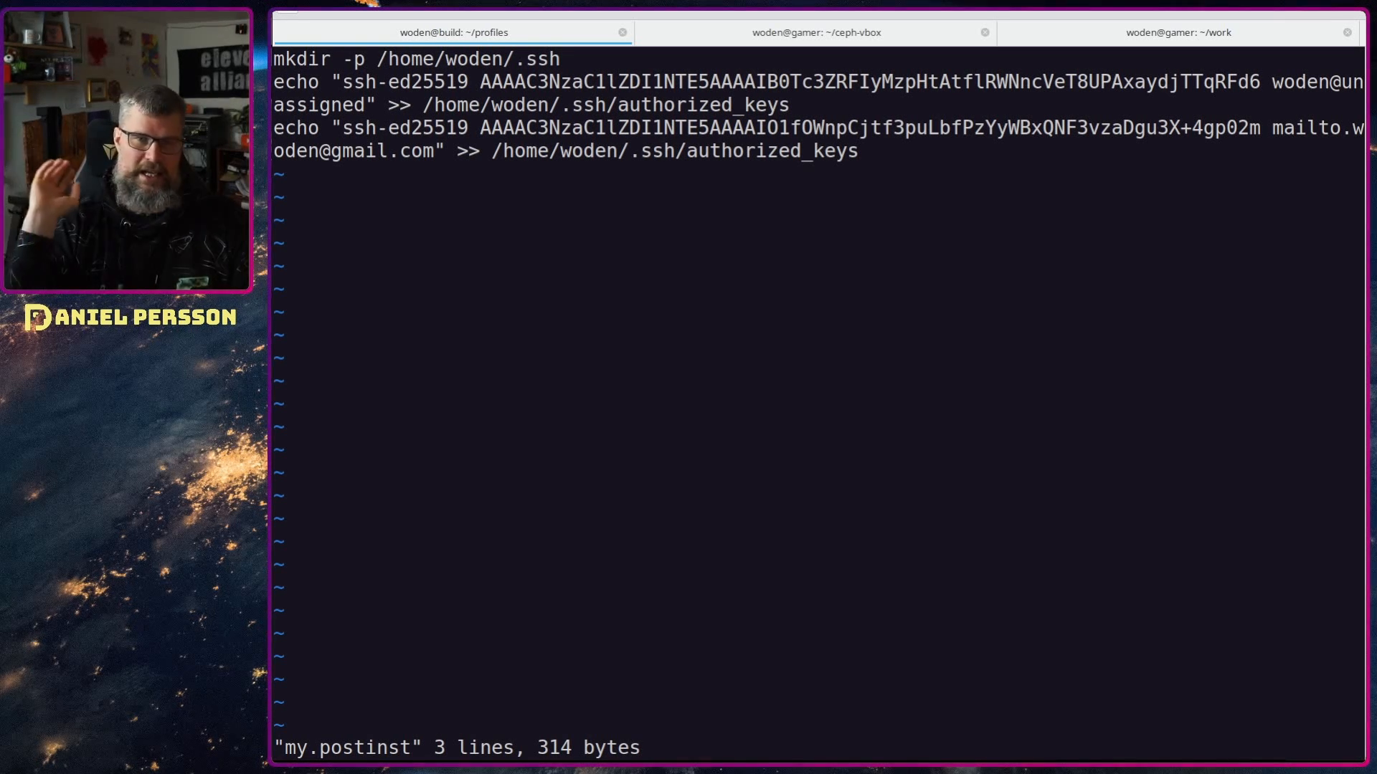
type(":q")
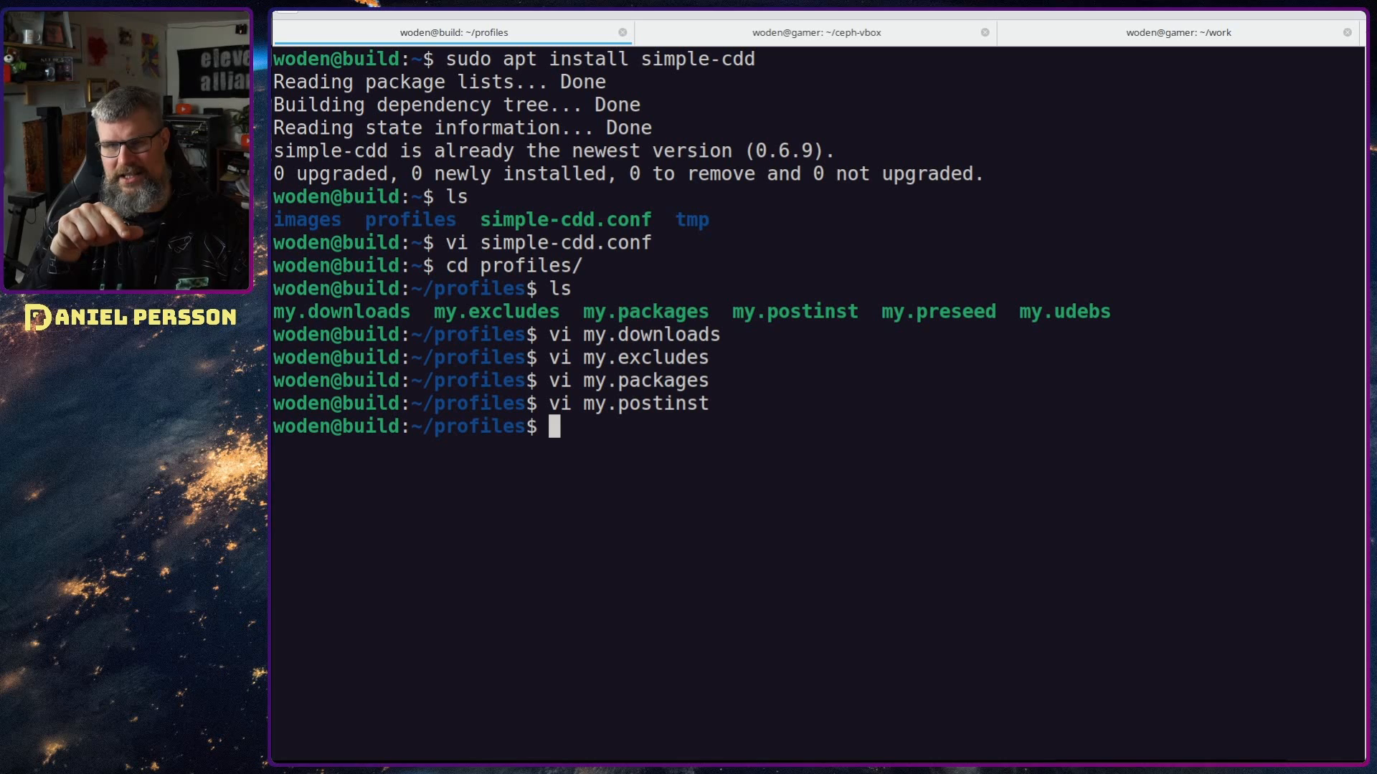
type("vi")
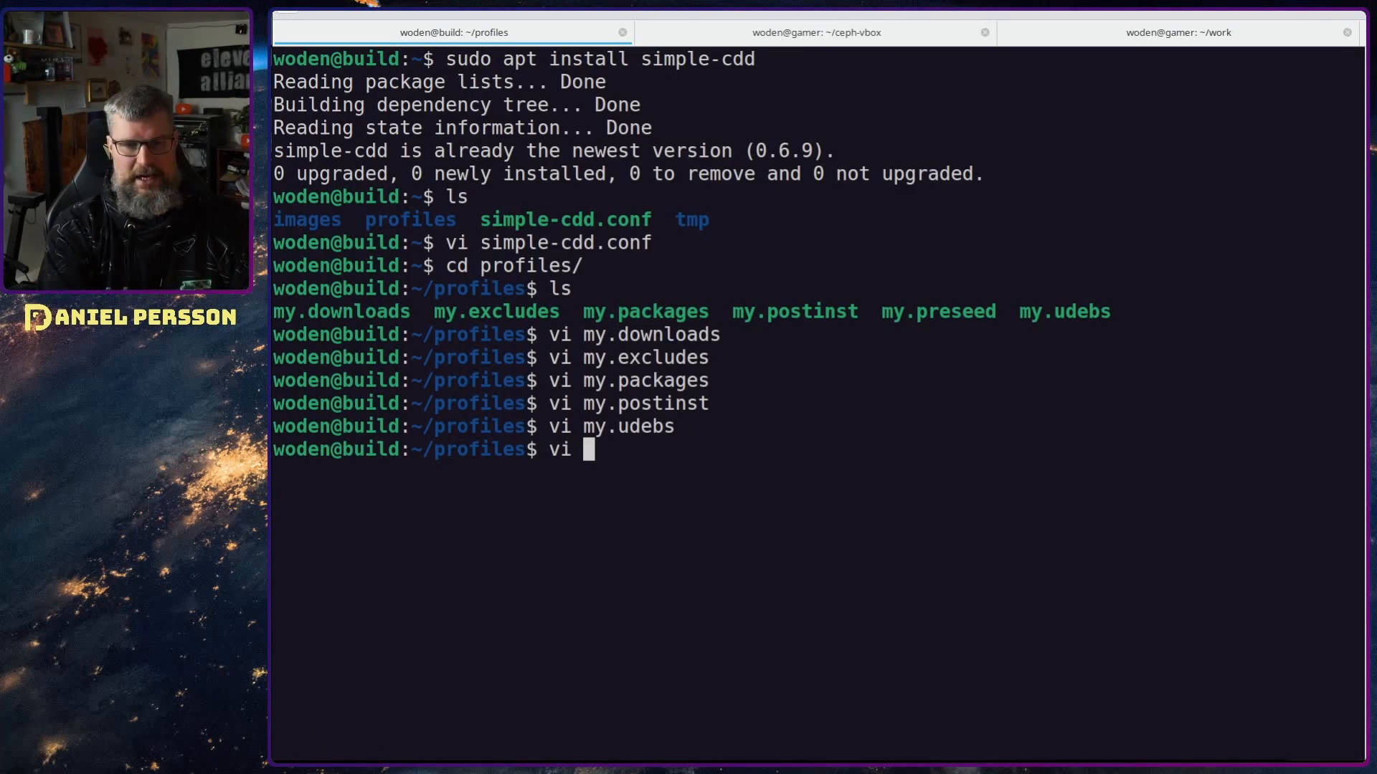
type("my.preseed")
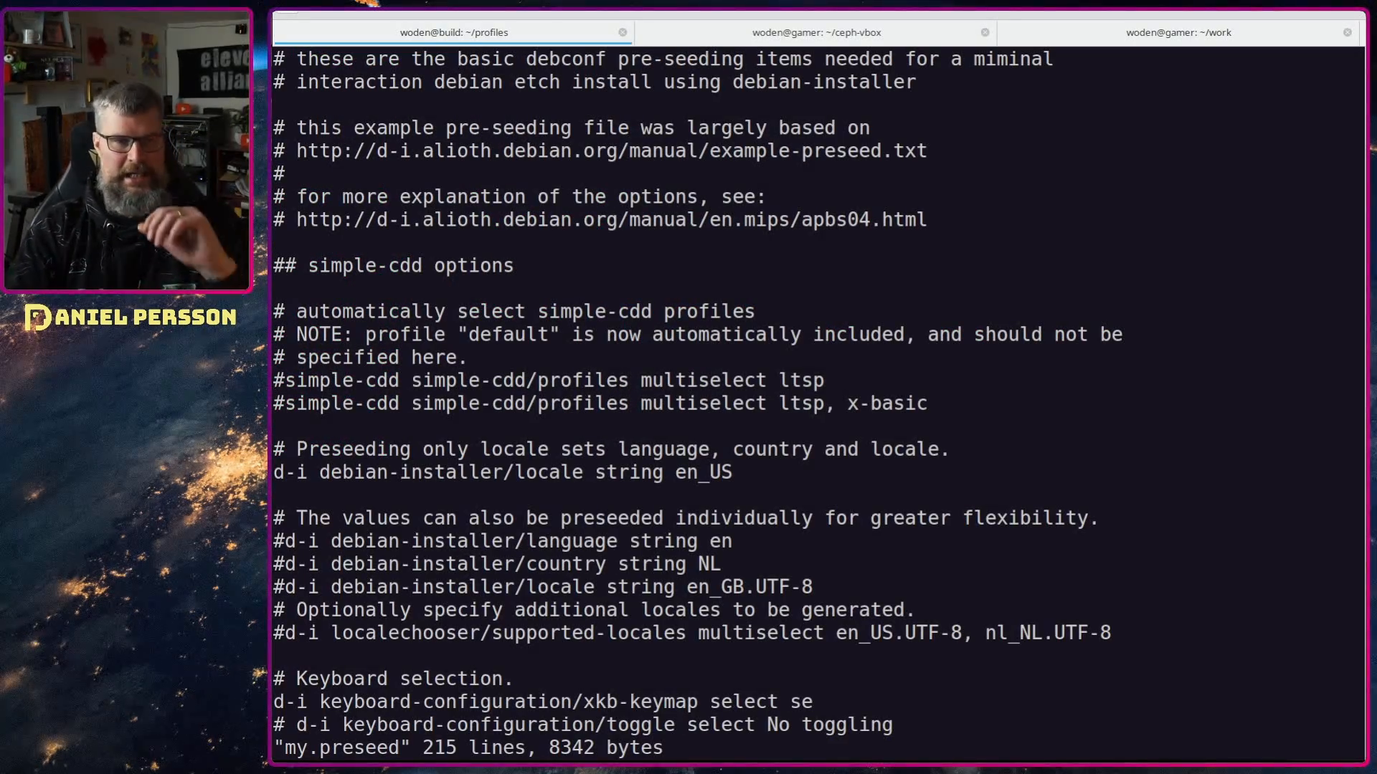
scroll("down", 3)
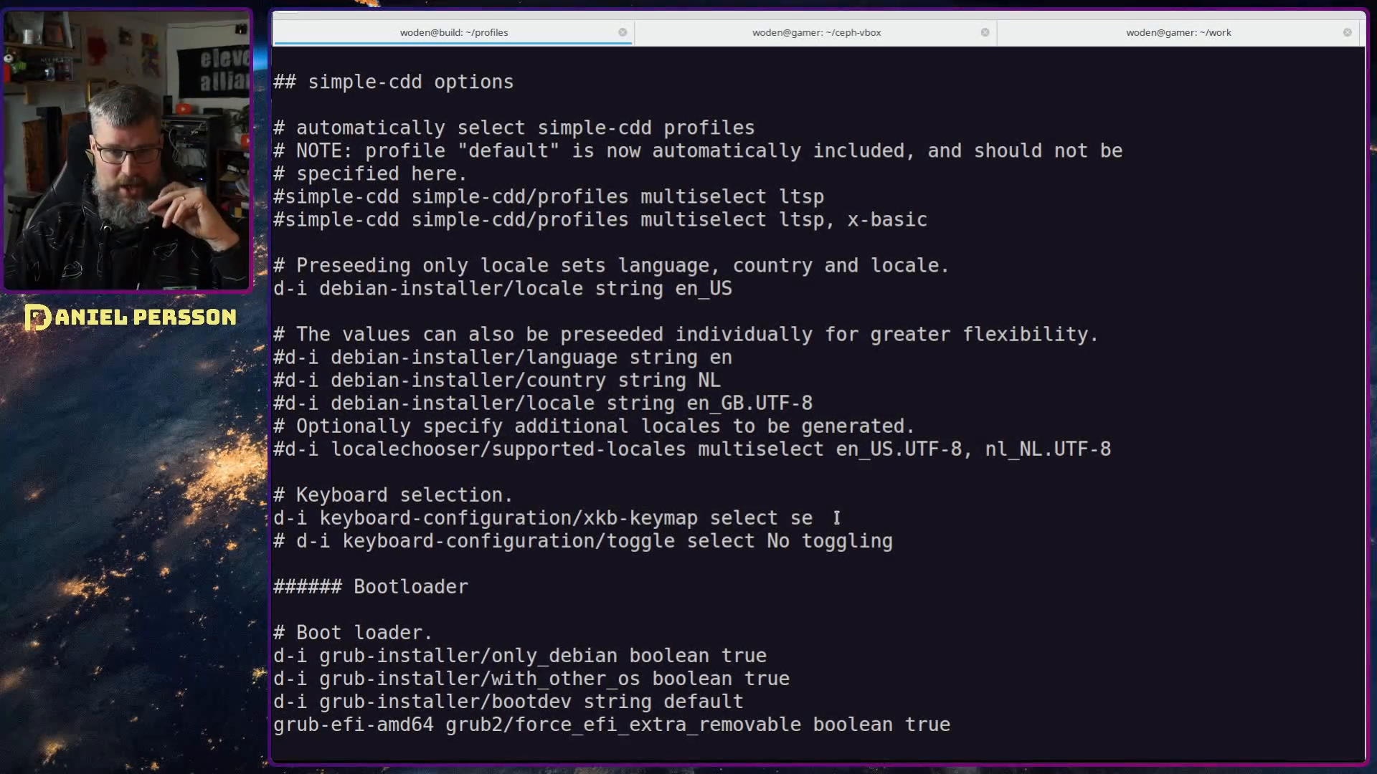
scroll("down", 3)
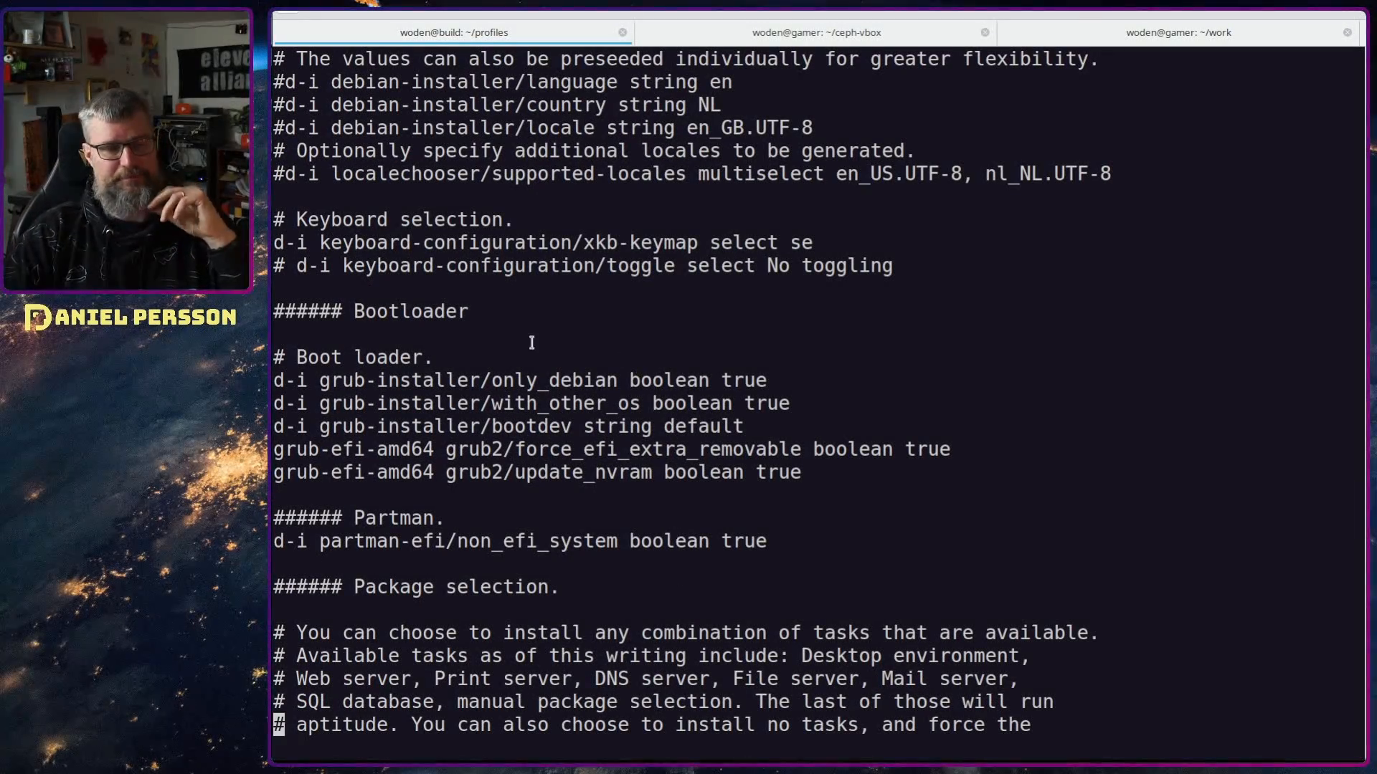
double_click(479, 403)
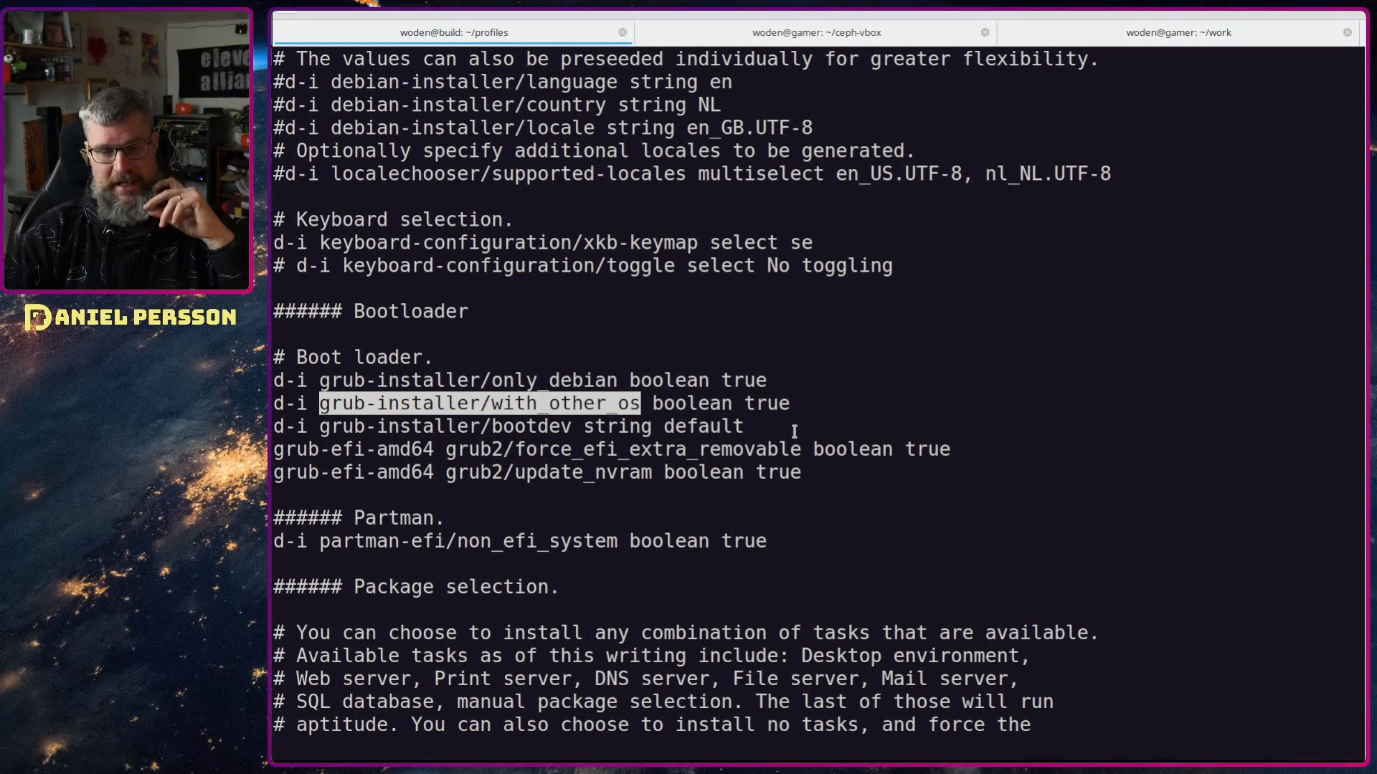
double_click(443, 428)
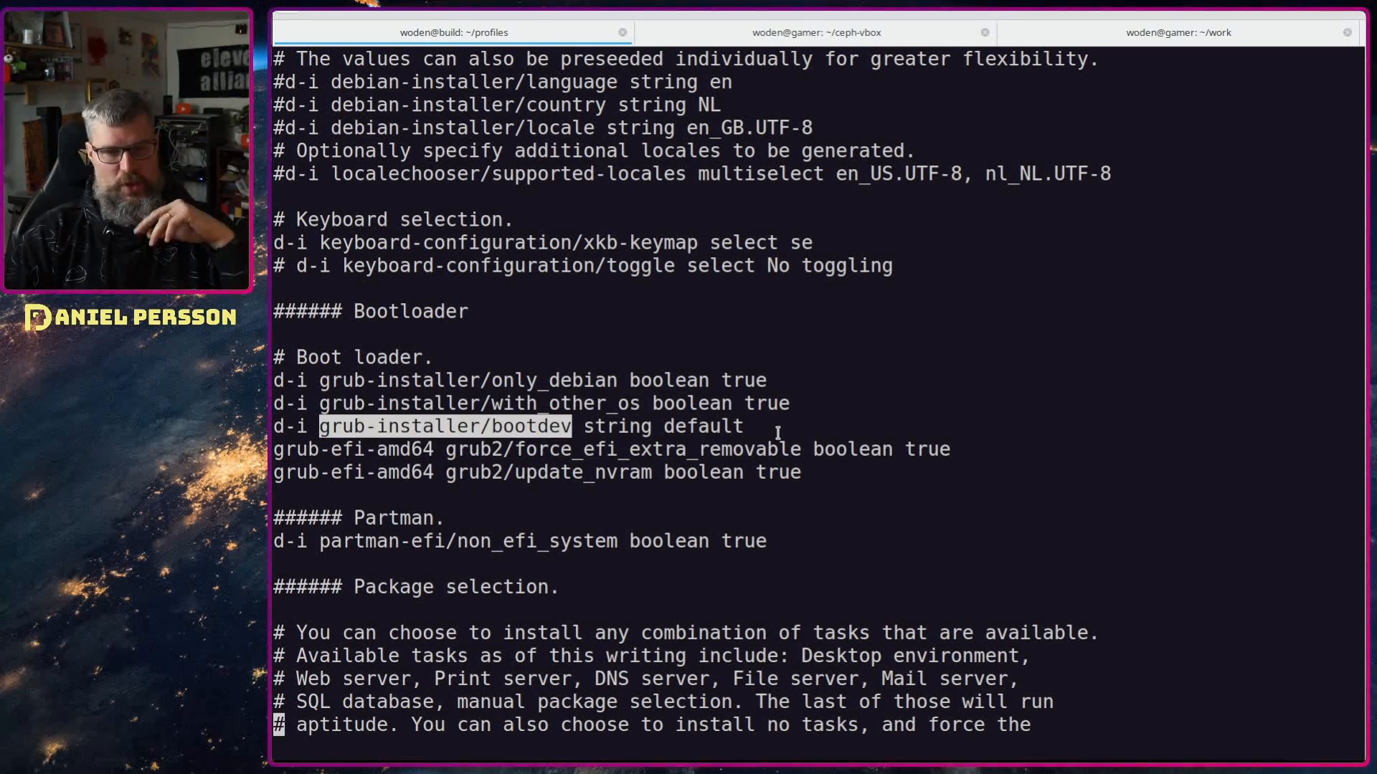
double_click(622, 449)
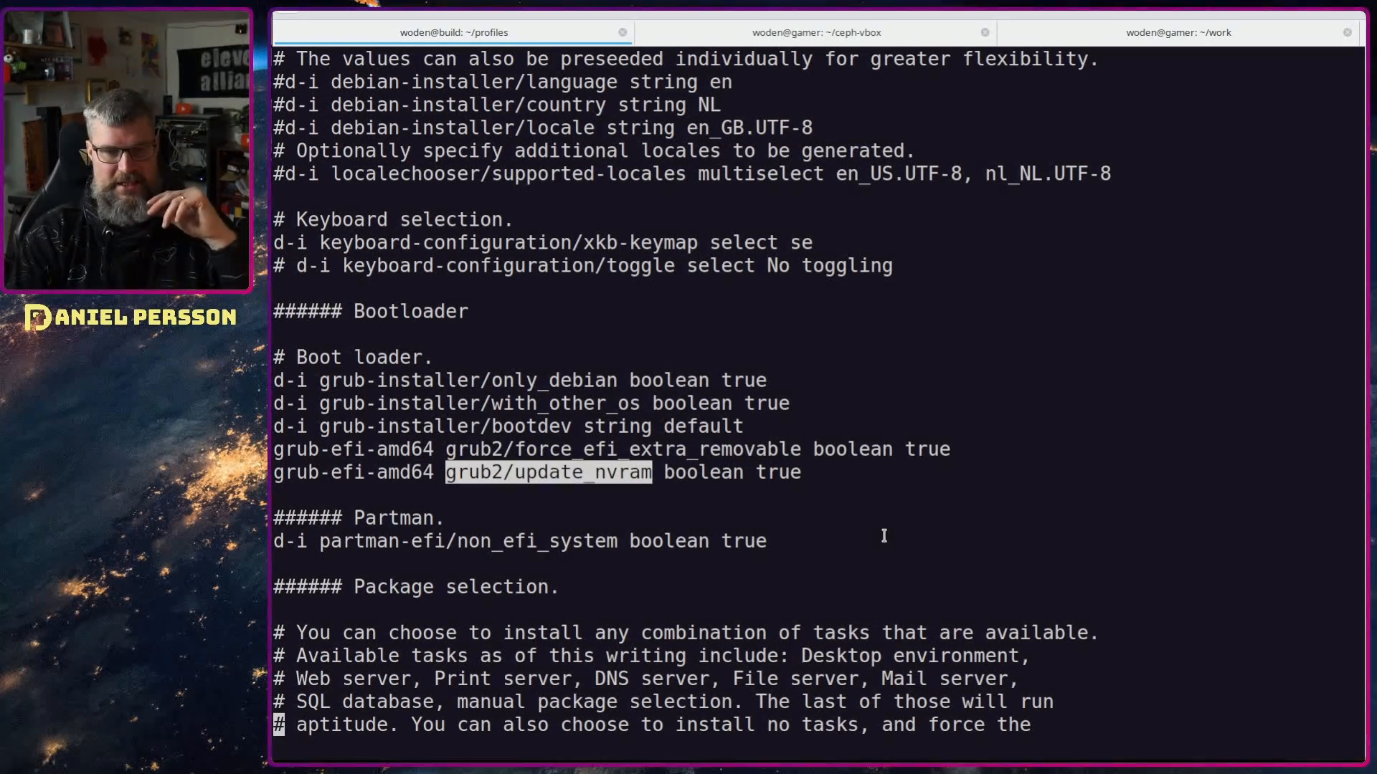
scroll("down", 3)
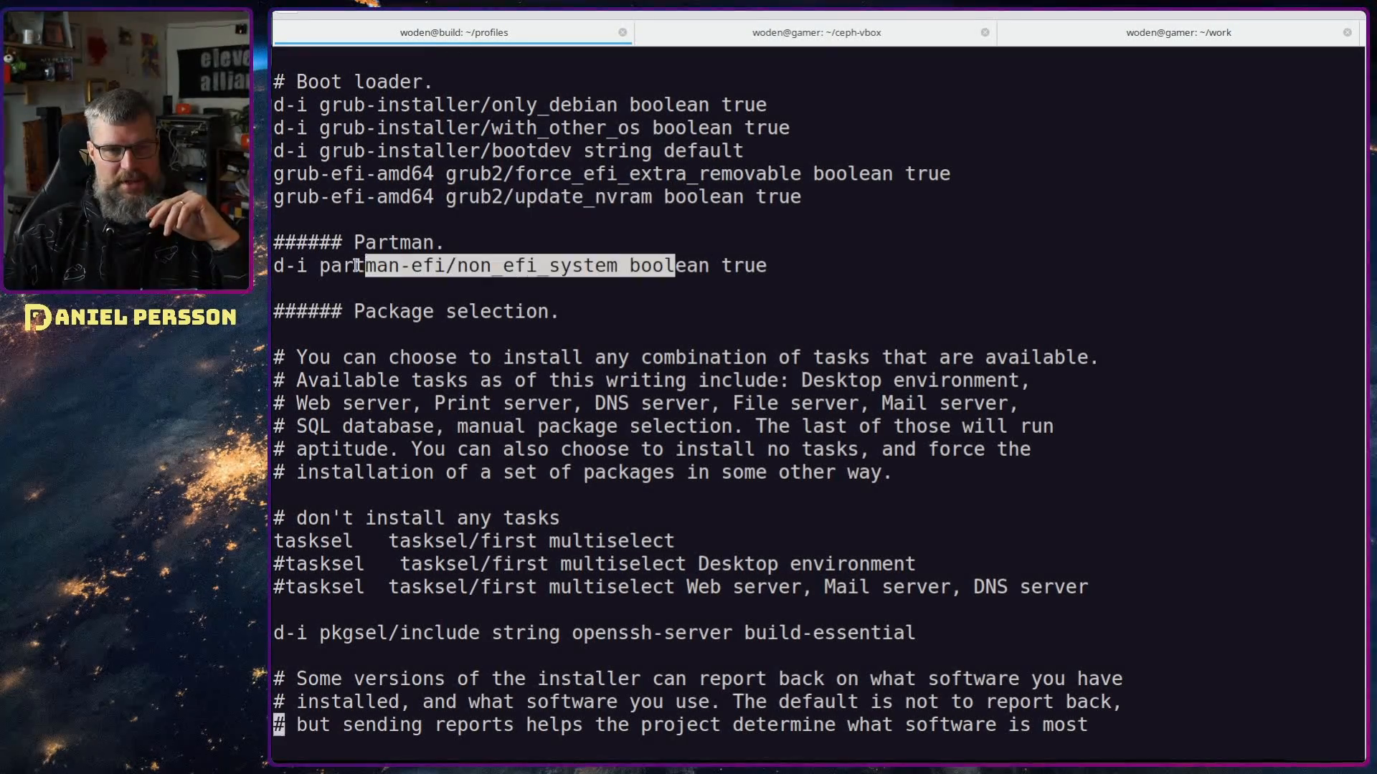
scroll("down", 3)
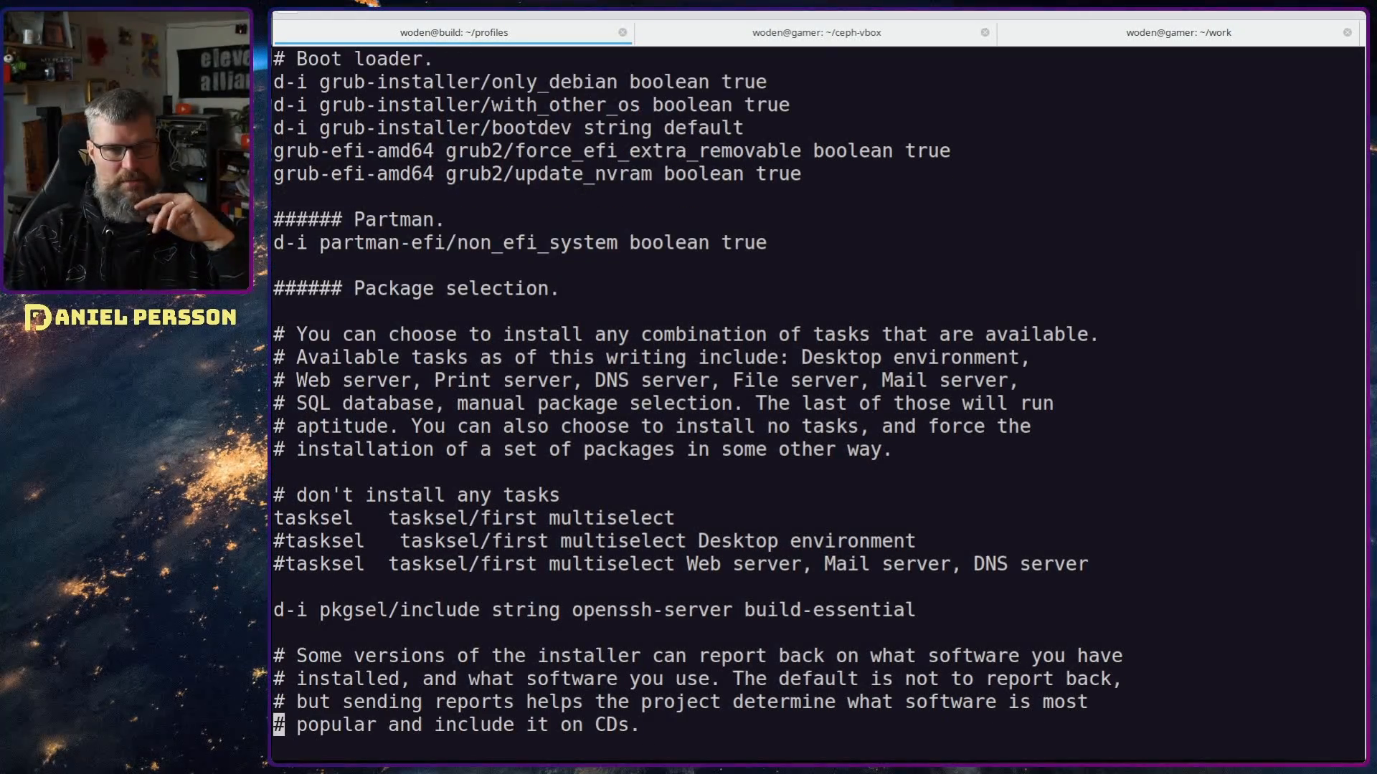
scroll("down", 3)
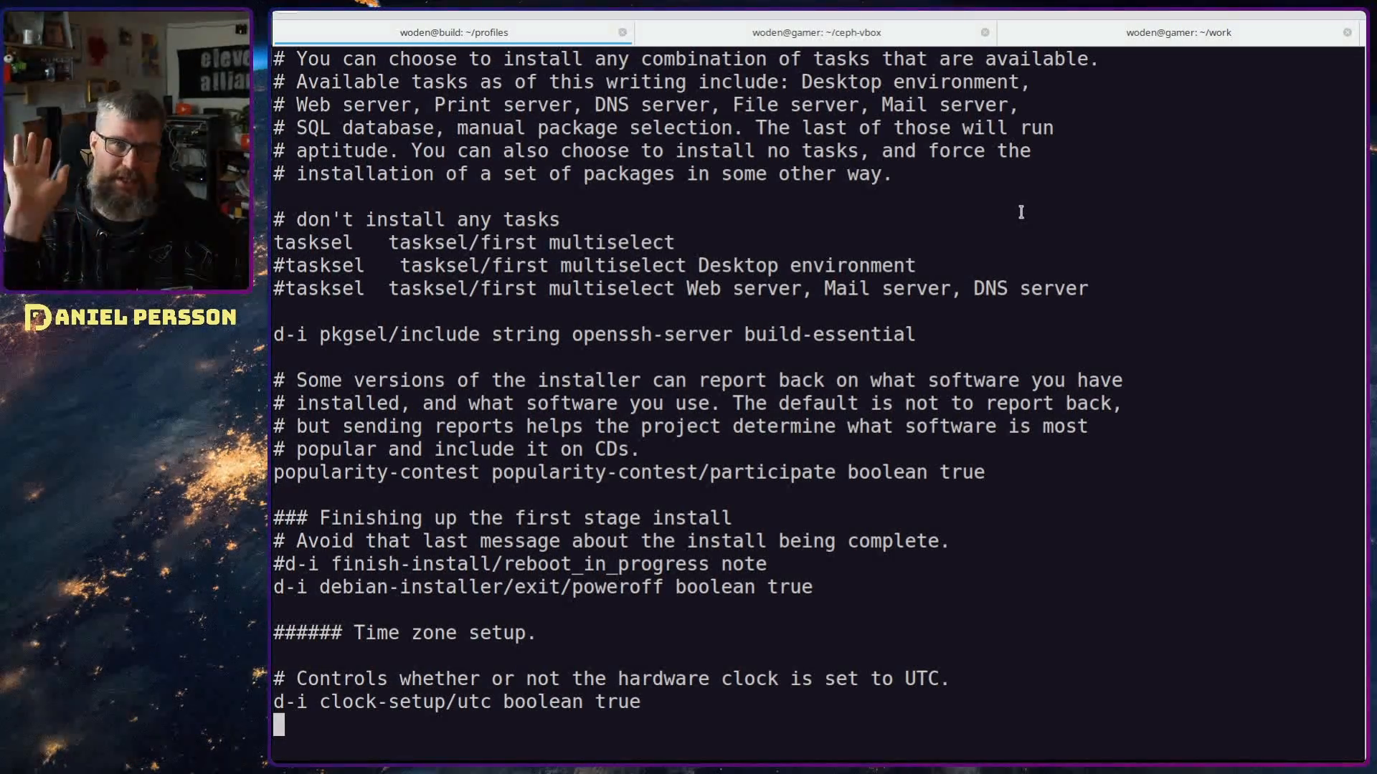
scroll("down", 3)
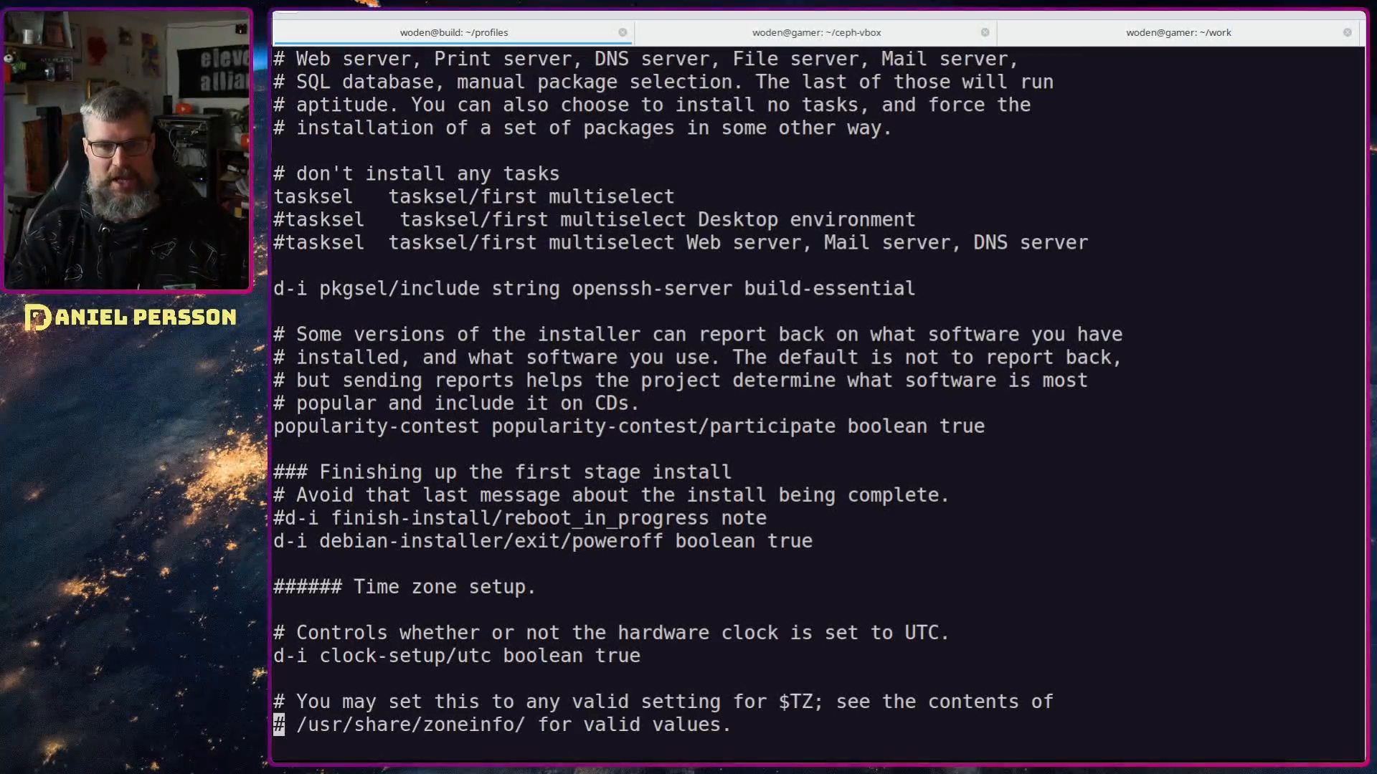
scroll("down", 3)
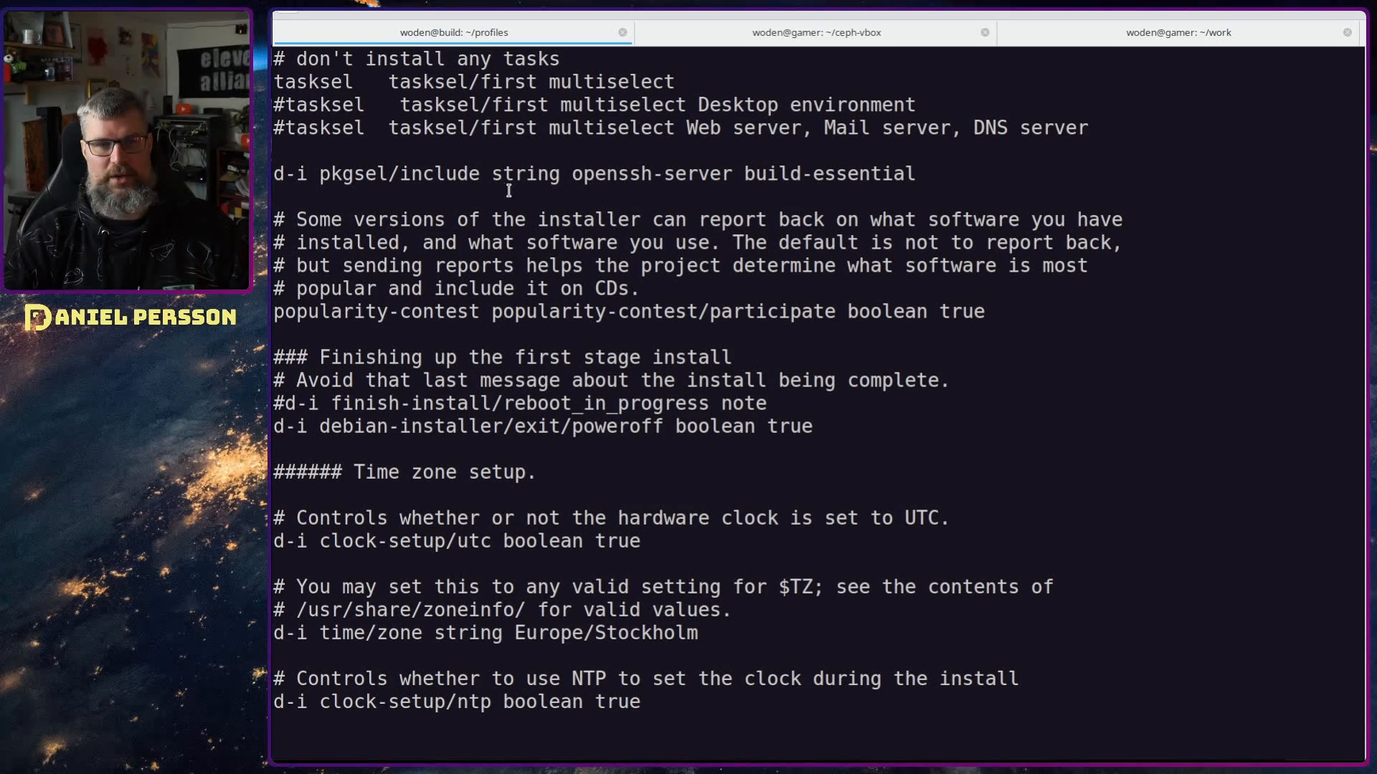
double_click(651, 174)
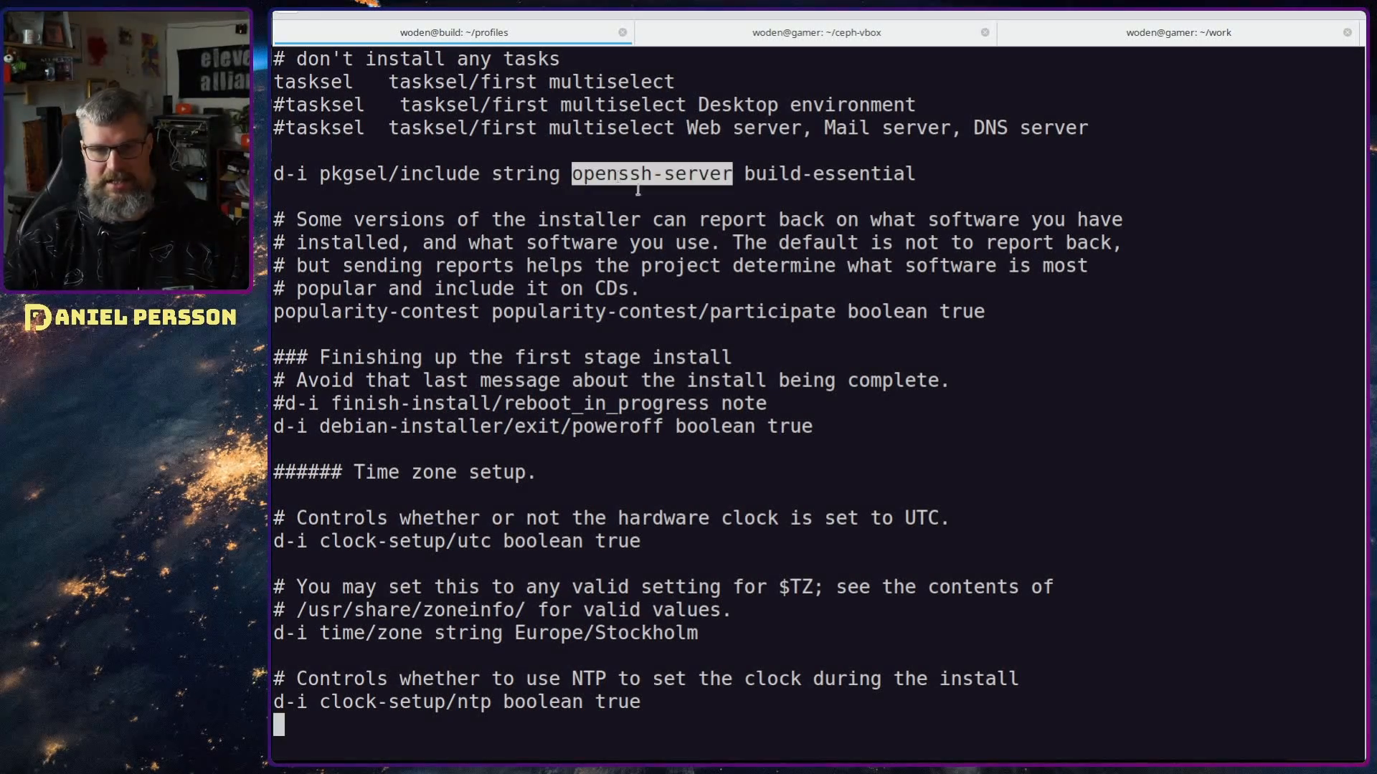
double_click(829, 174)
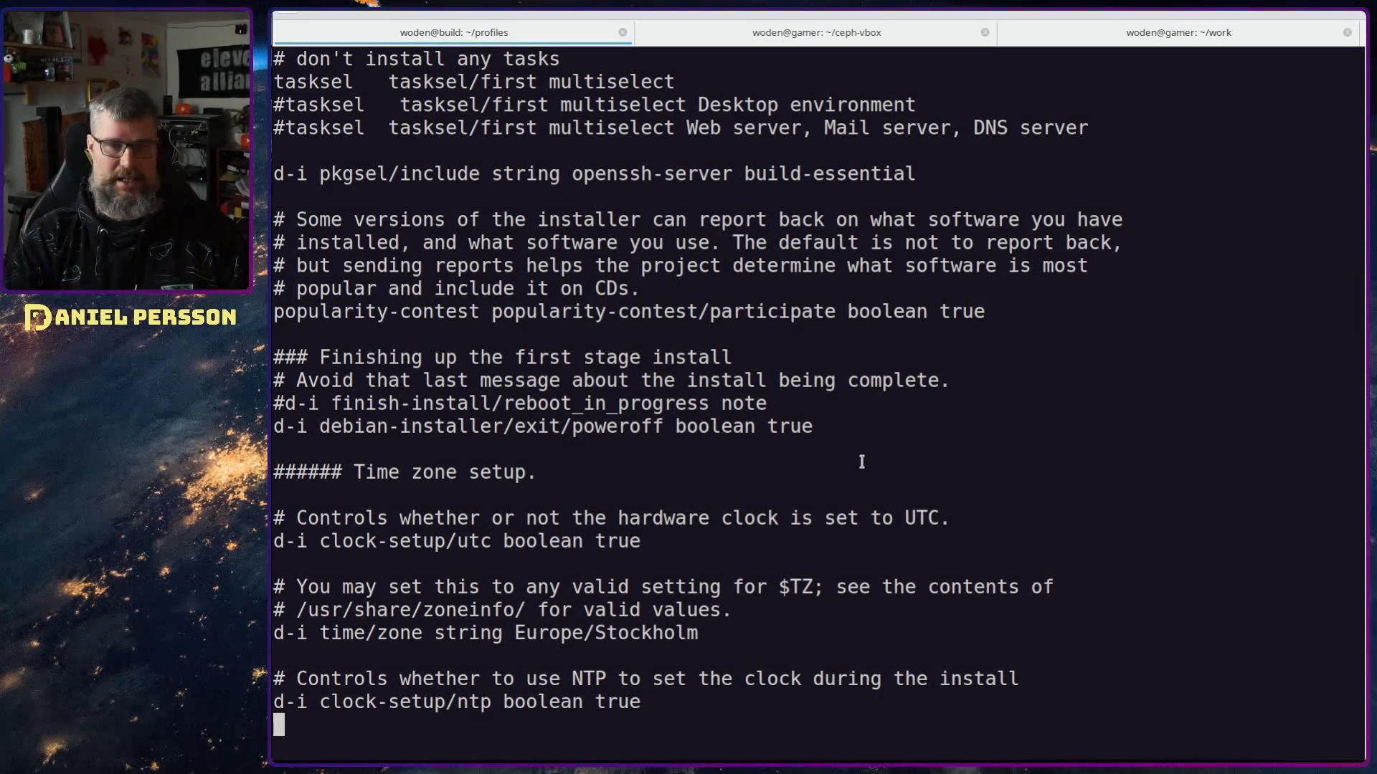
scroll("down", 3)
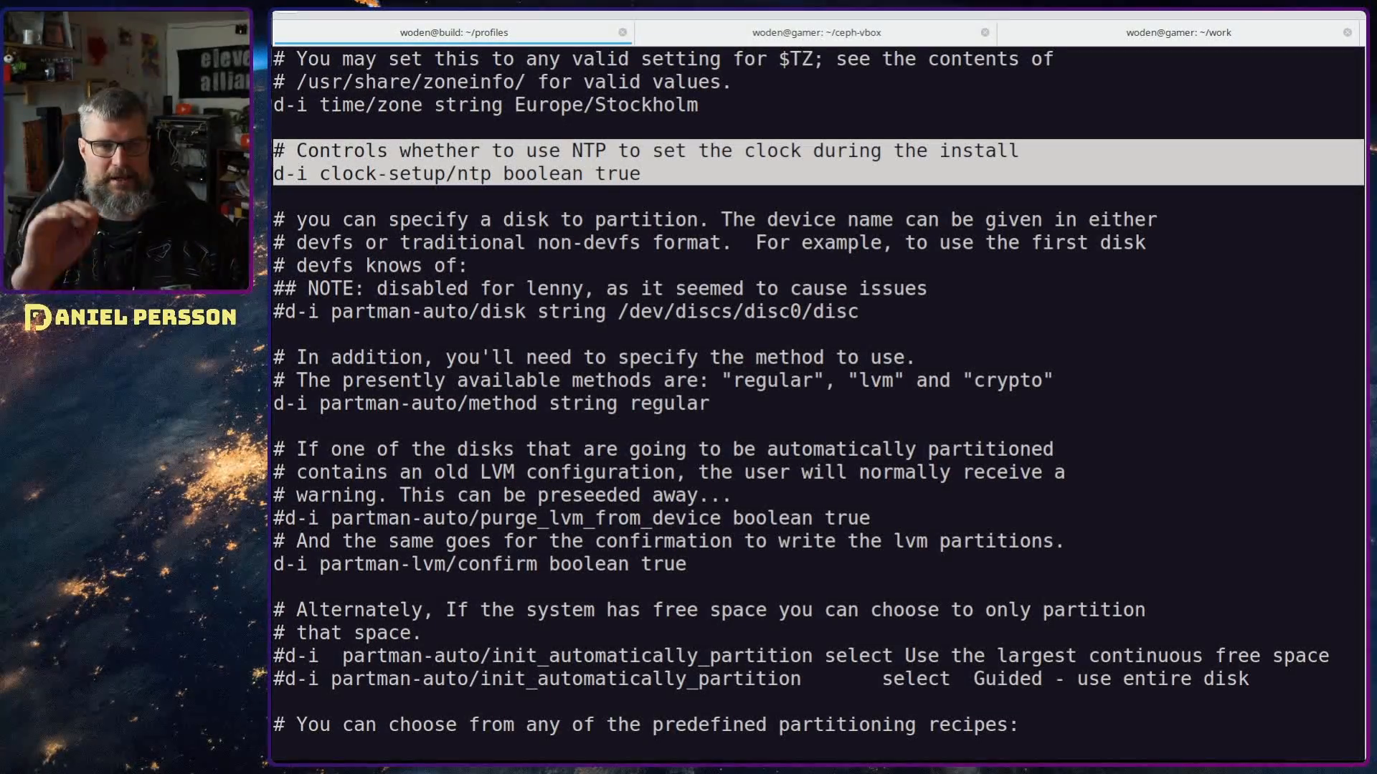
scroll("down", 3)
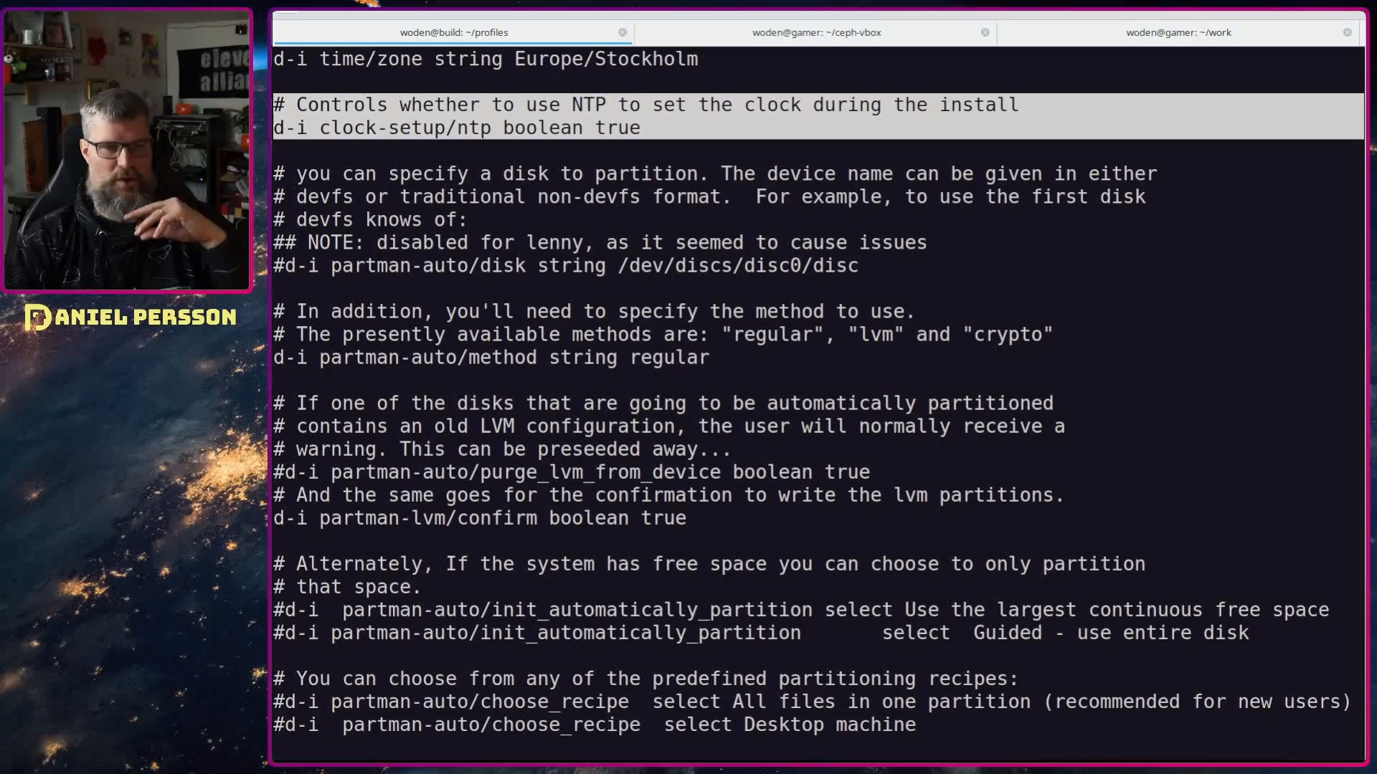
scroll("down", 3)
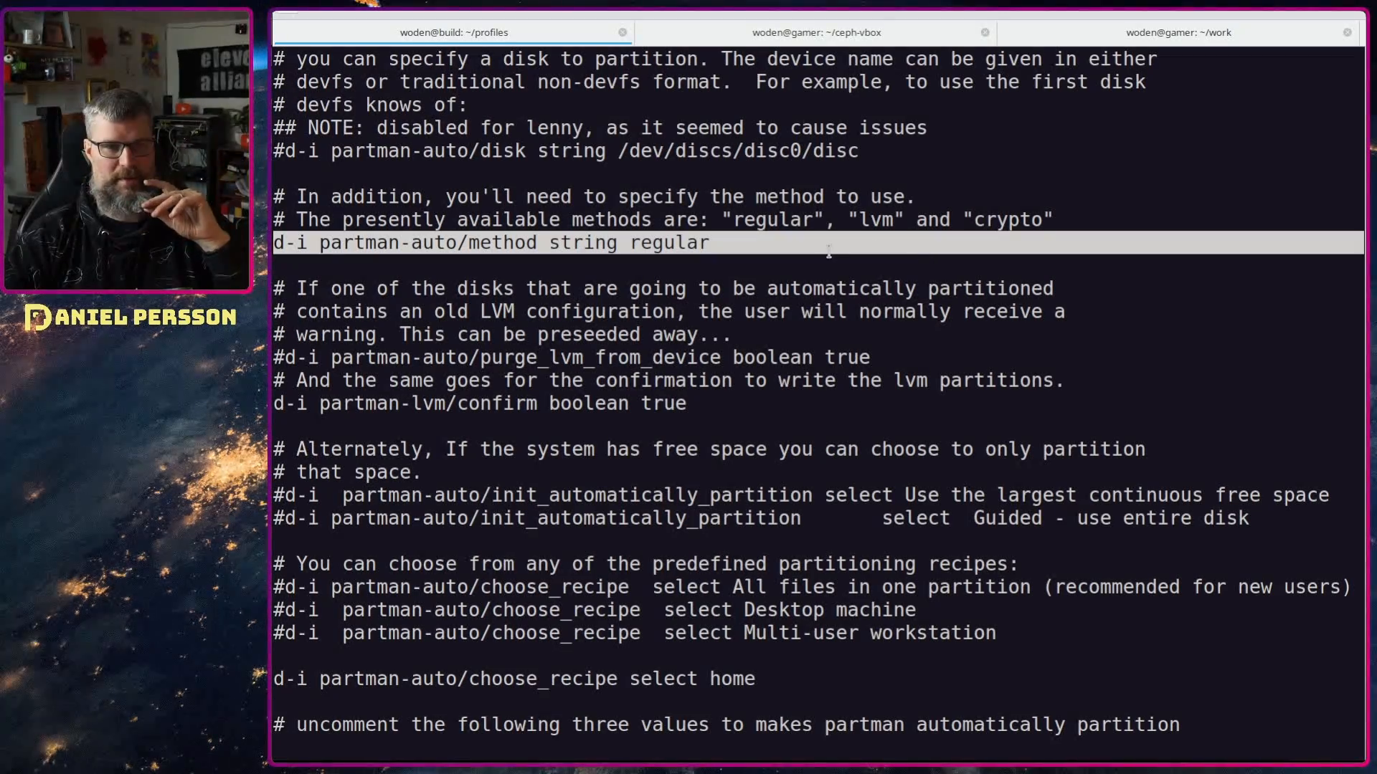
scroll("down", 3)
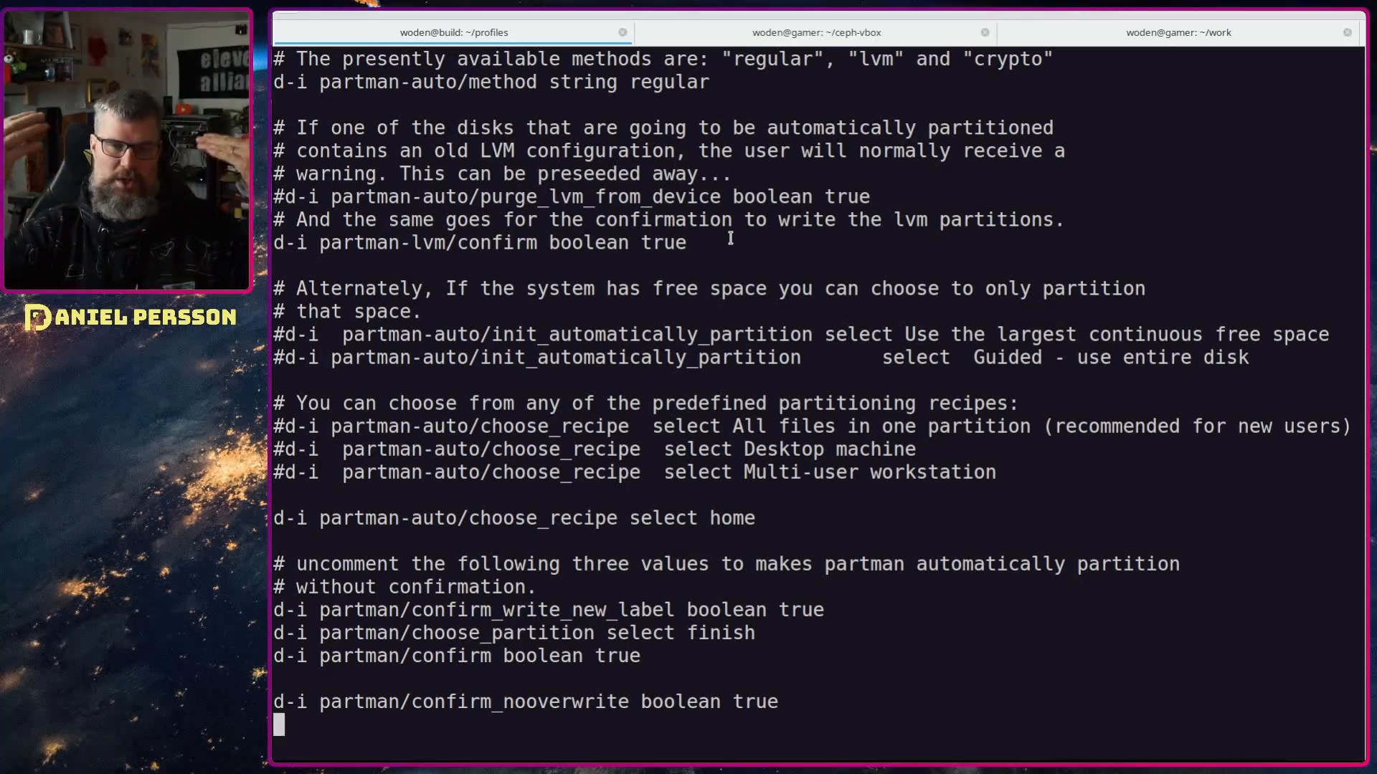
scroll("down", 3)
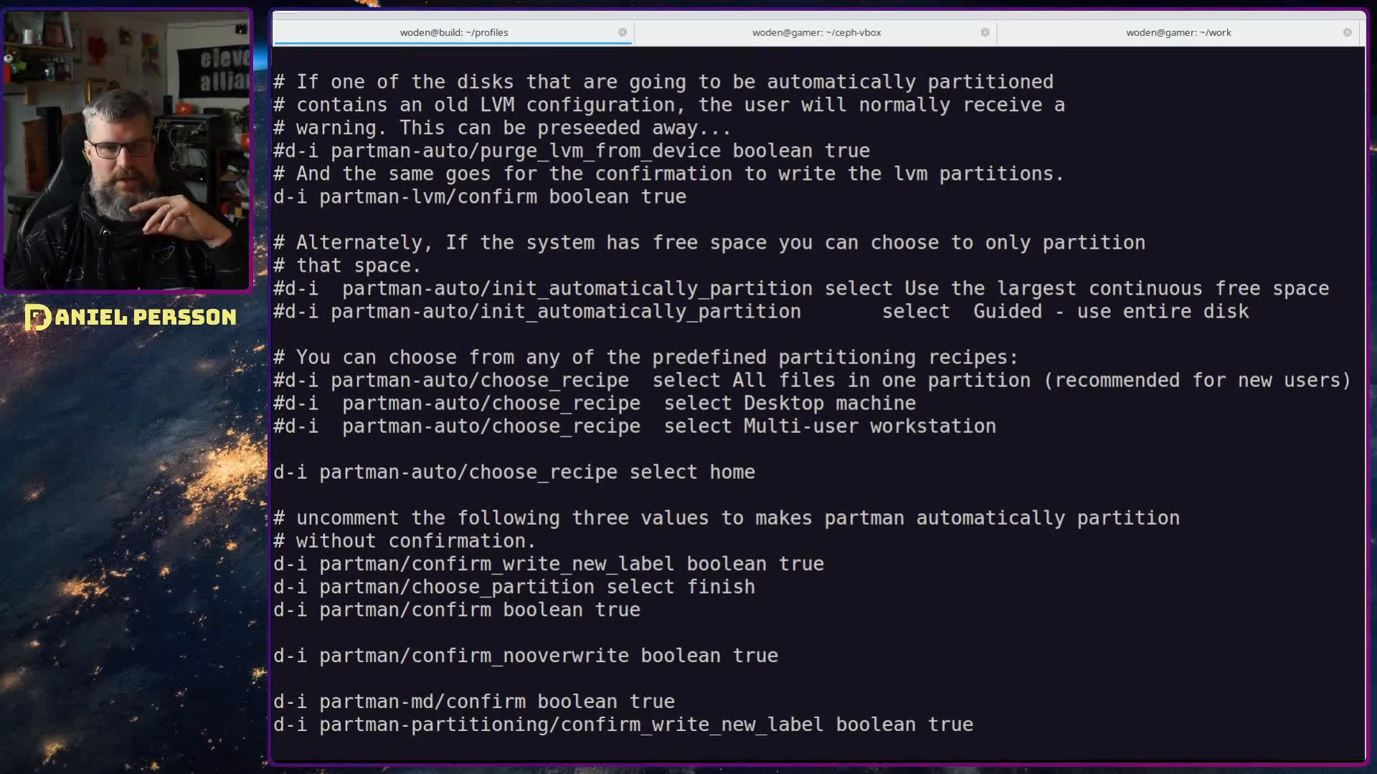
scroll("down", 3)
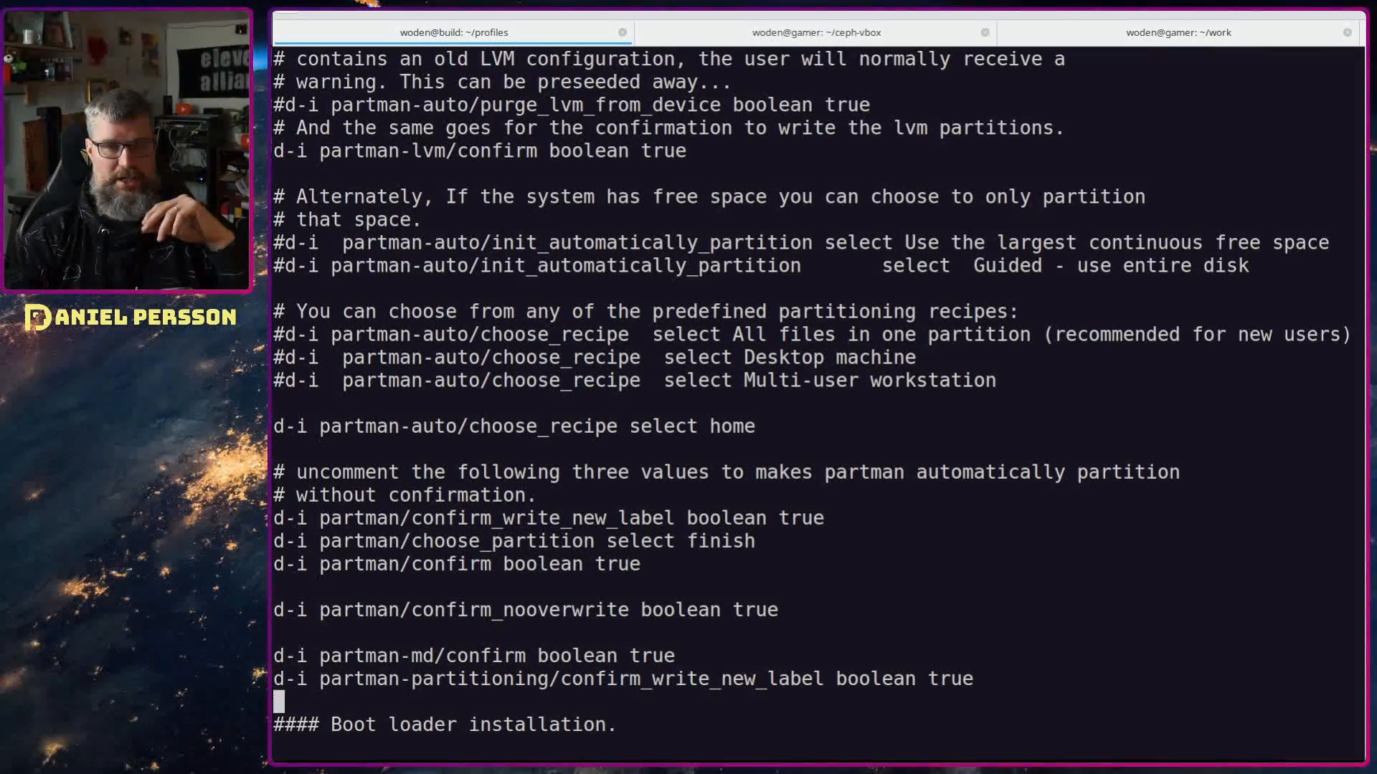
scroll("down", 3)
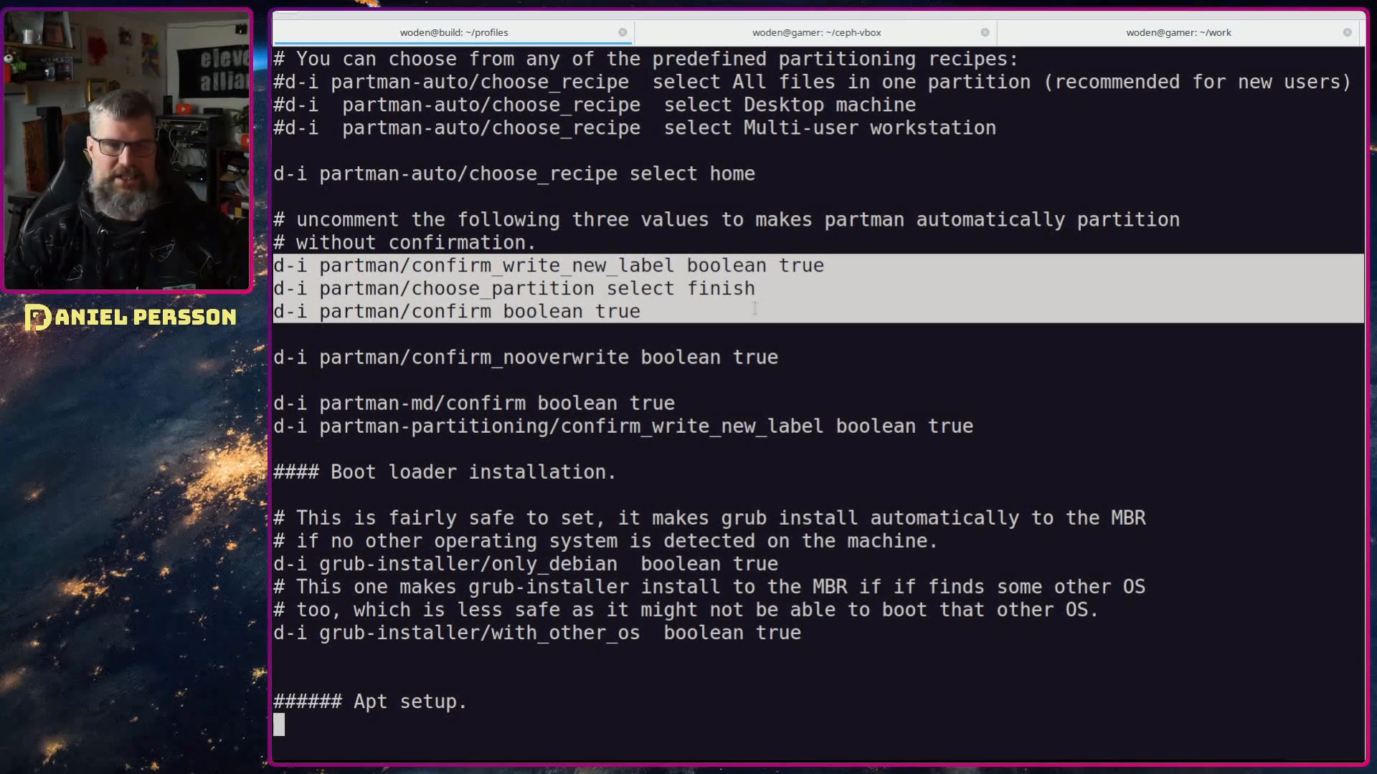
mouse_move(606, 426)
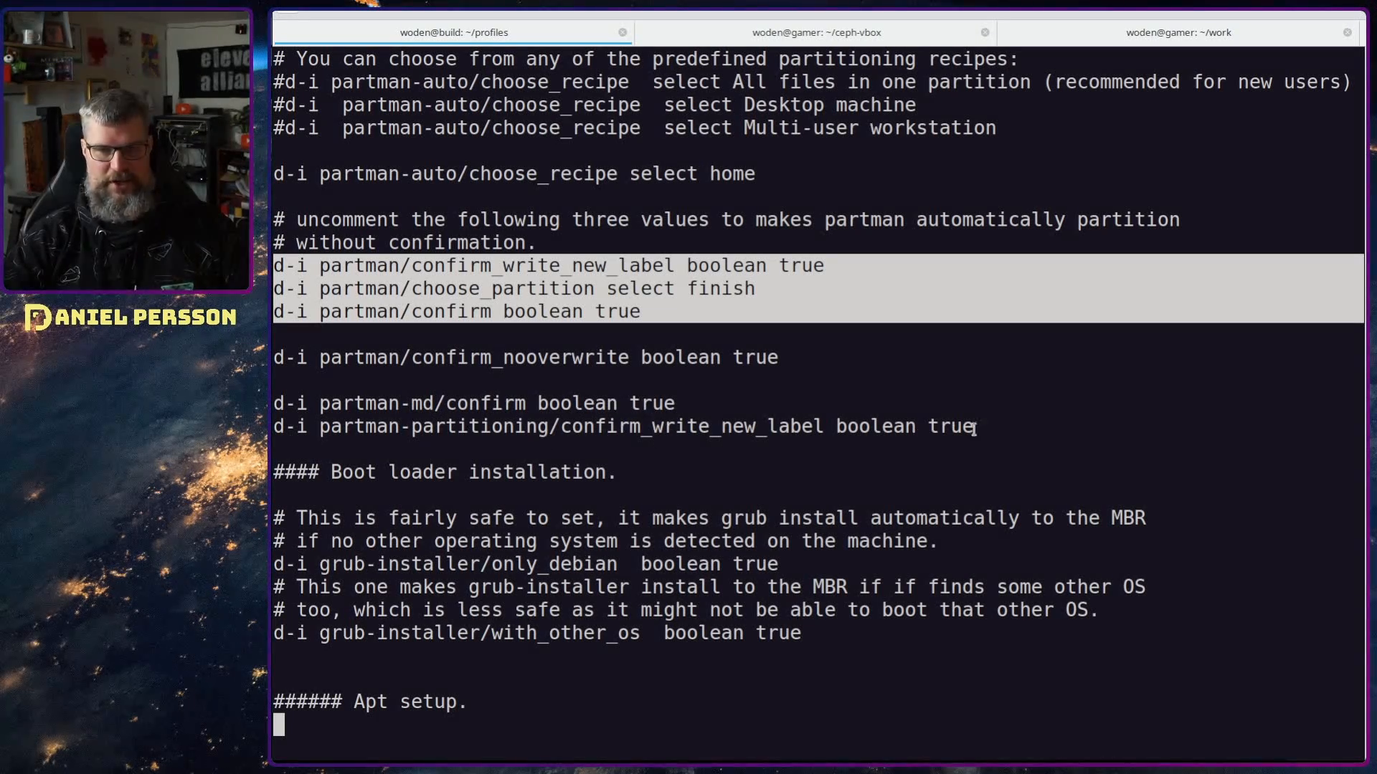
scroll("down", 3)
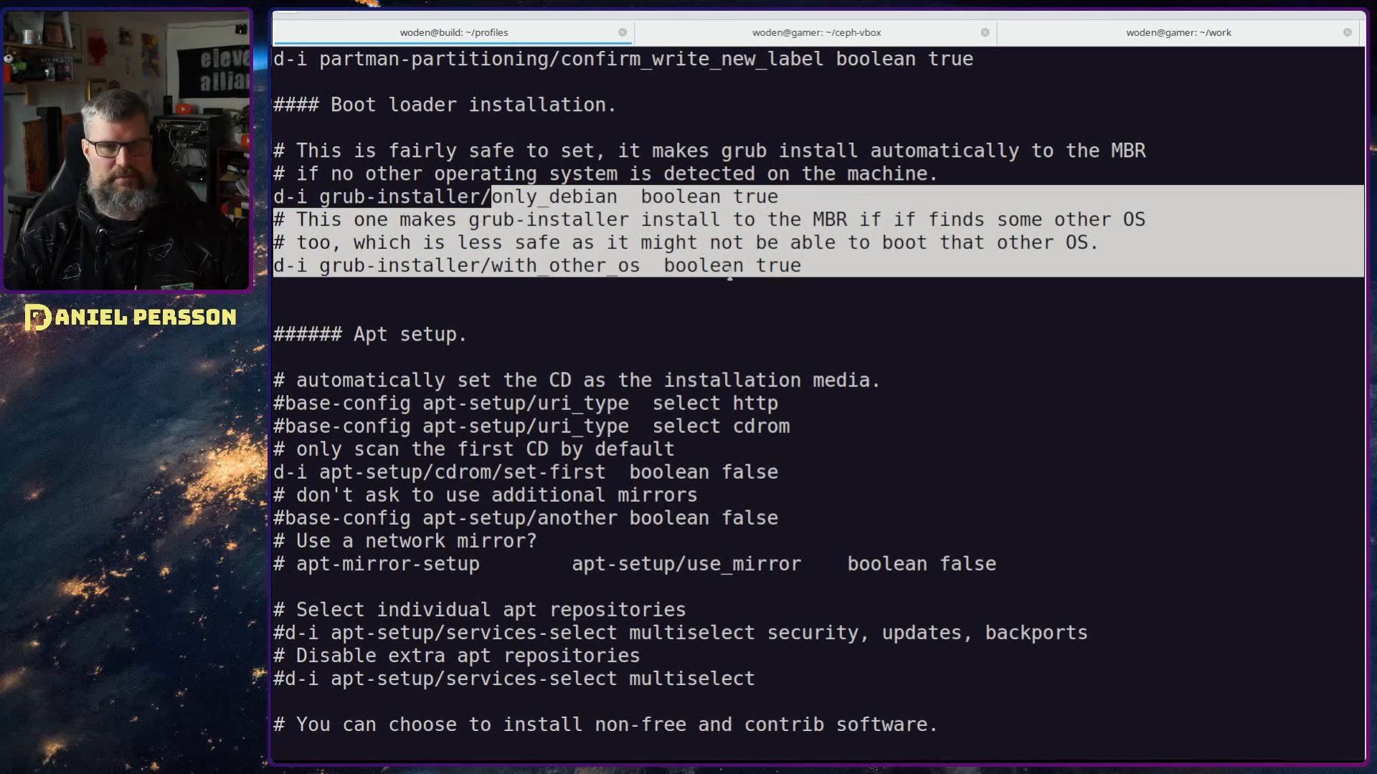
scroll("down", 3)
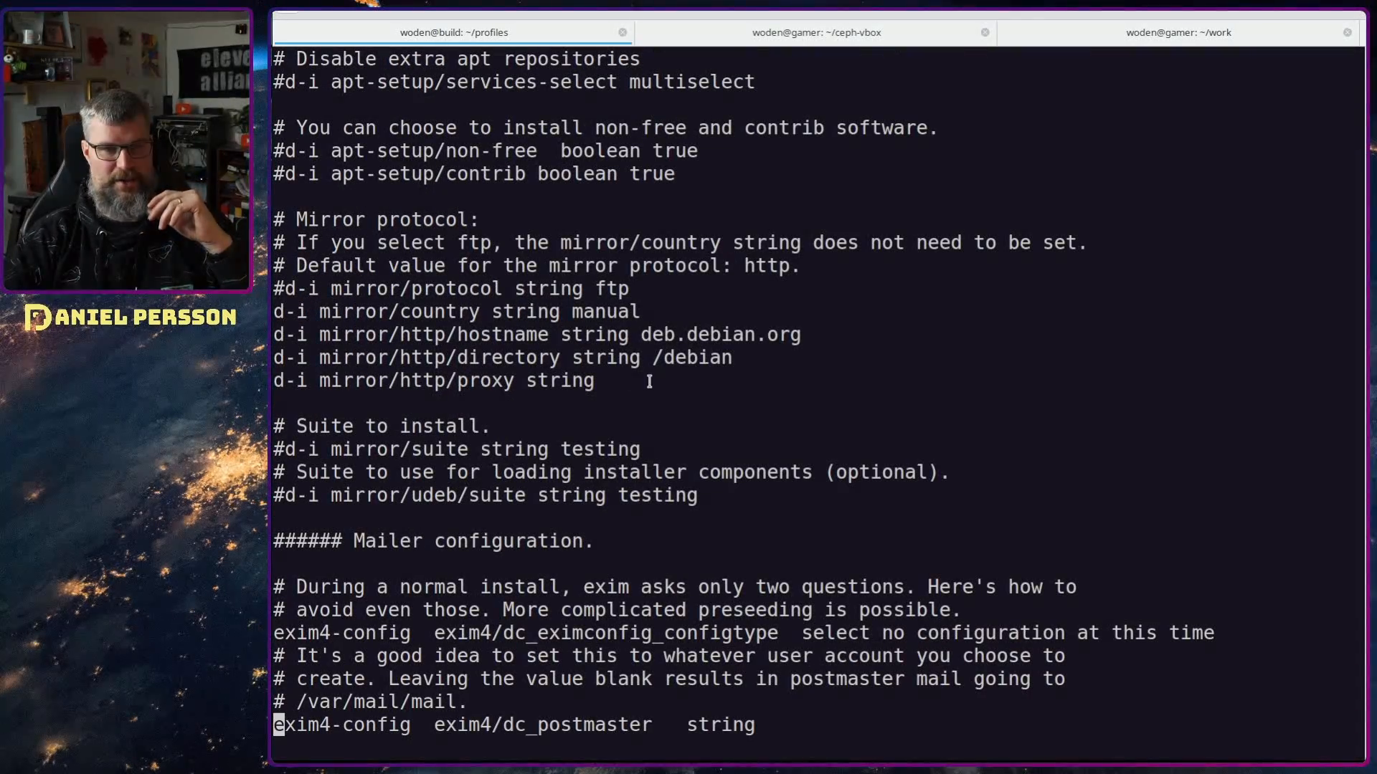
left_click_drag(275, 311, 594, 380)
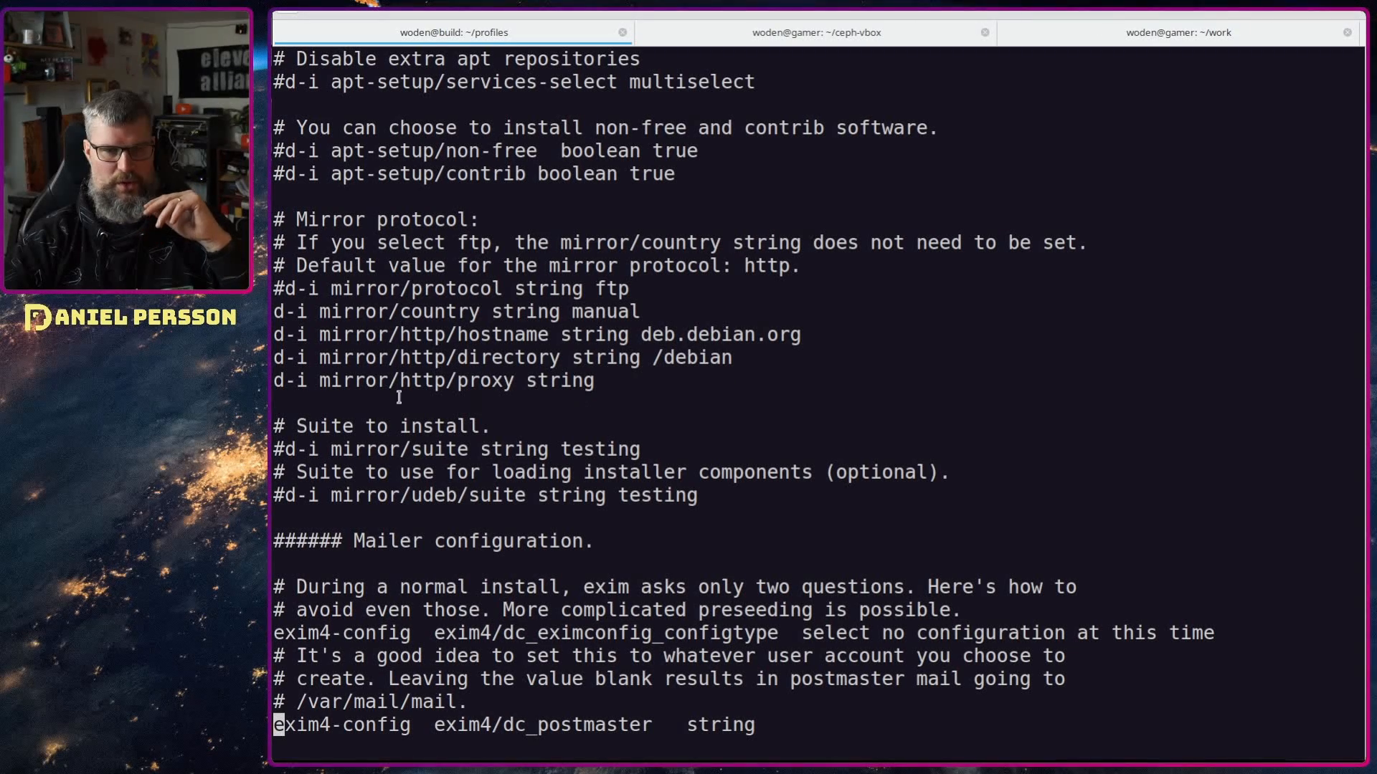
mouse_move(749, 416)
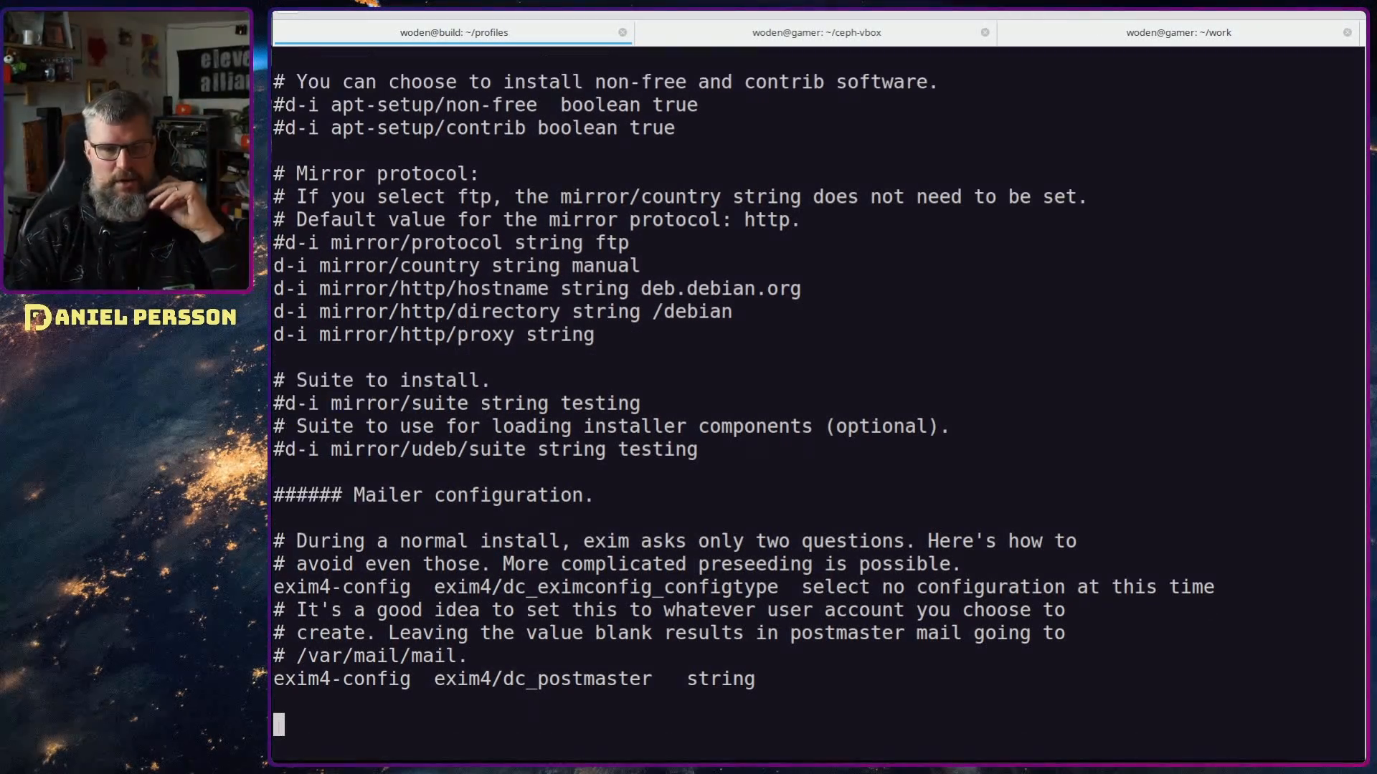
scroll("down", 3)
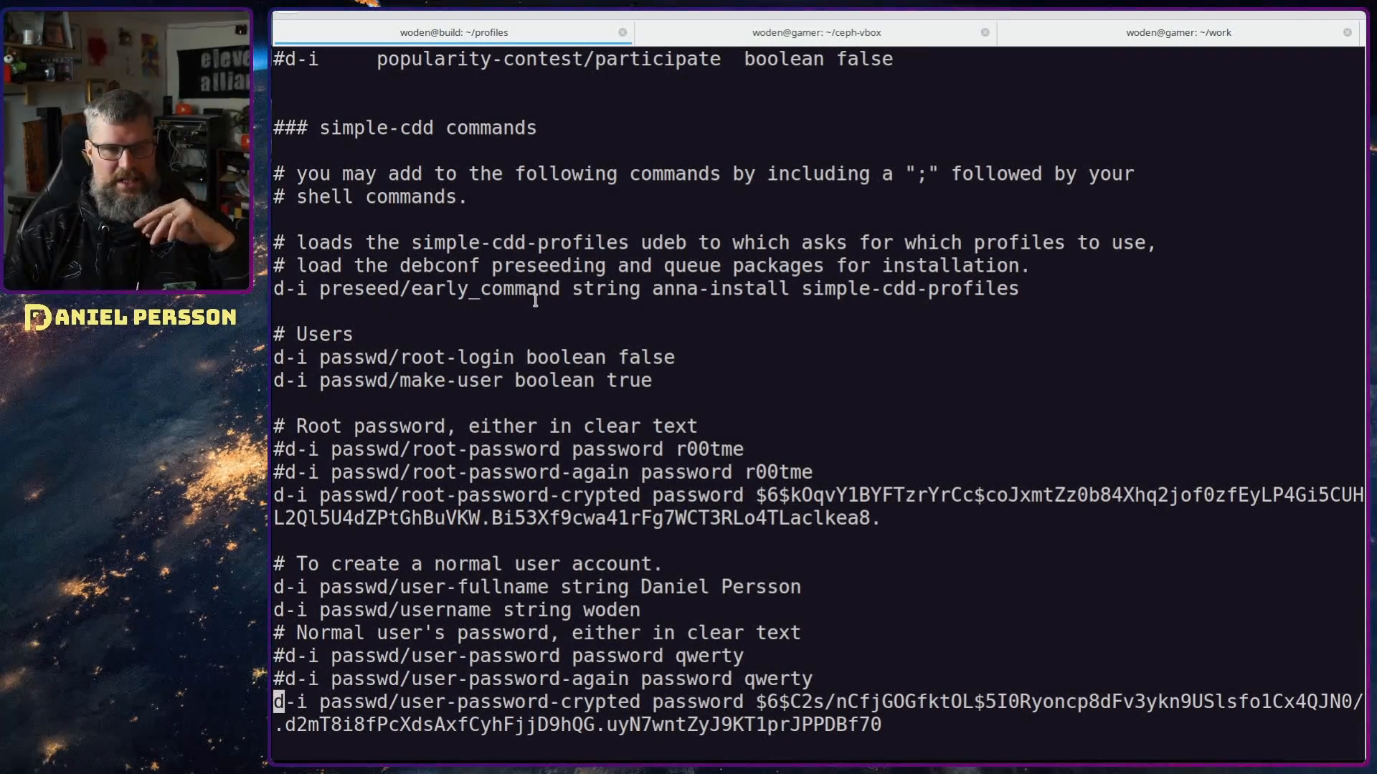
left_click_drag(572, 288, 787, 288)
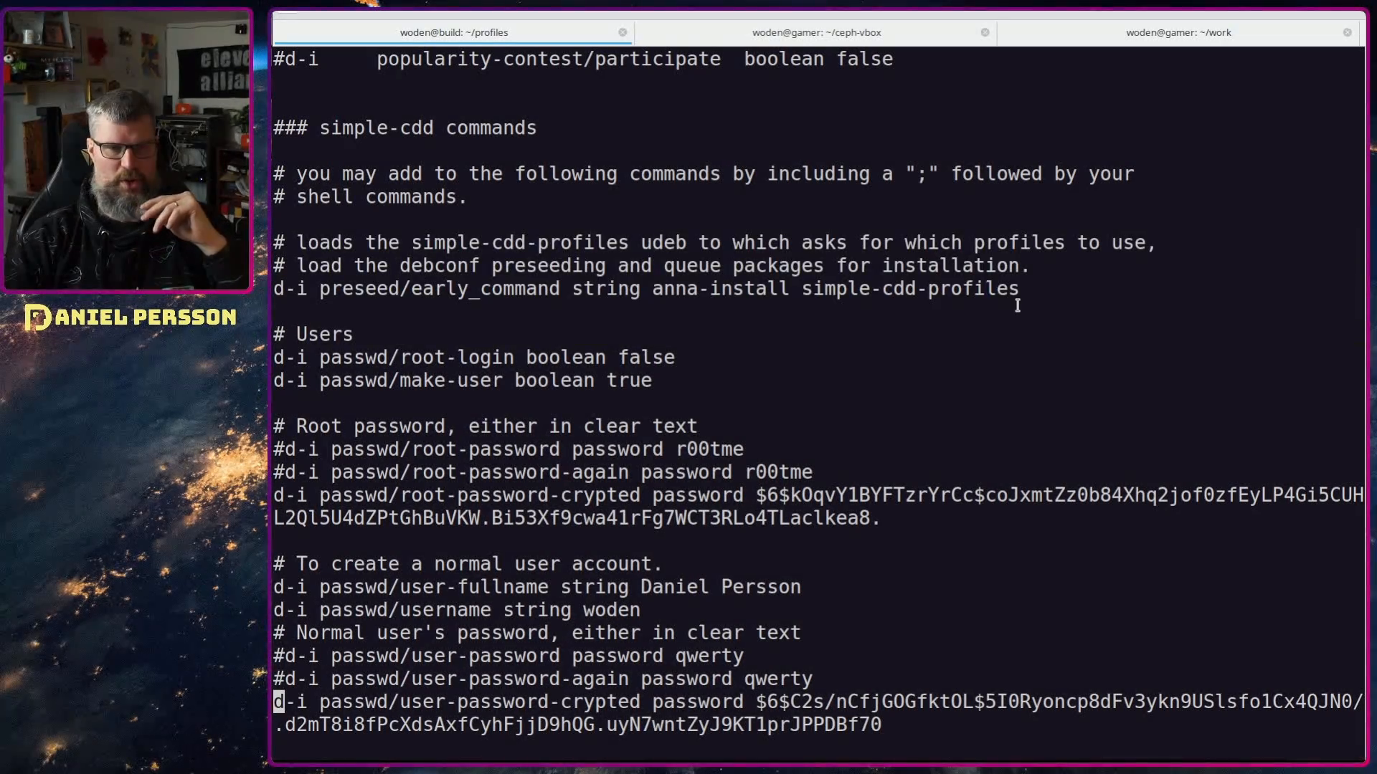
mouse_move(806, 676)
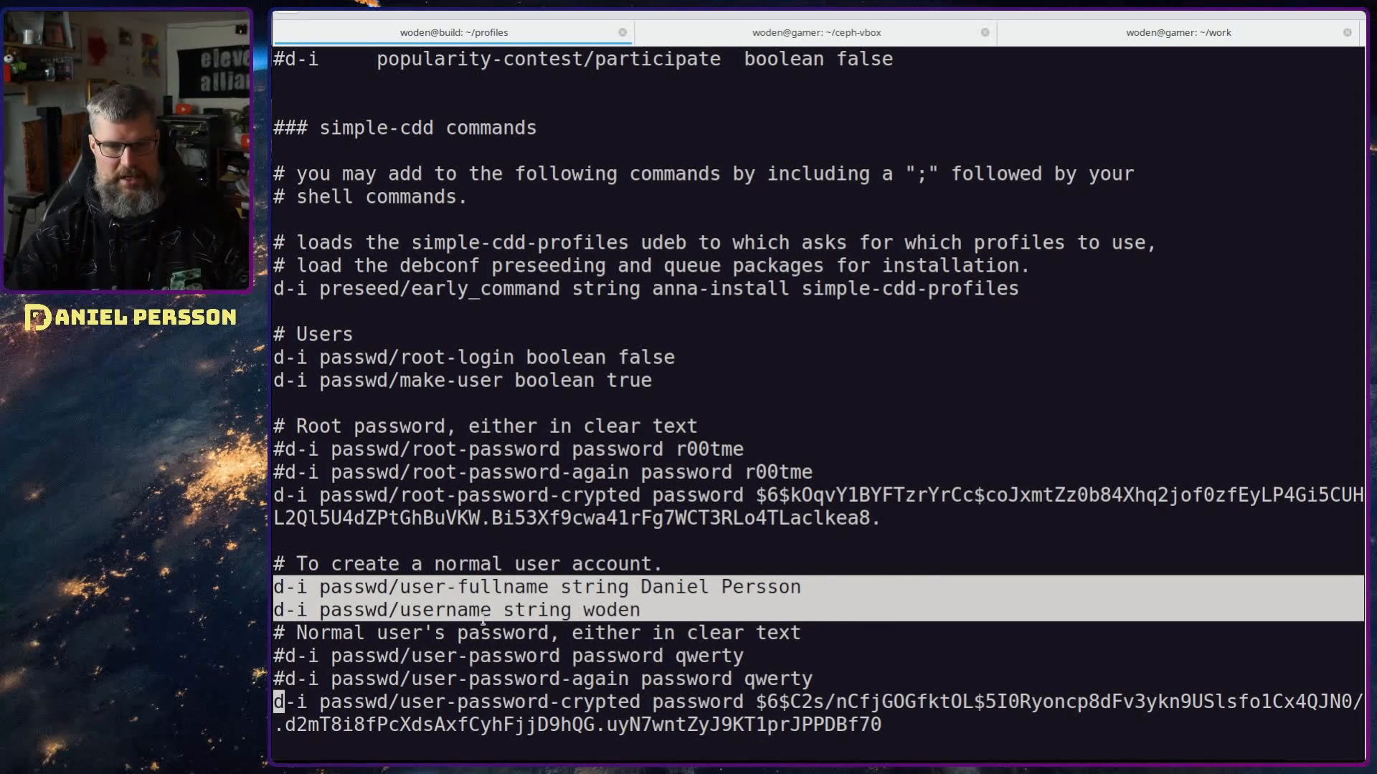
mouse_move(774, 679)
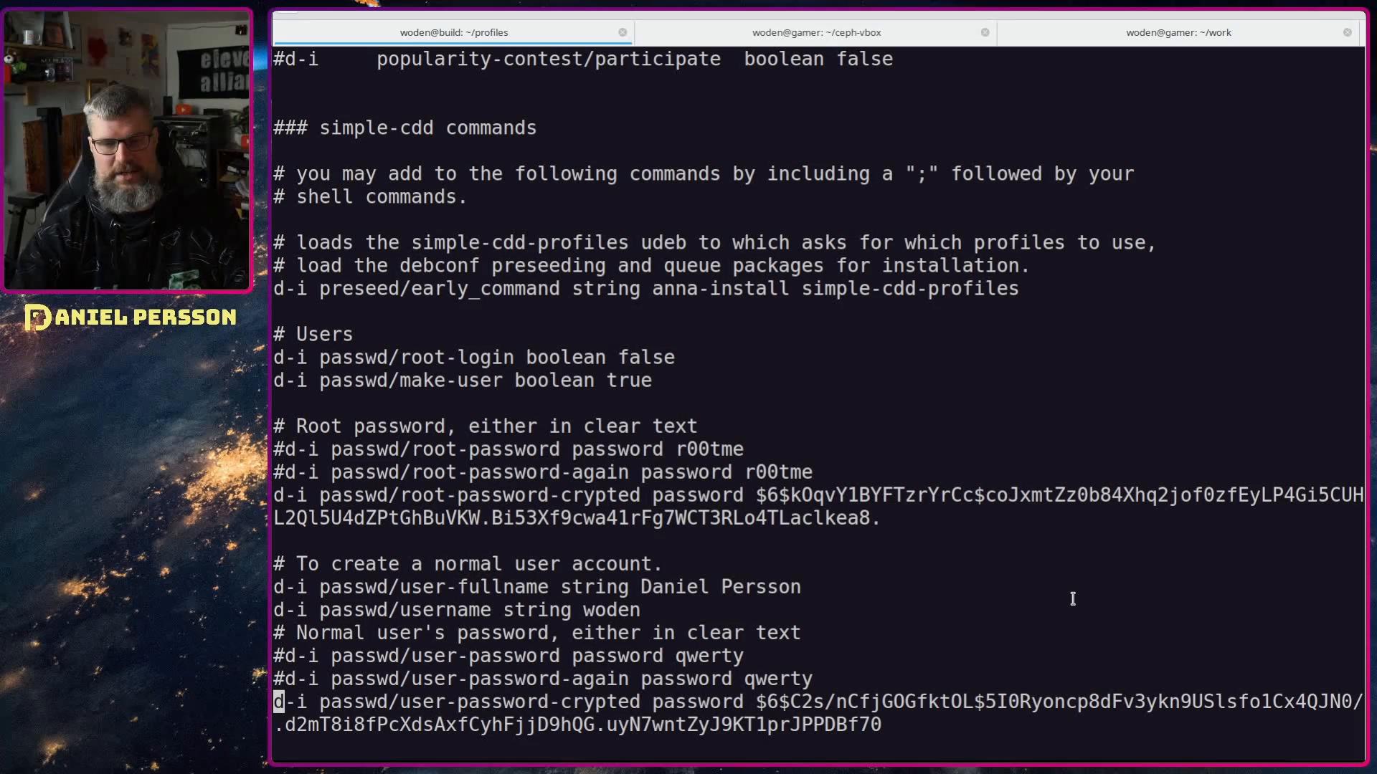
Save and close the preseed file, list shell history, and confirm whois is installed via apt.
type(":wq")
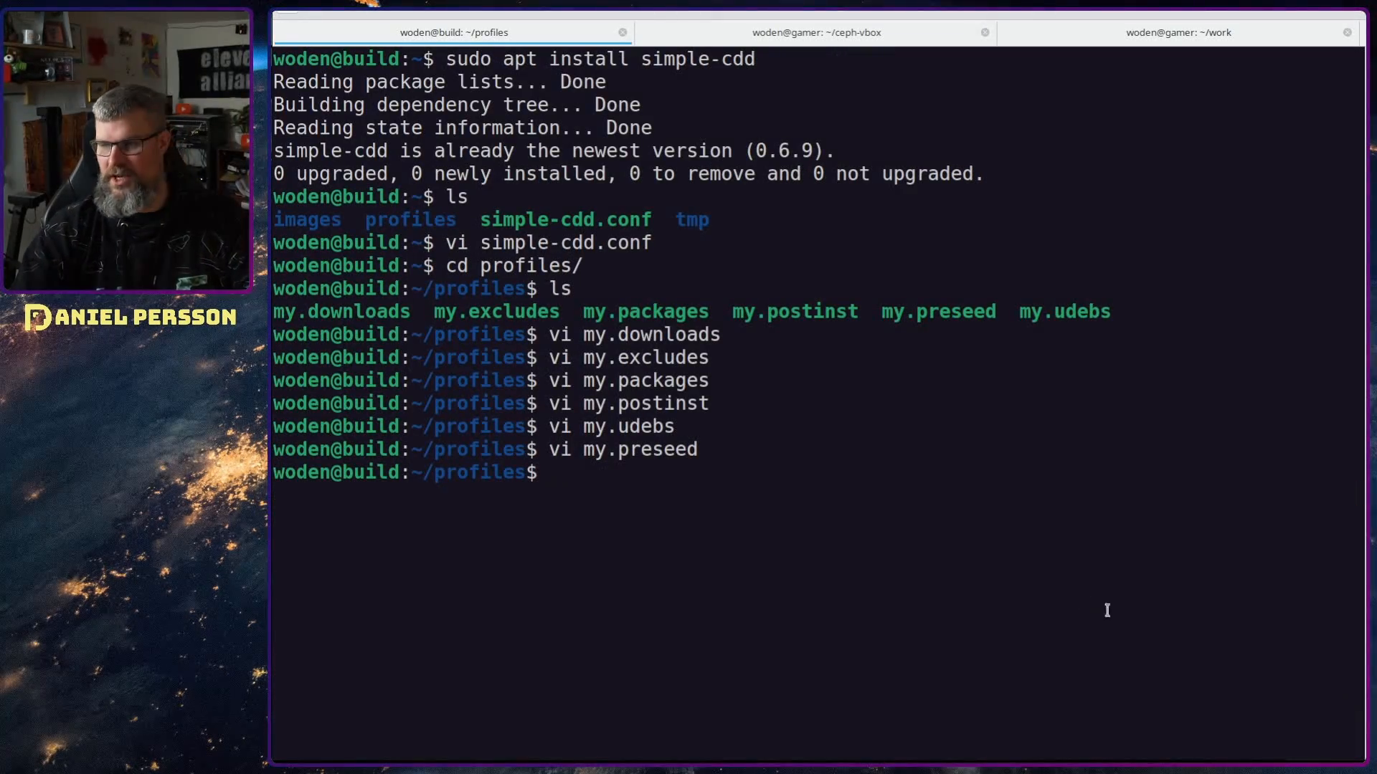
mouse_move(1031, 557)
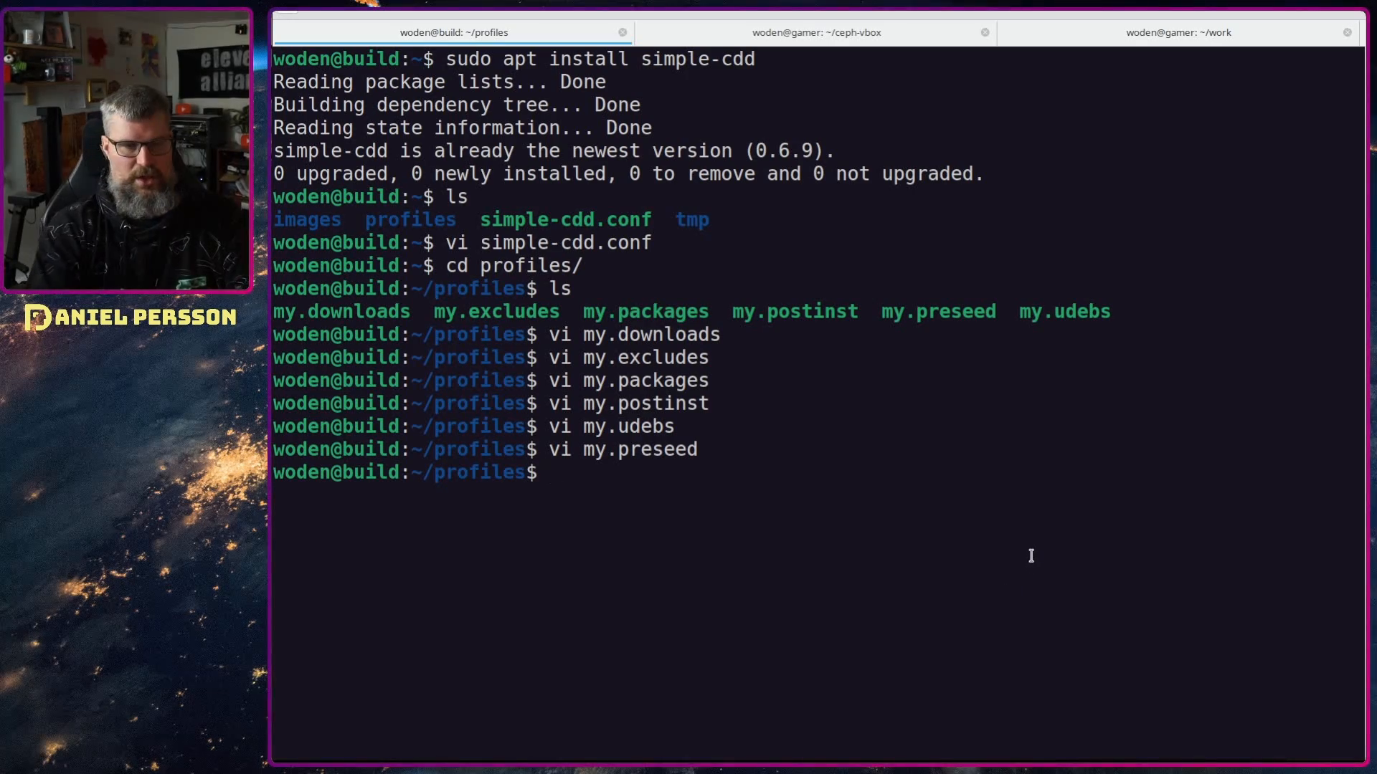
type("history")
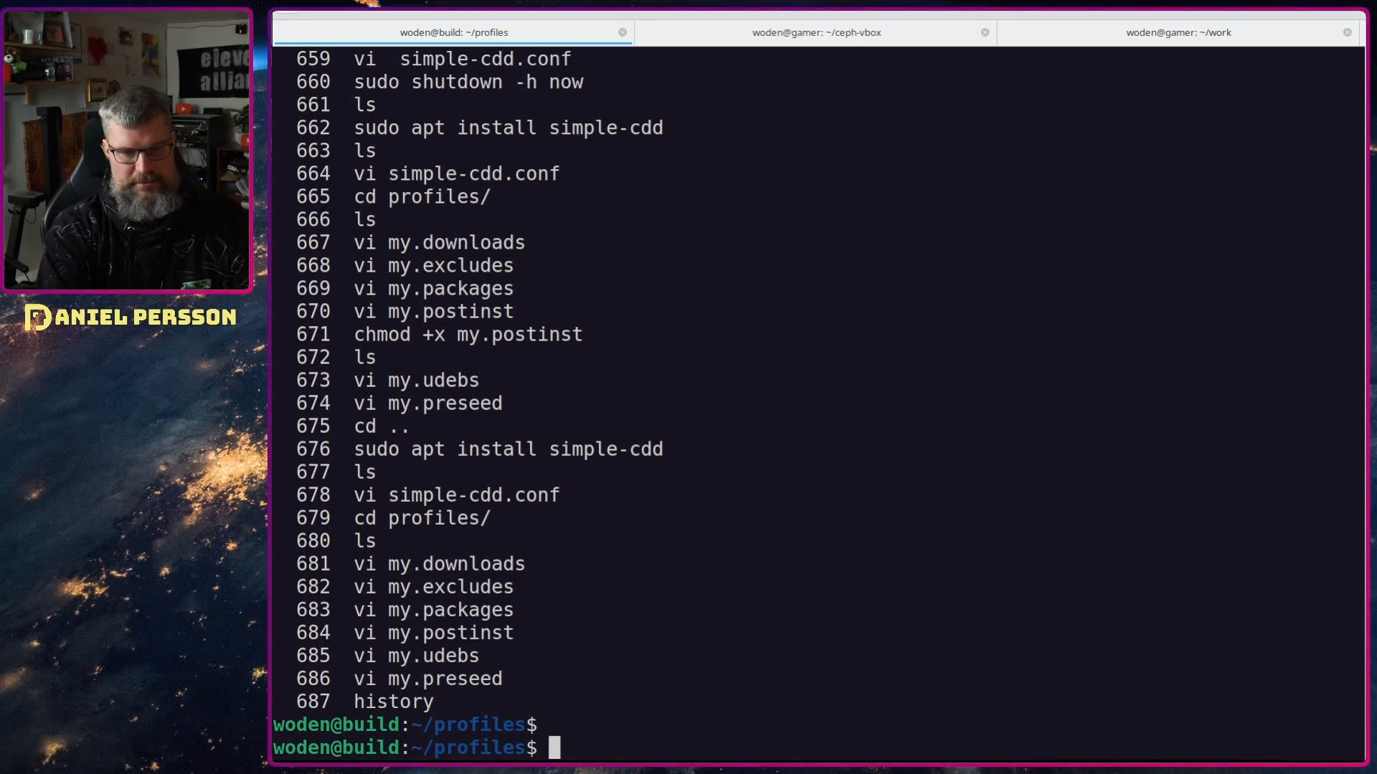
type("sudo")
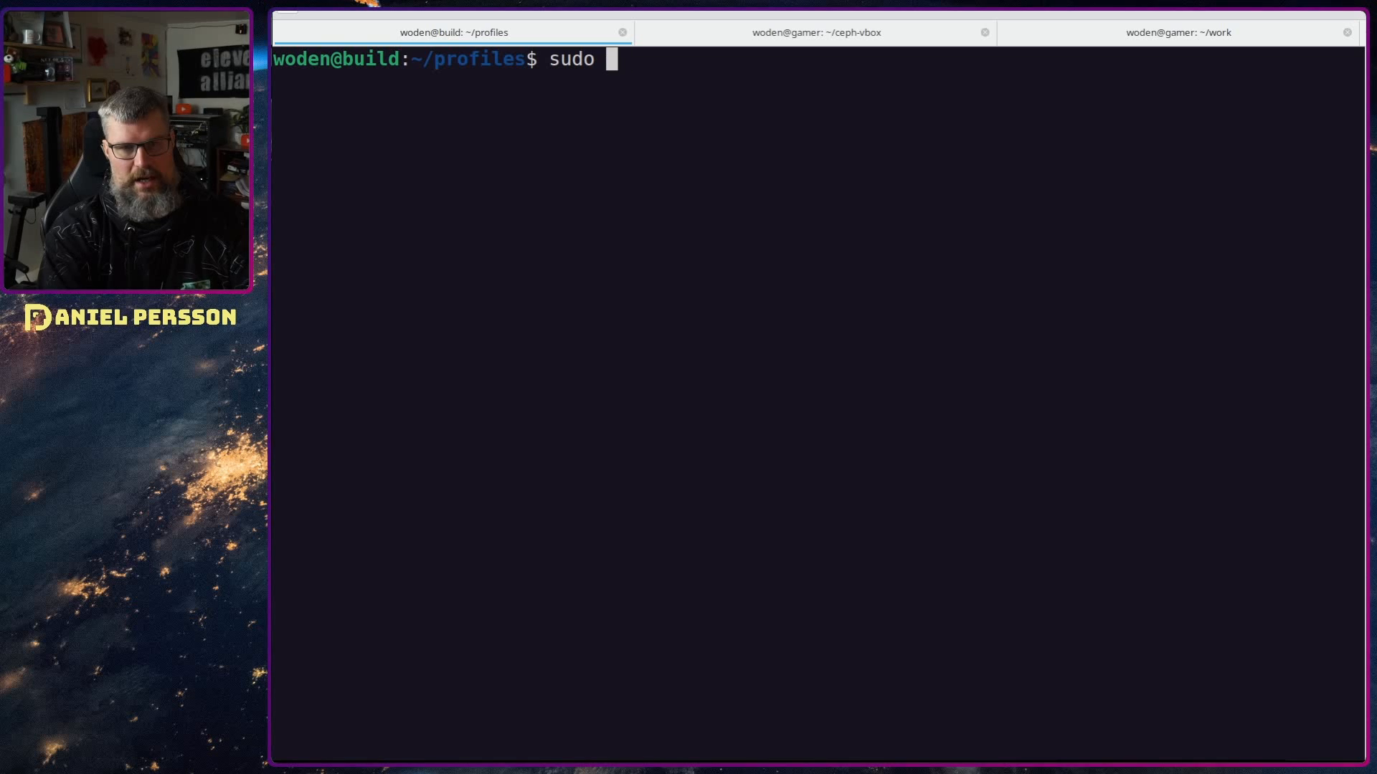
type("apt install why")
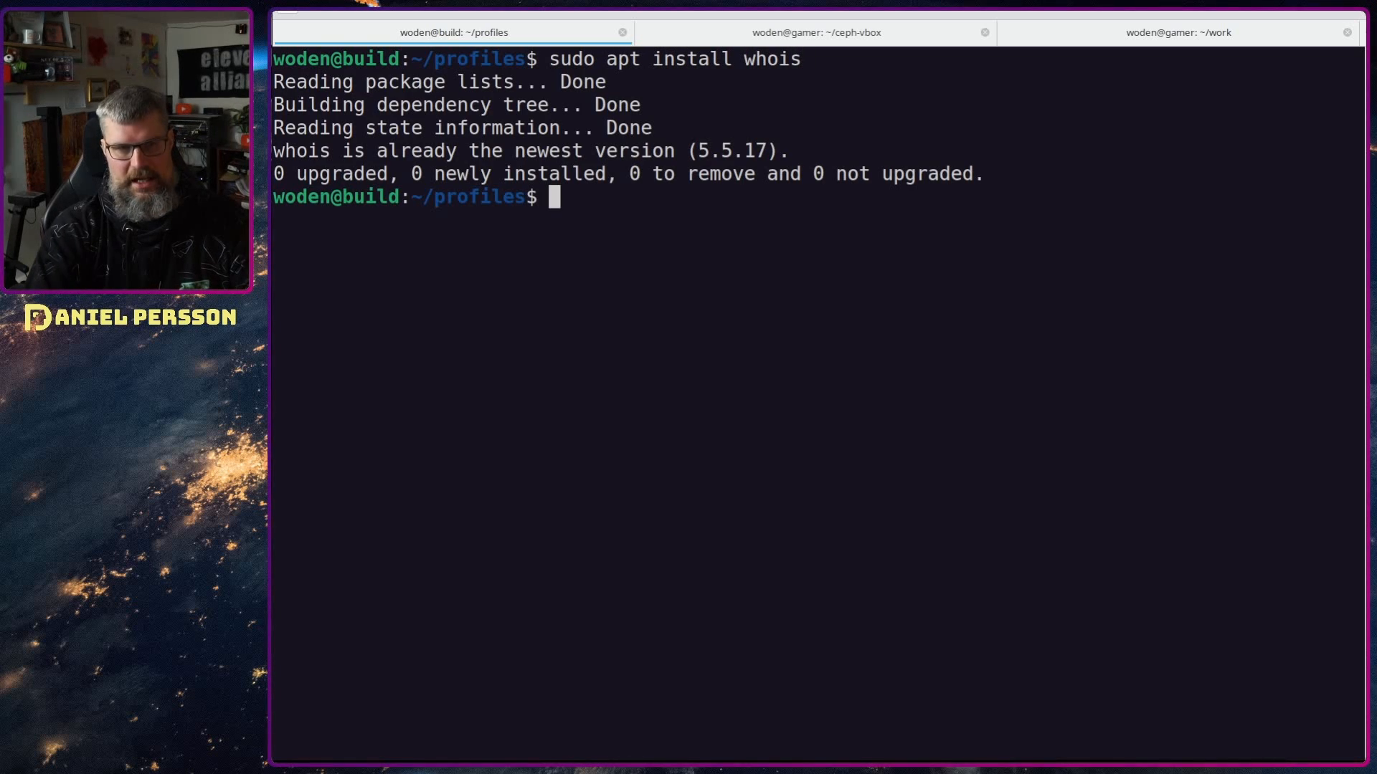
Run mkpasswd -m sha-512 and enter the password to print its SHA-512 hash.
type("mkpasswd -m sha-512")
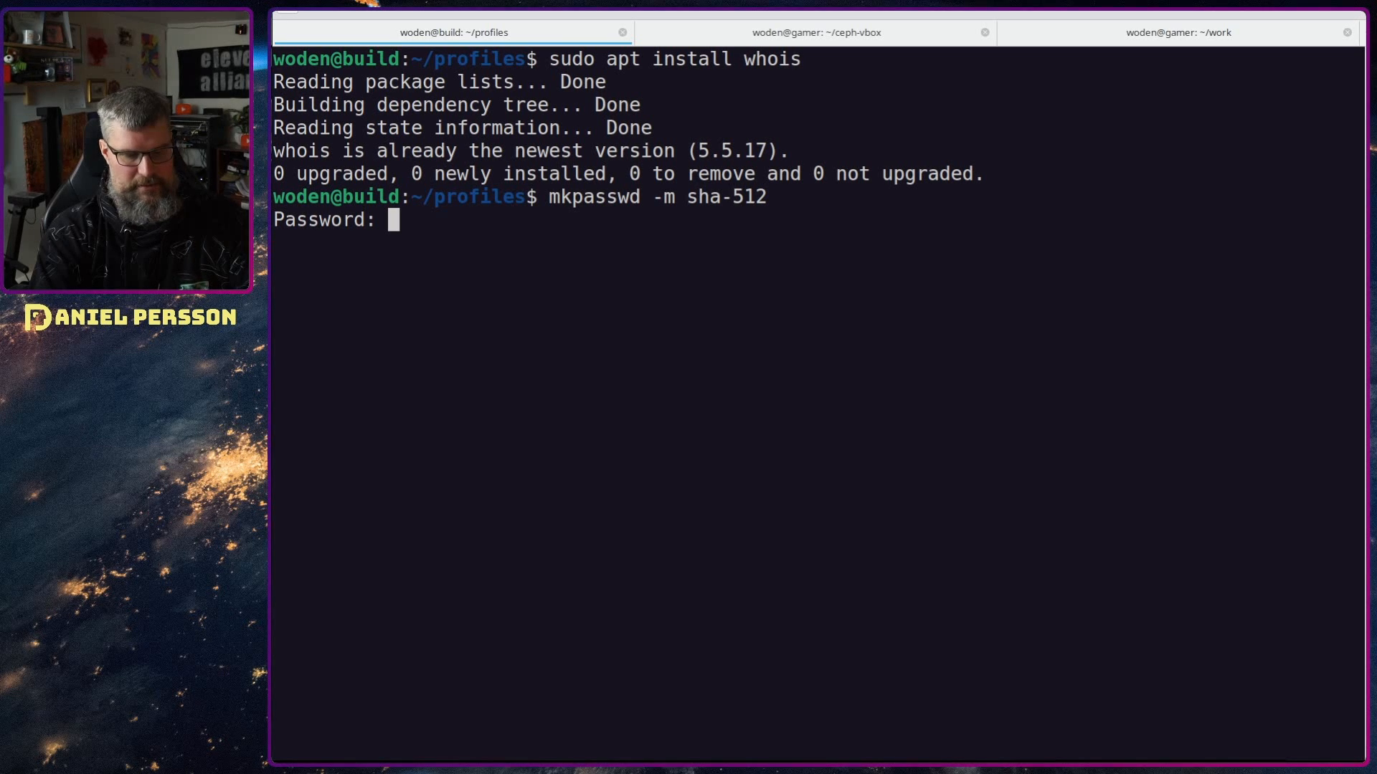
key("Enter")
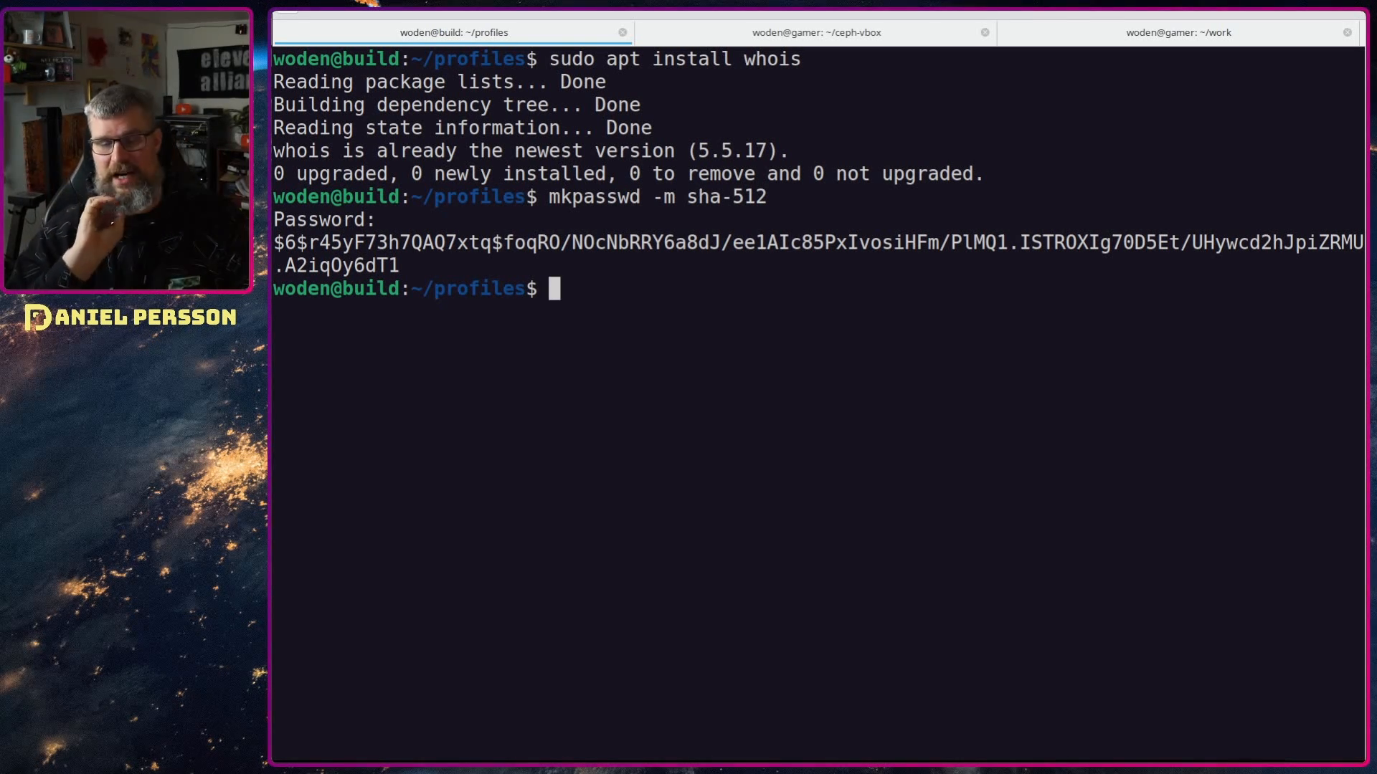
Run build-simple-cdd --conf simple-cdd.conf --debug to produce debian-12-amd64-CD-1.iso, then enter tmp/cd-build/bookworm/.
type("cd..")
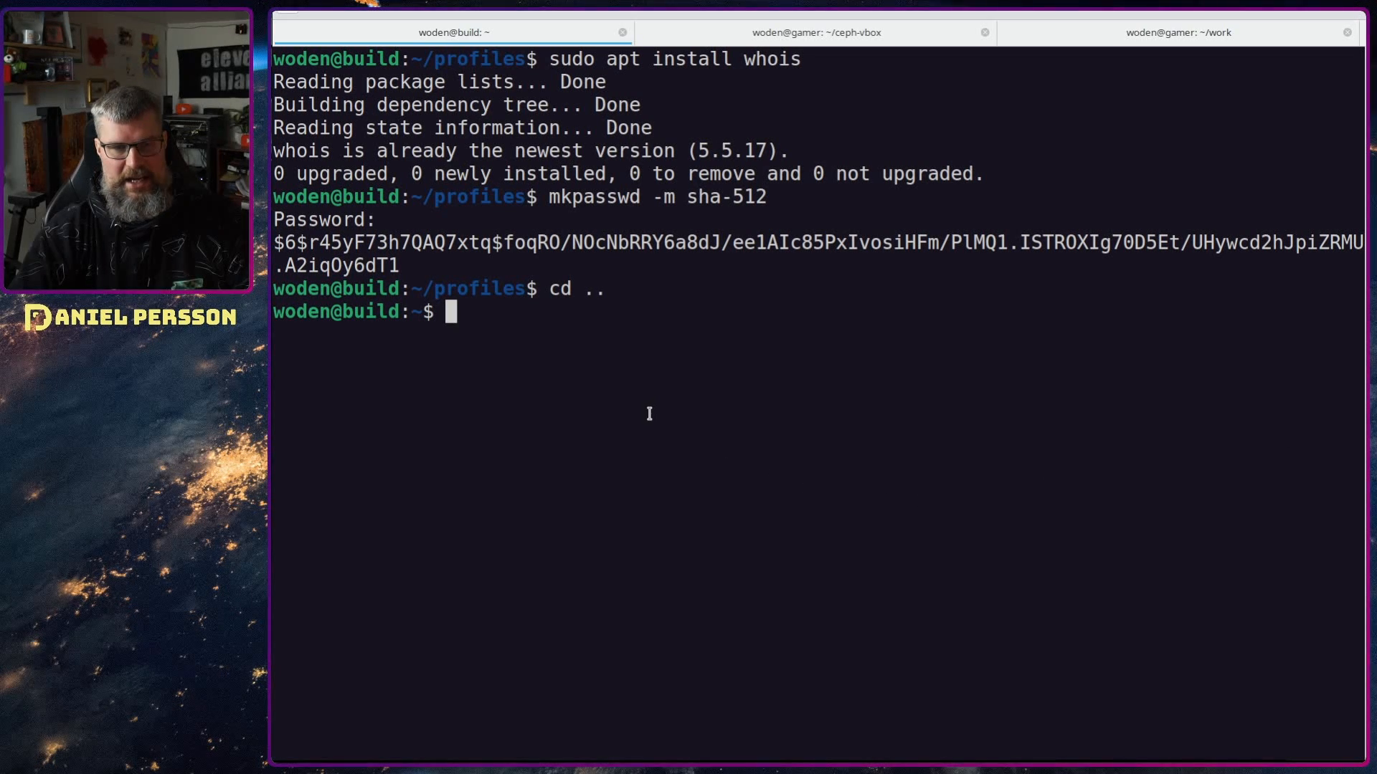
type("build-simple-cdd --conf simple-cdd.conf --debug")
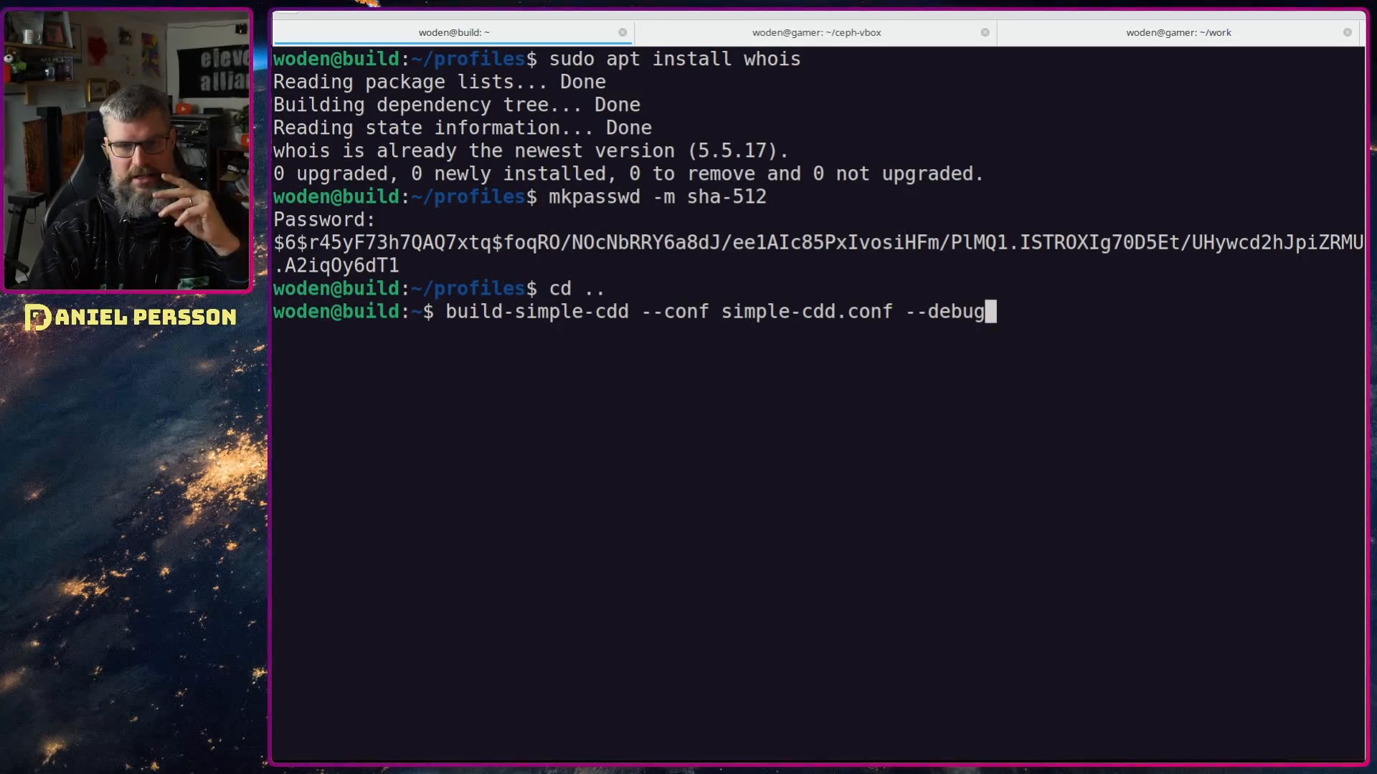
key("Return")
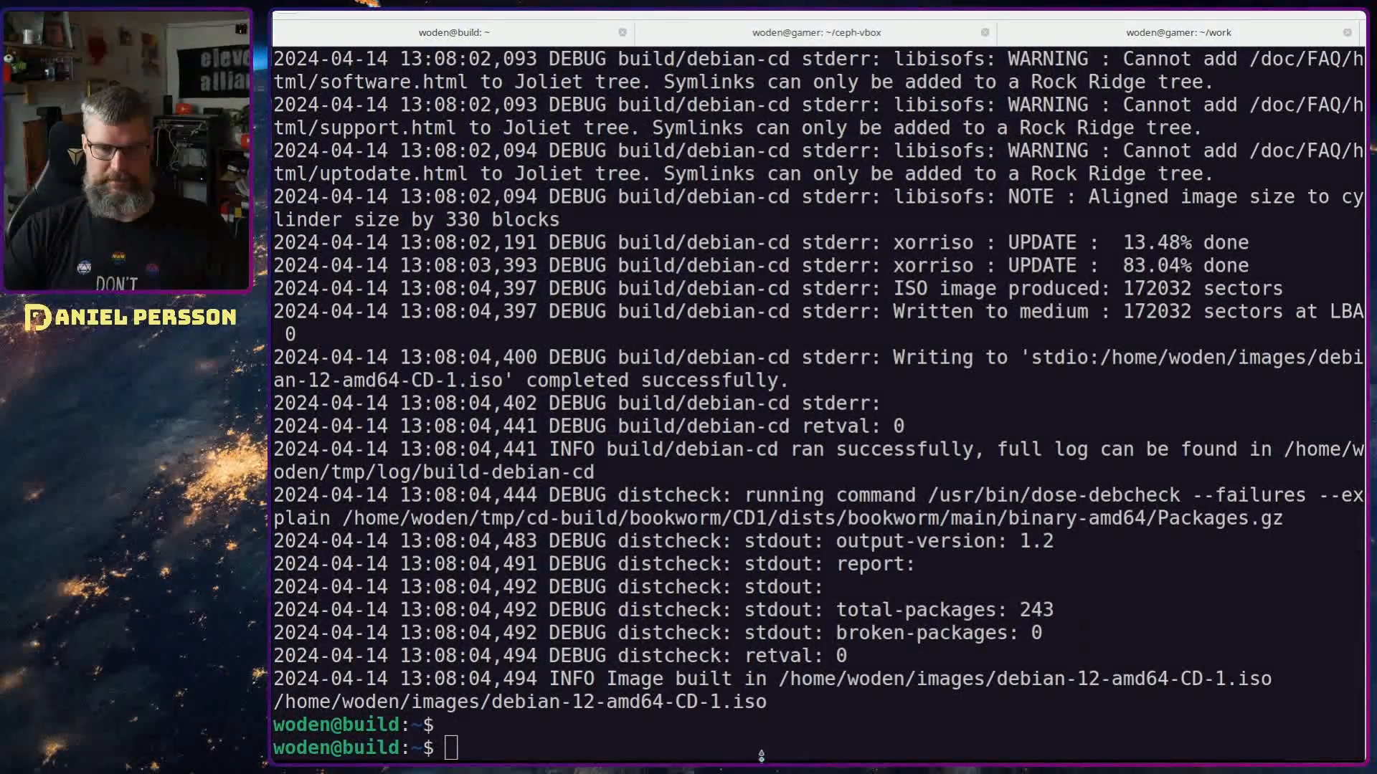
type("cd tmp/cd-build/bookworm/")
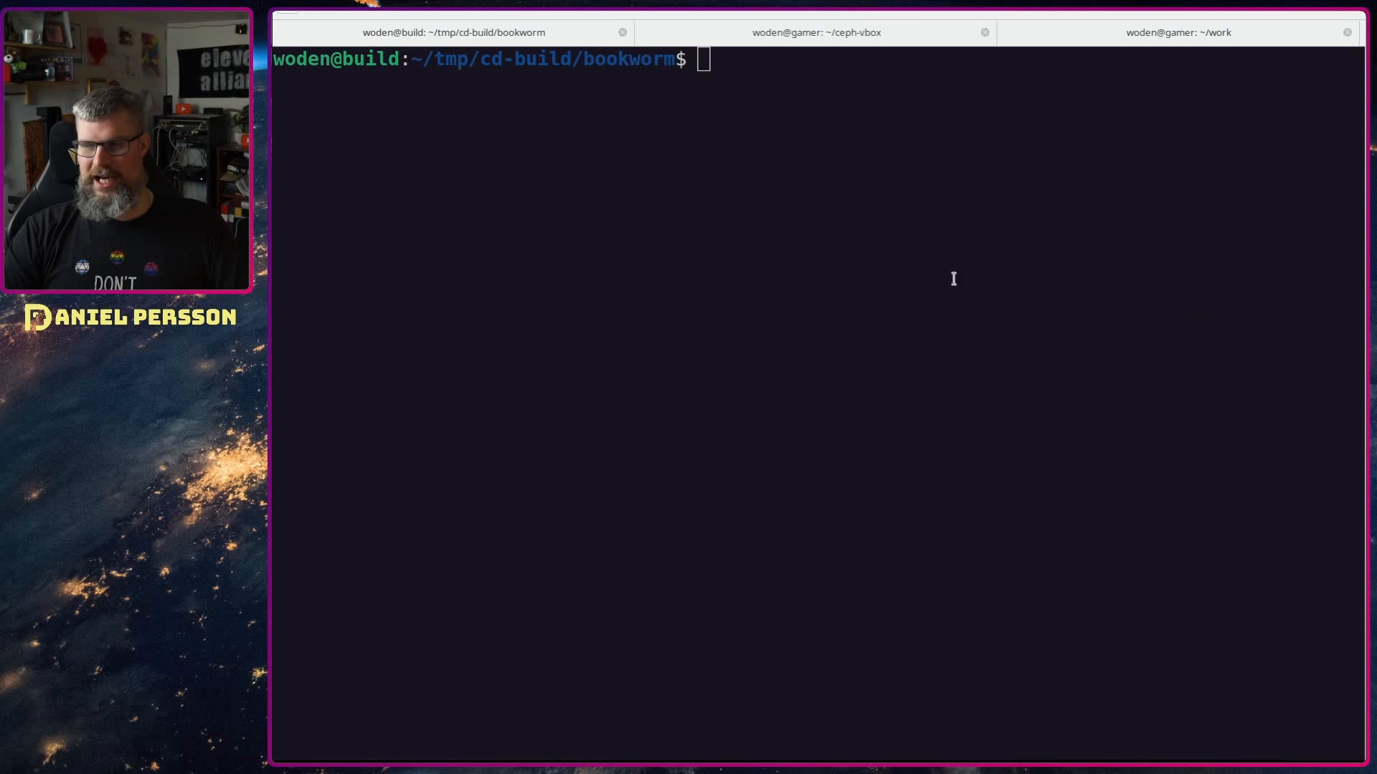
Comment out the spkgtk.cfg and spk.cfg include lines in boot1/isolinux/menu.cfg and save.
type("vi boot1/isolinux/menu.cfg")
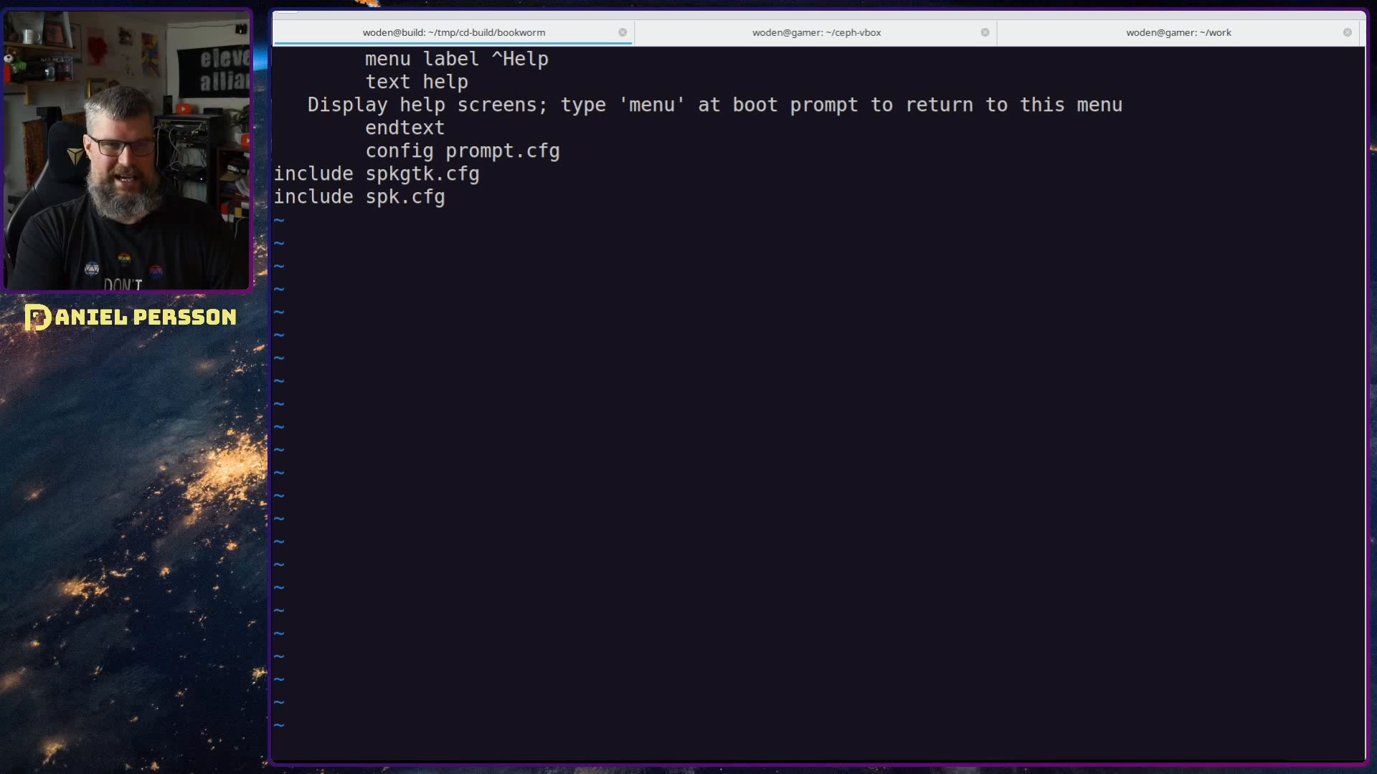
type("#")
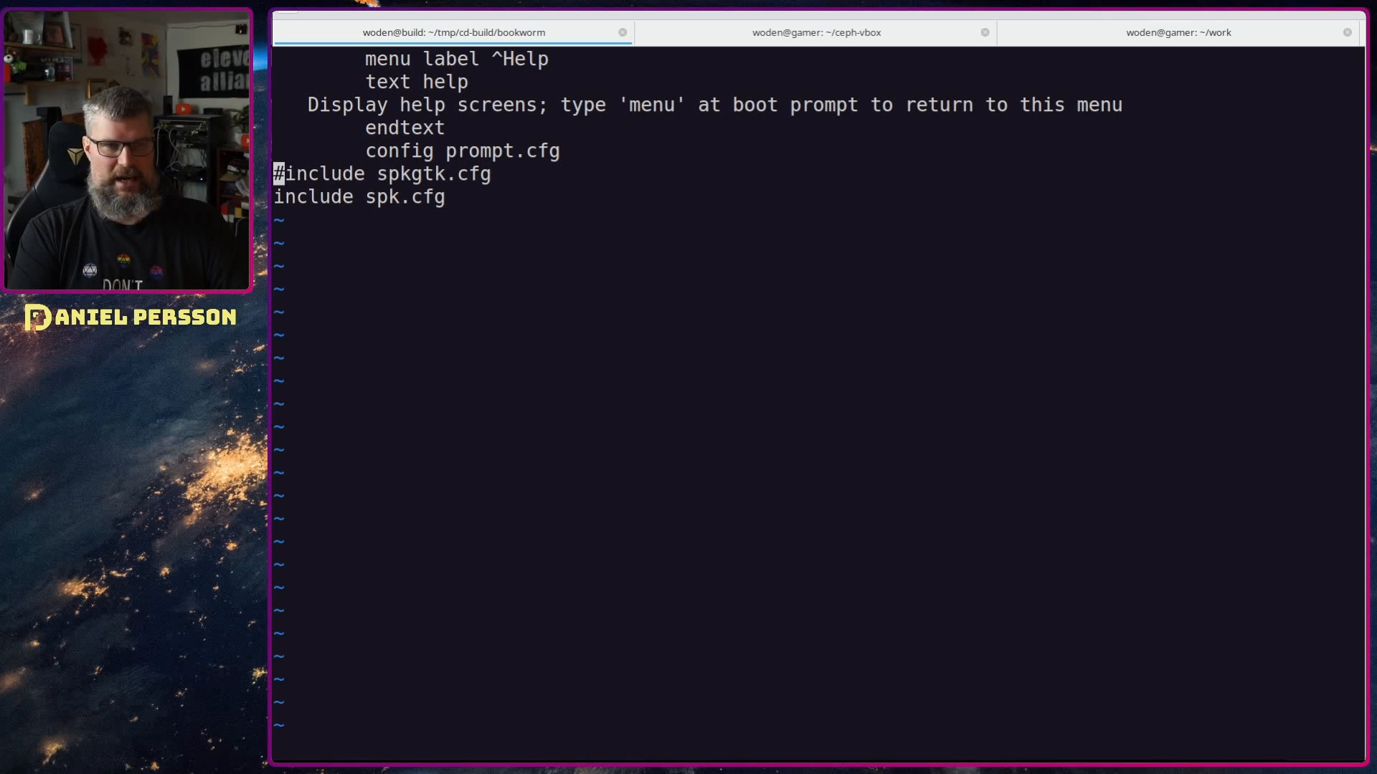
type("#")
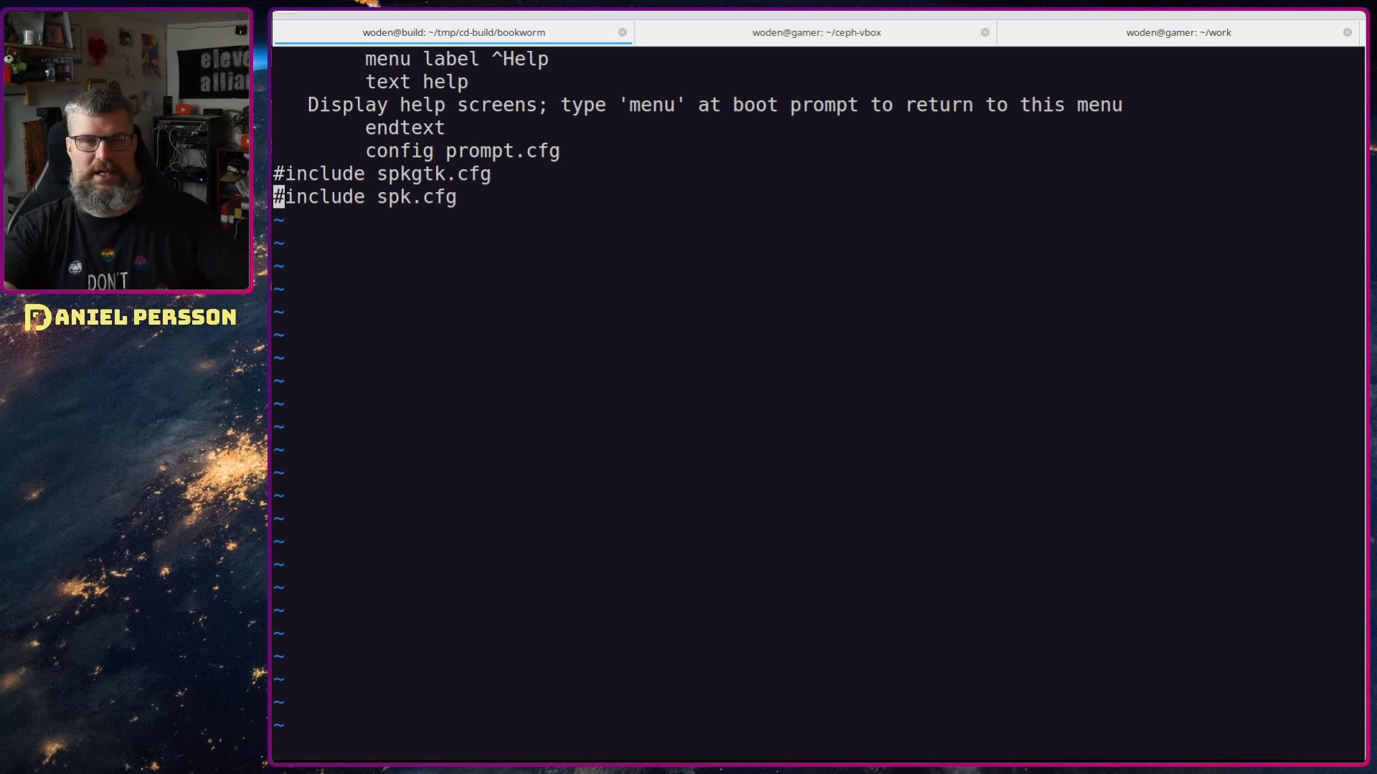
type(":wq")
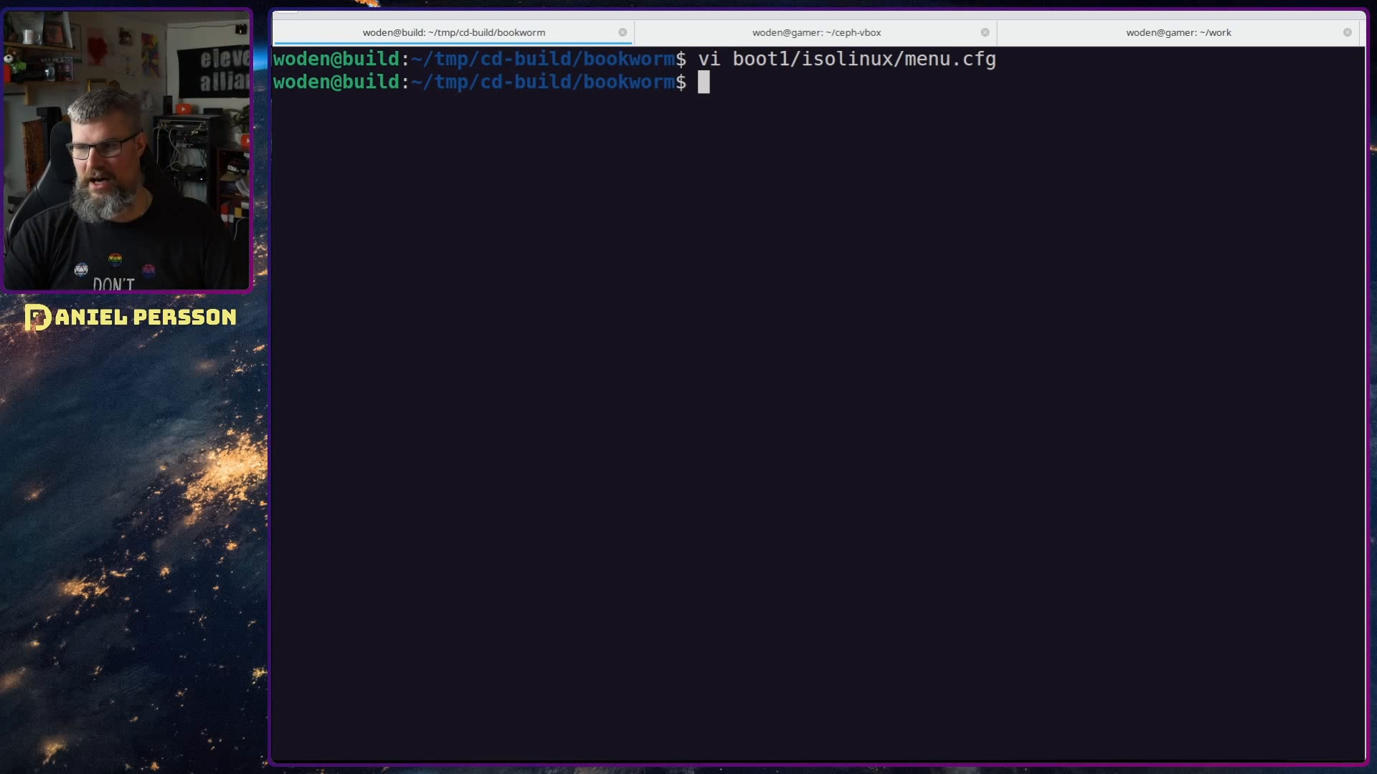
mouse_move(1107, 354)
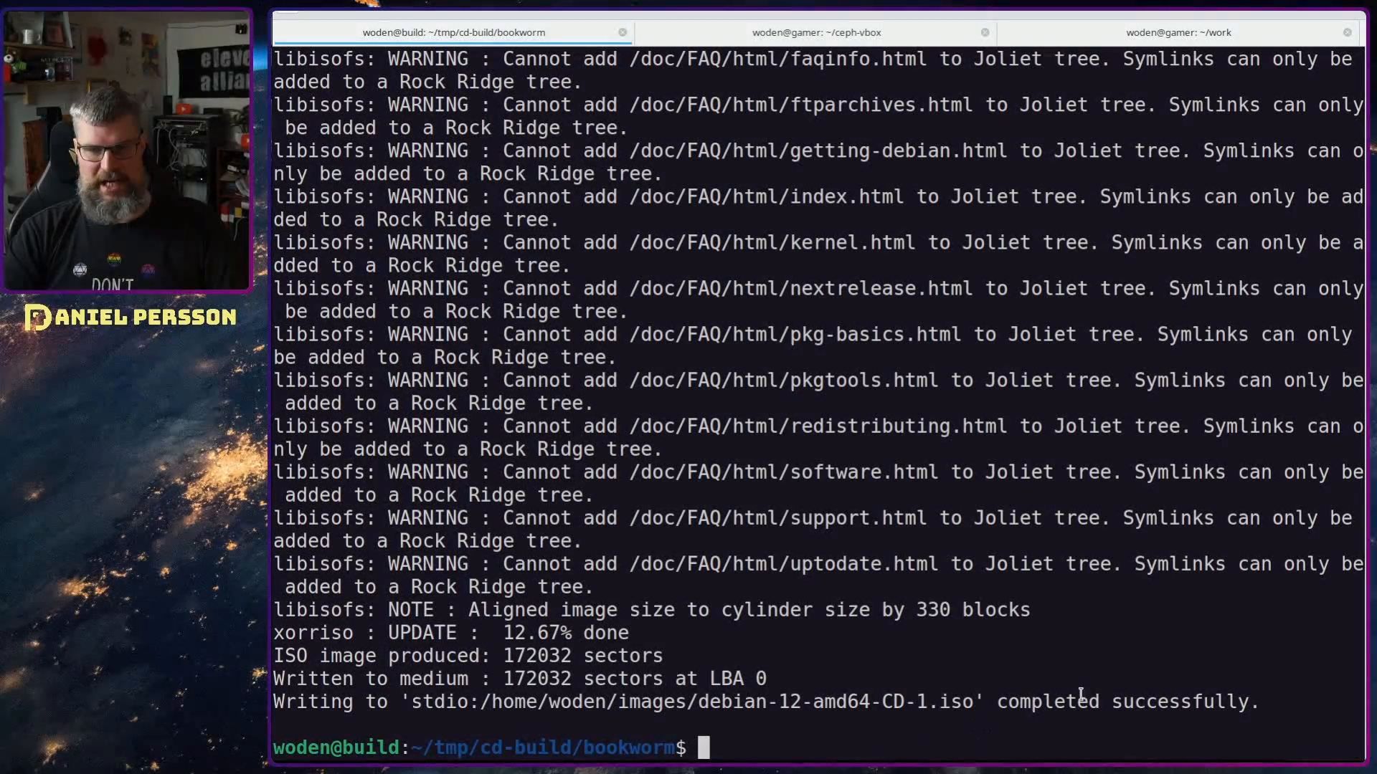
Switch to the Terminal tab with the shell in the ceph-vbox folder.
left_click(813, 32)
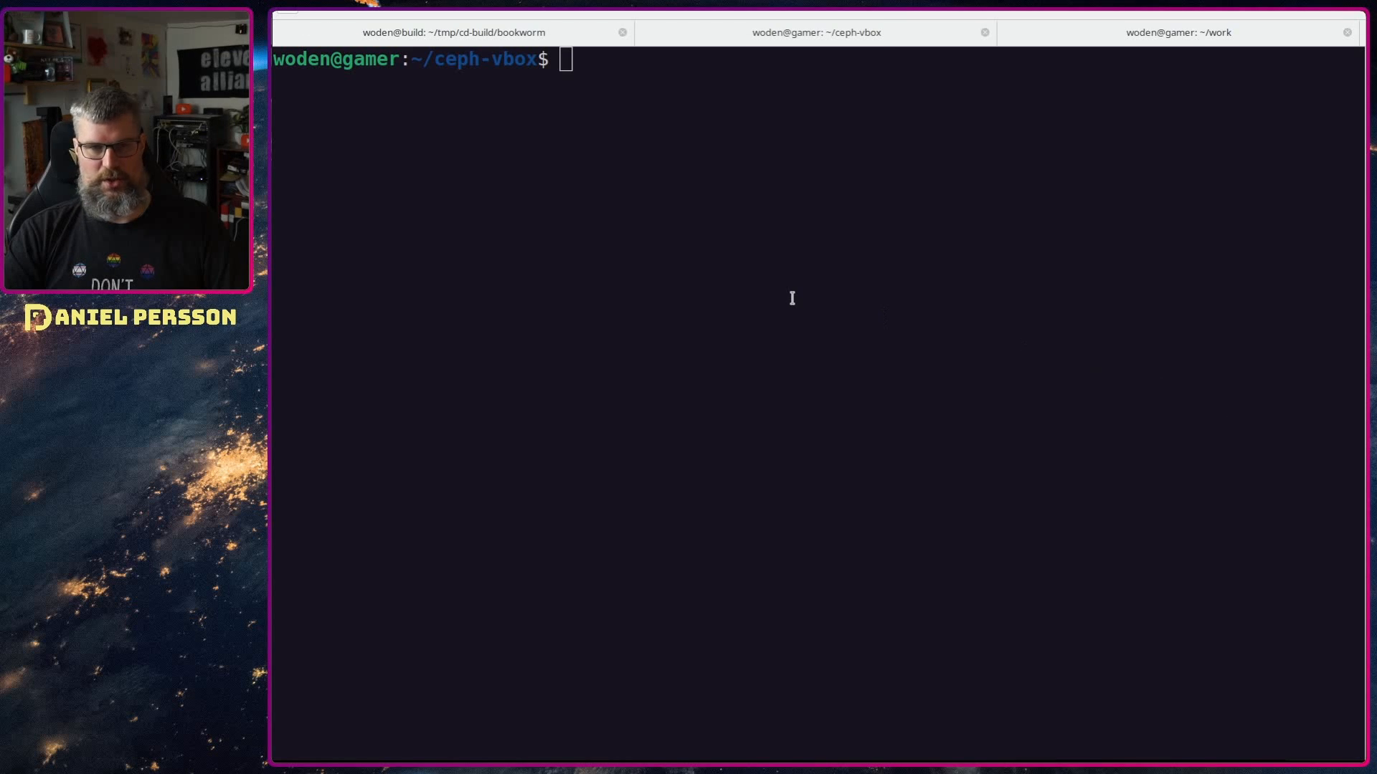
type("scp woden@192.168.6.35:/home/woden/images/debian-12-amd64-CD-1.iso .")
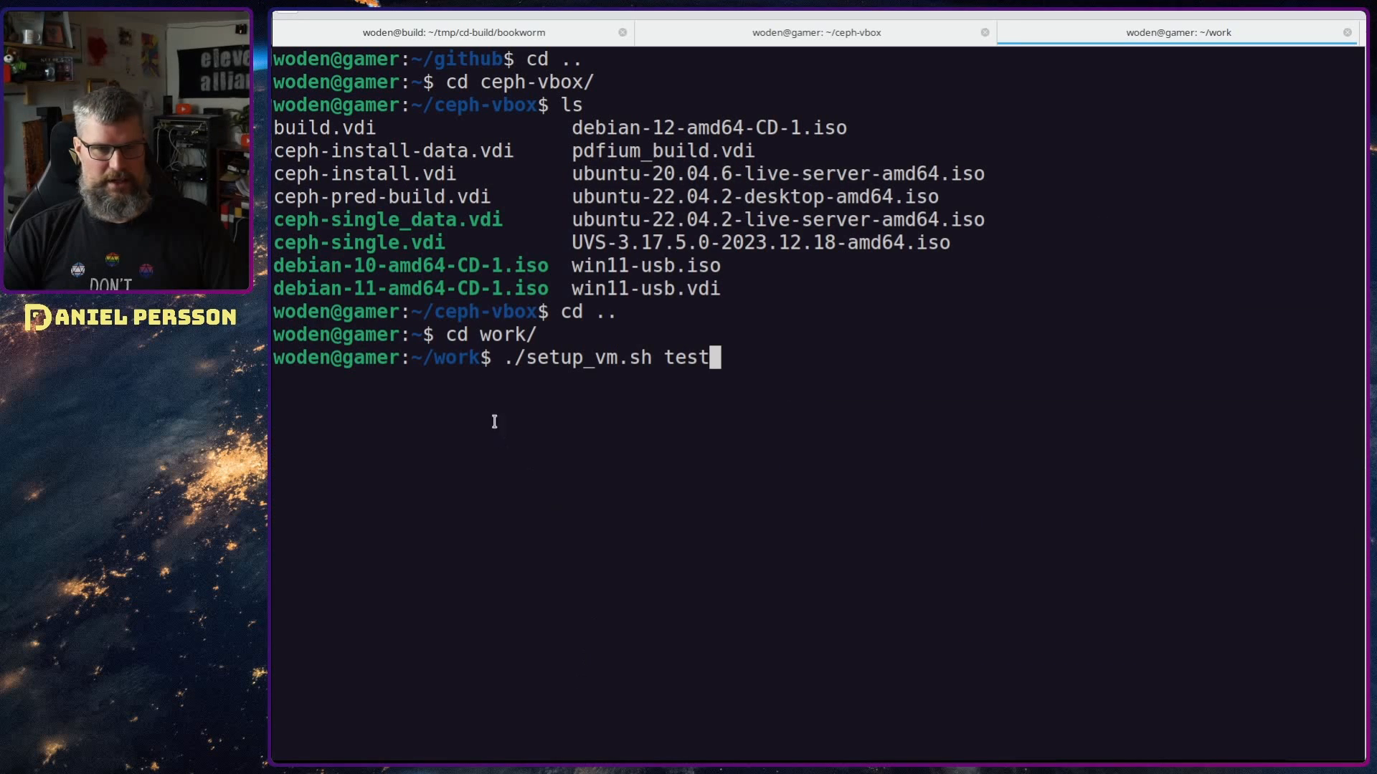
mouse_move(849, 453)
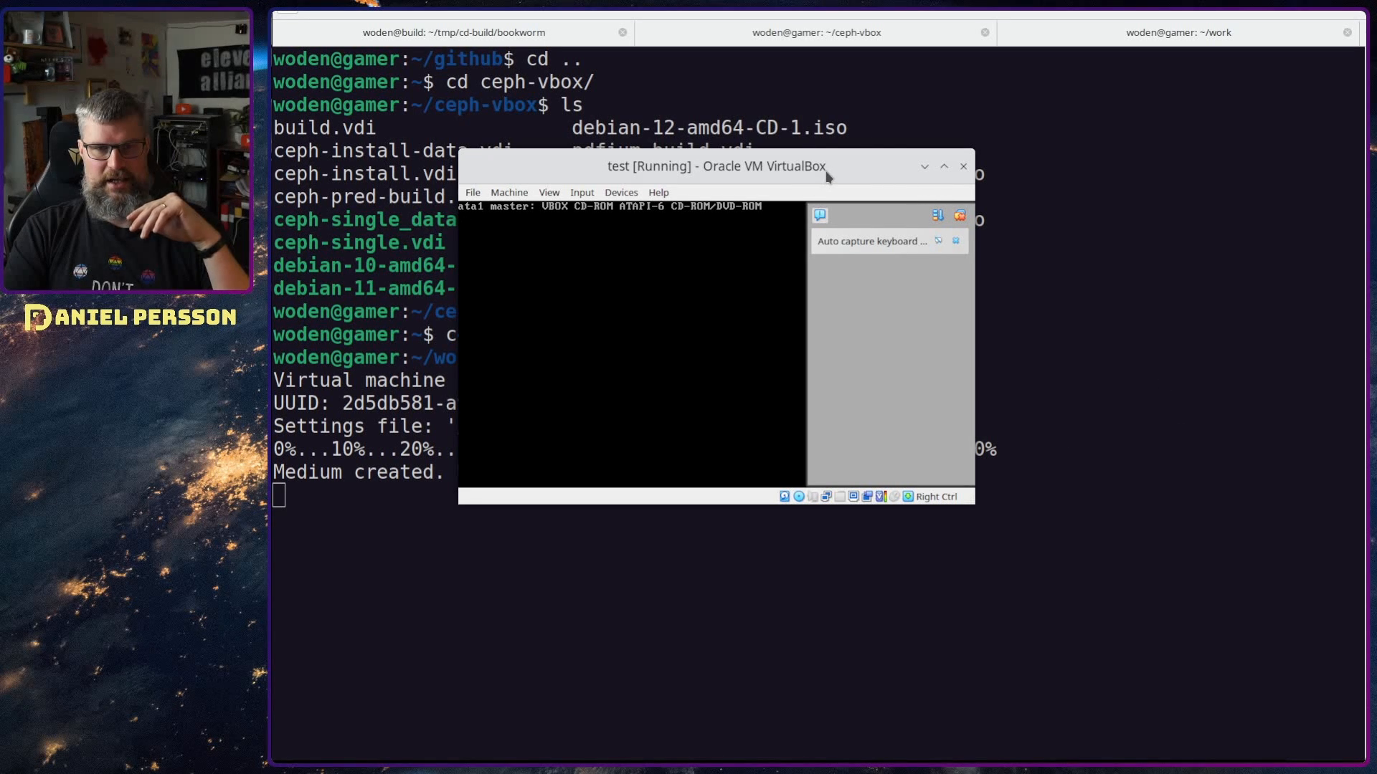
Move the running test VM window out of the way while Debian installs unattended.
left_click_drag(717, 166, 623, 81)
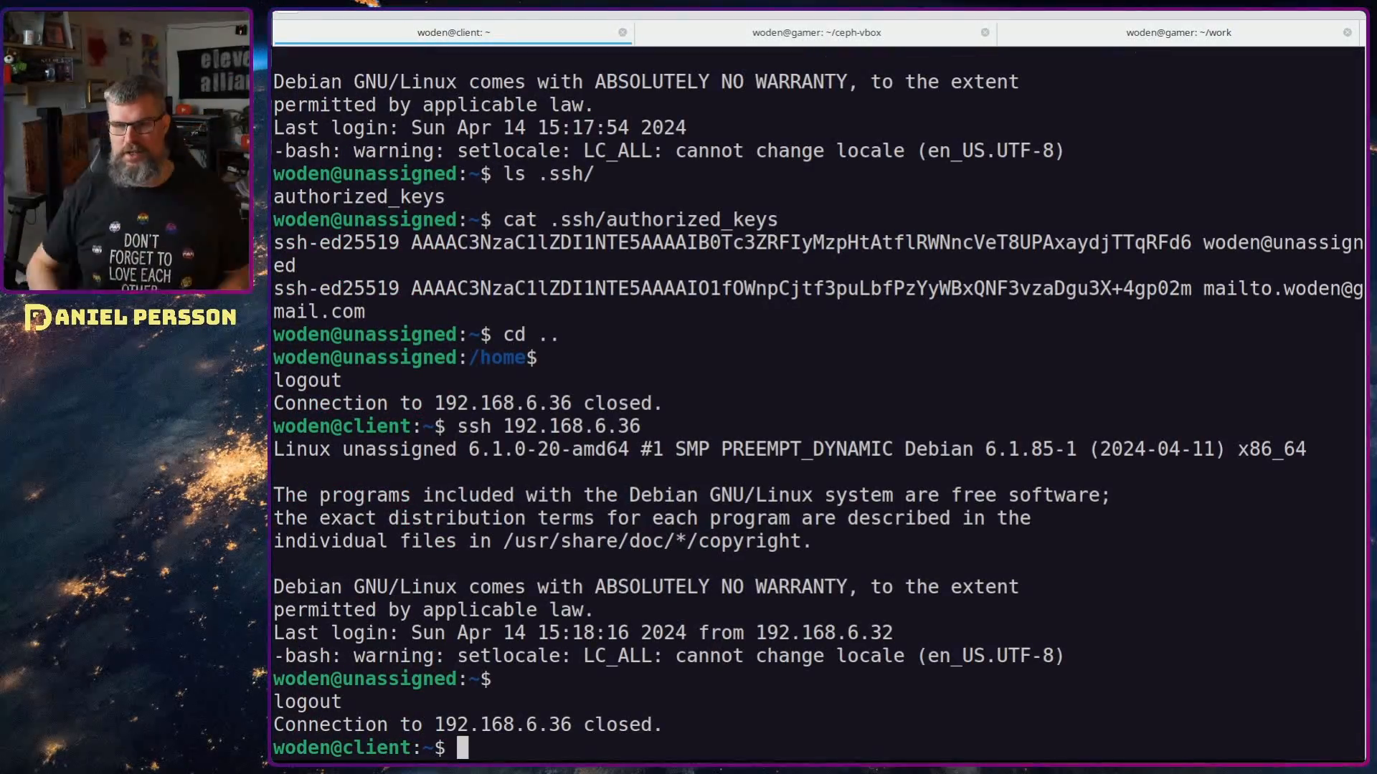
left_click(1182, 33)
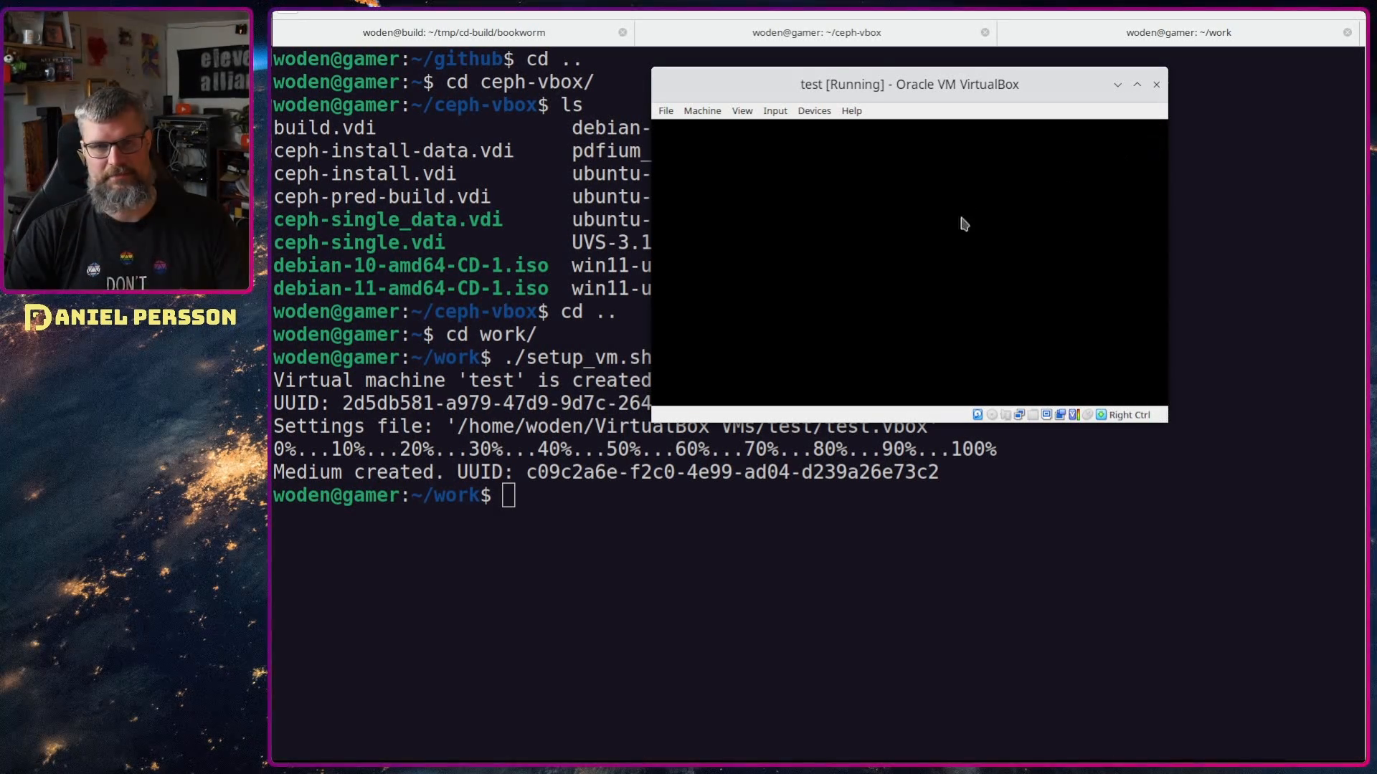
mouse_move(920, 231)
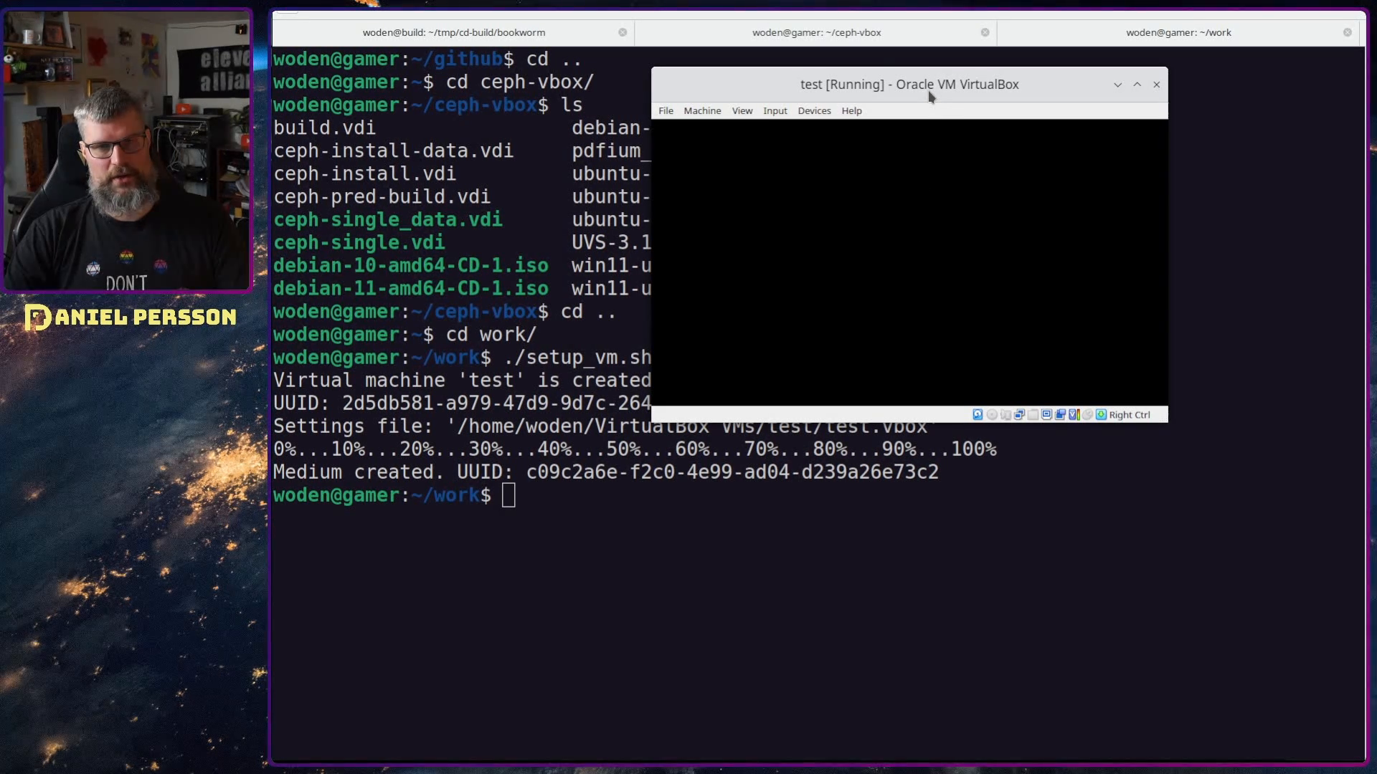
mouse_move(1170, 425)
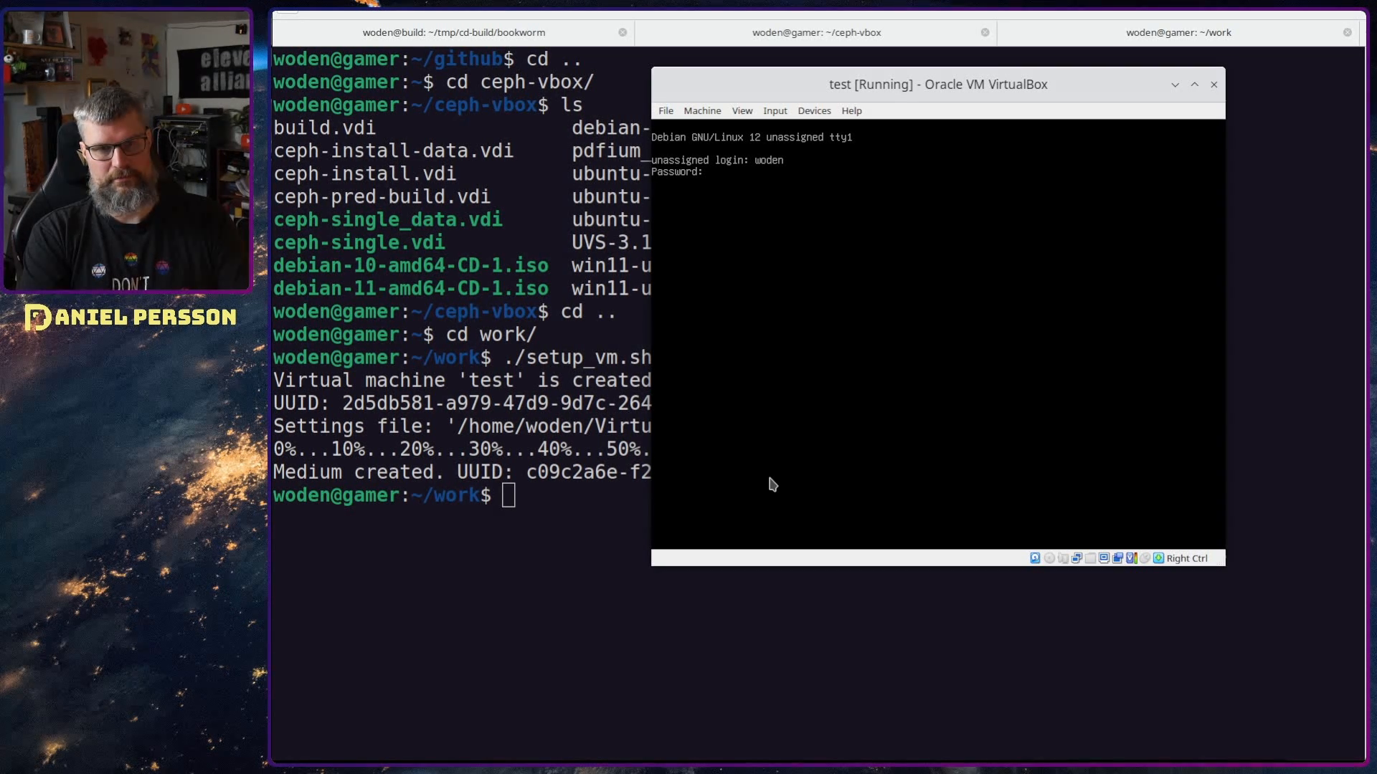
Log in as woden on the VM console, run ip a, and begin ssh 192.168.6. in Terminal.
type("woden")
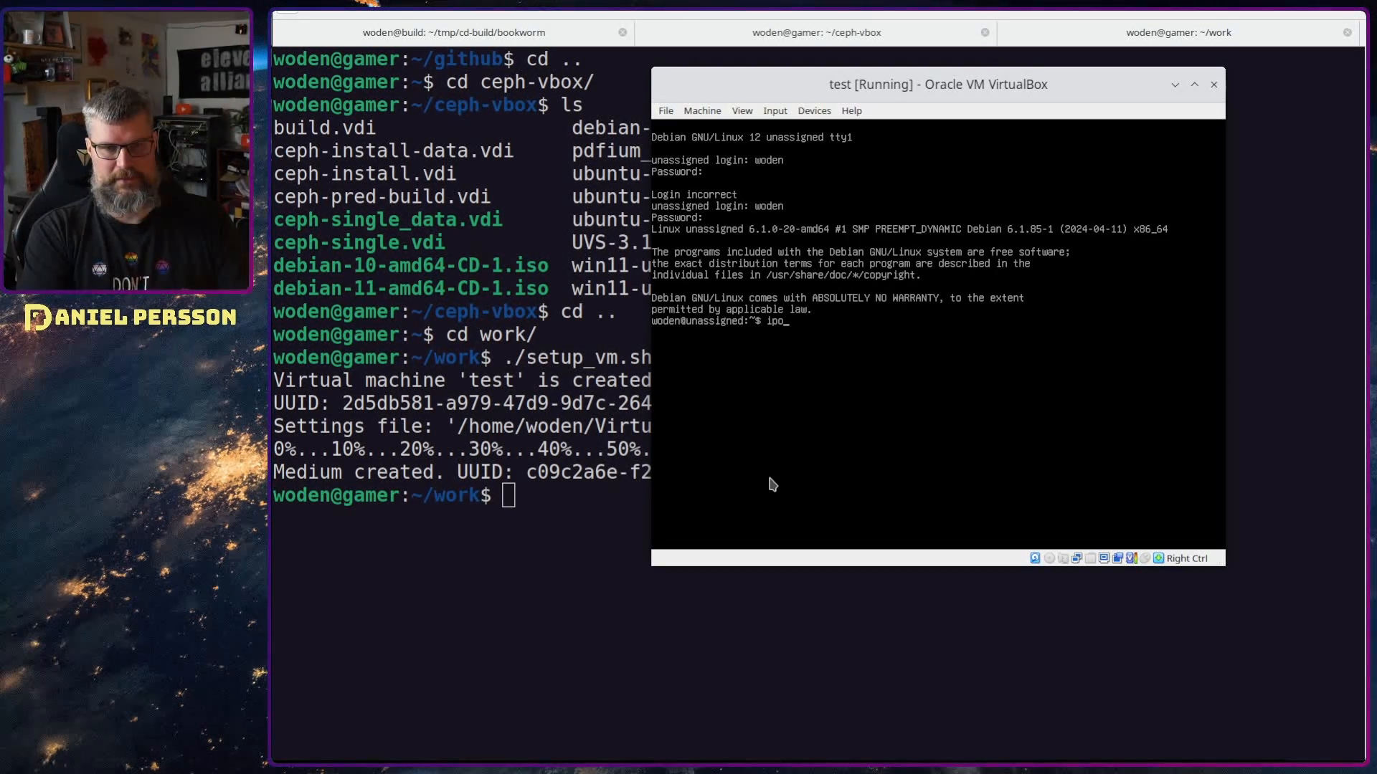
type("ip a")
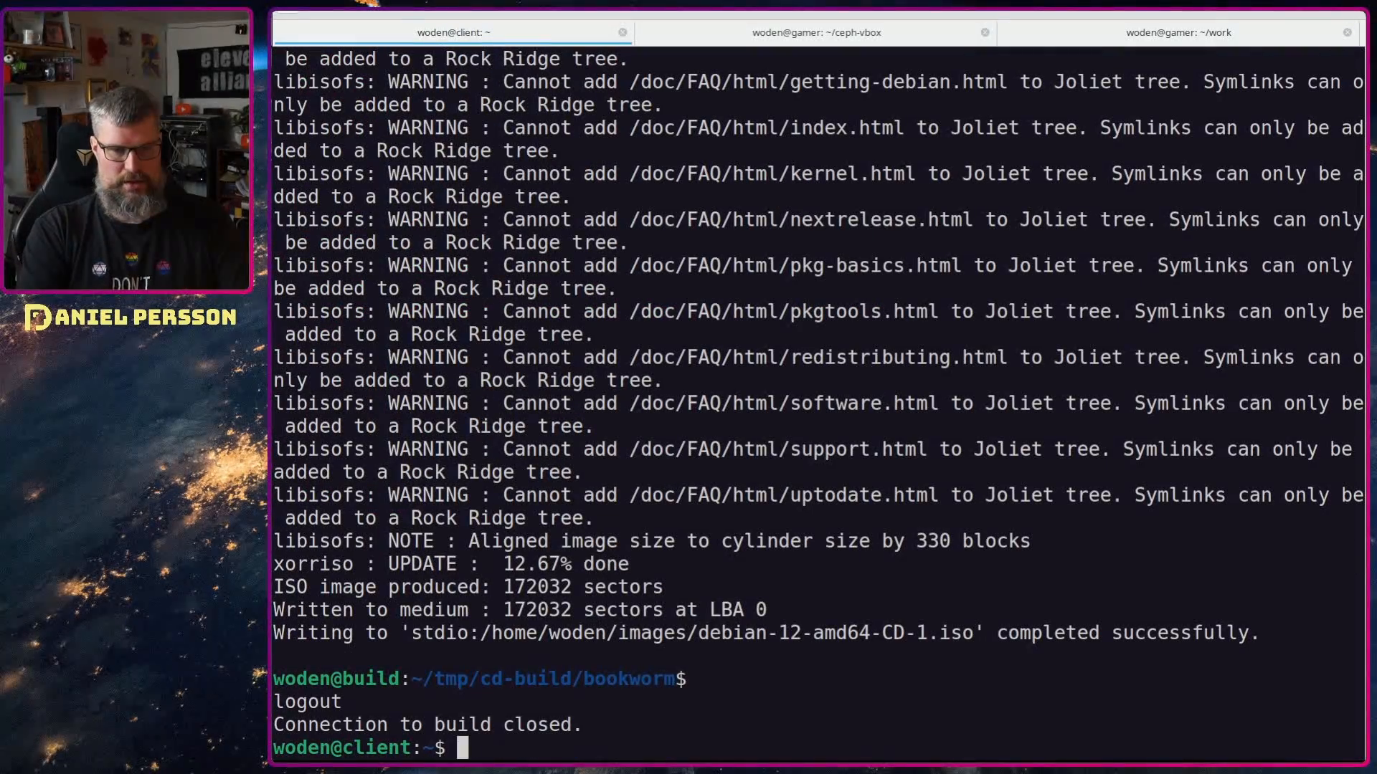
type("ssh 192.168.6.")
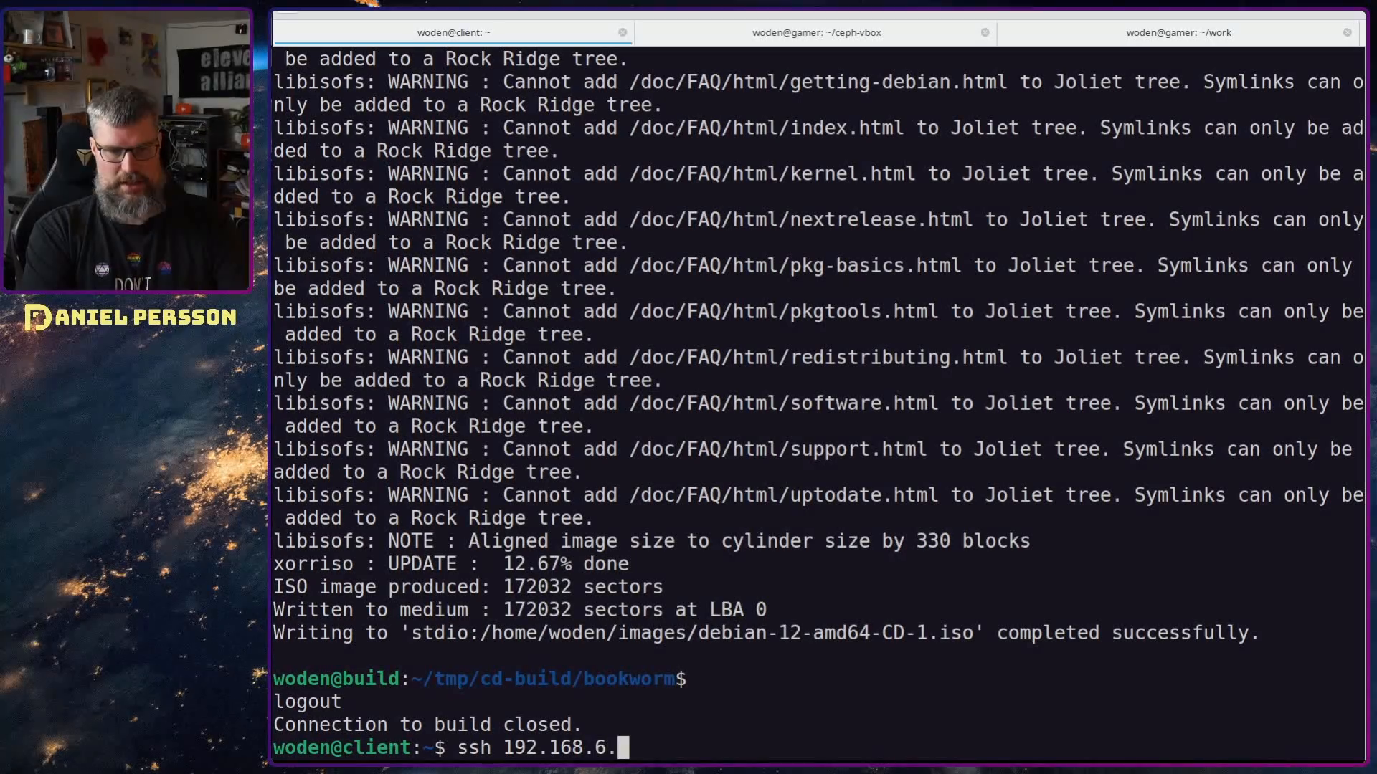
SSH to 192.168.6.36 and answer yes to trust its new host key.
type("36")
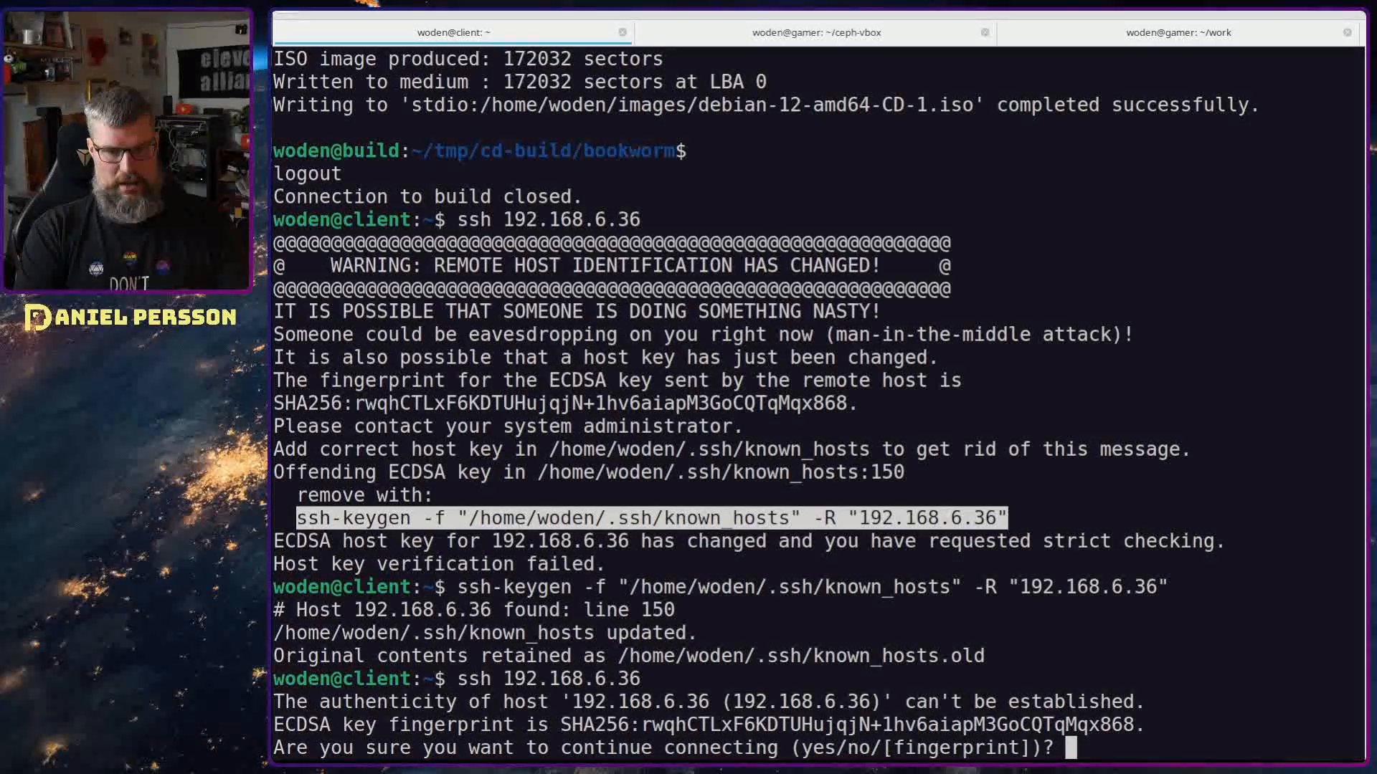
type("yes")
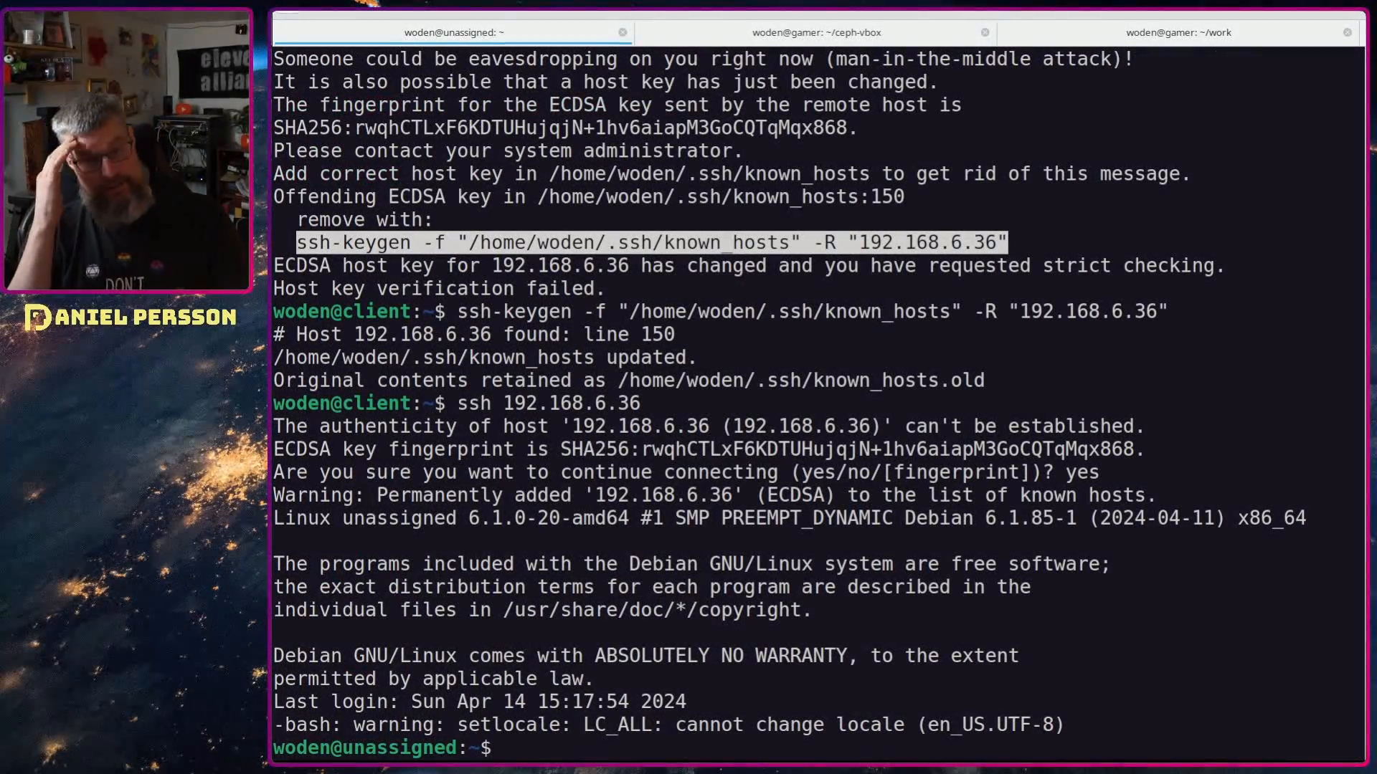
List .ssh/ in the VM and start cat .ssh/ to view the preinstalled authorized_keys.
type("ls .ssh/")
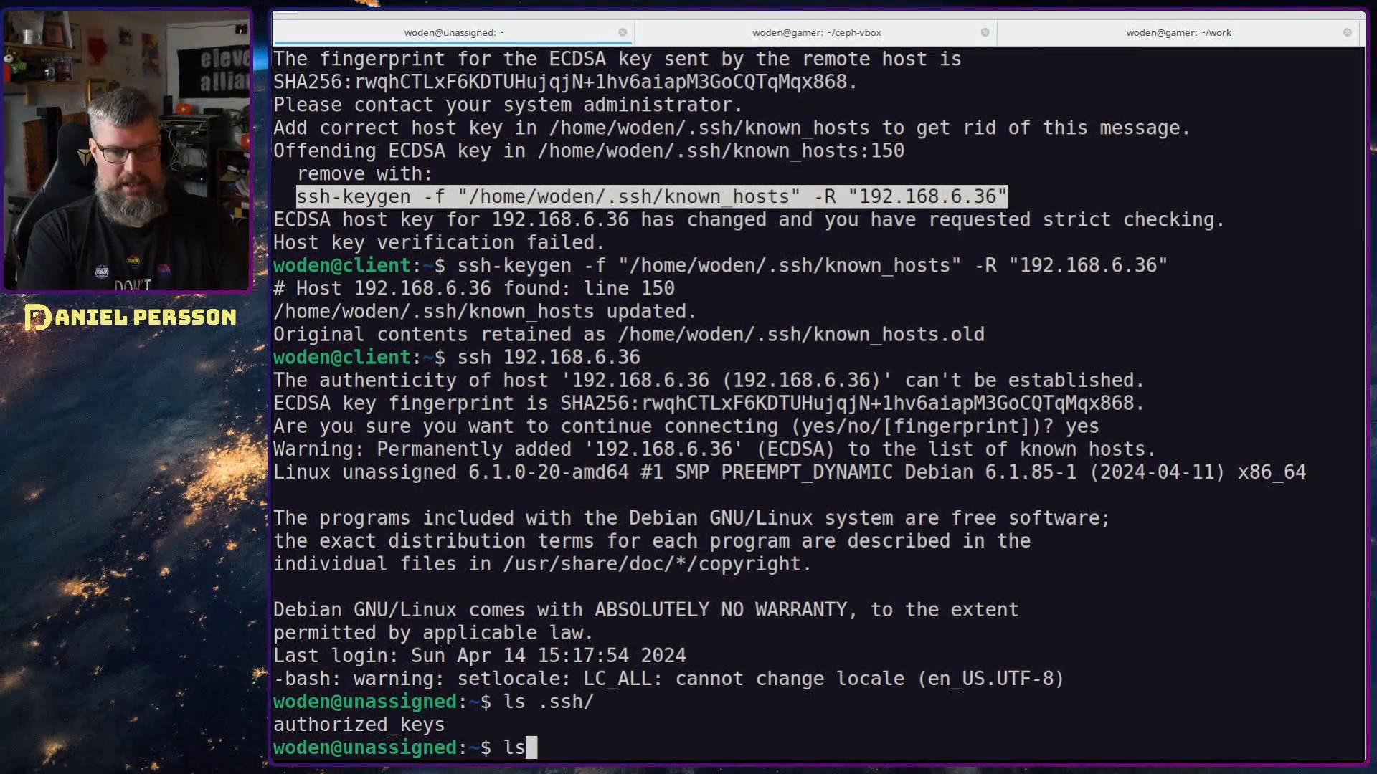
type("cat aui")
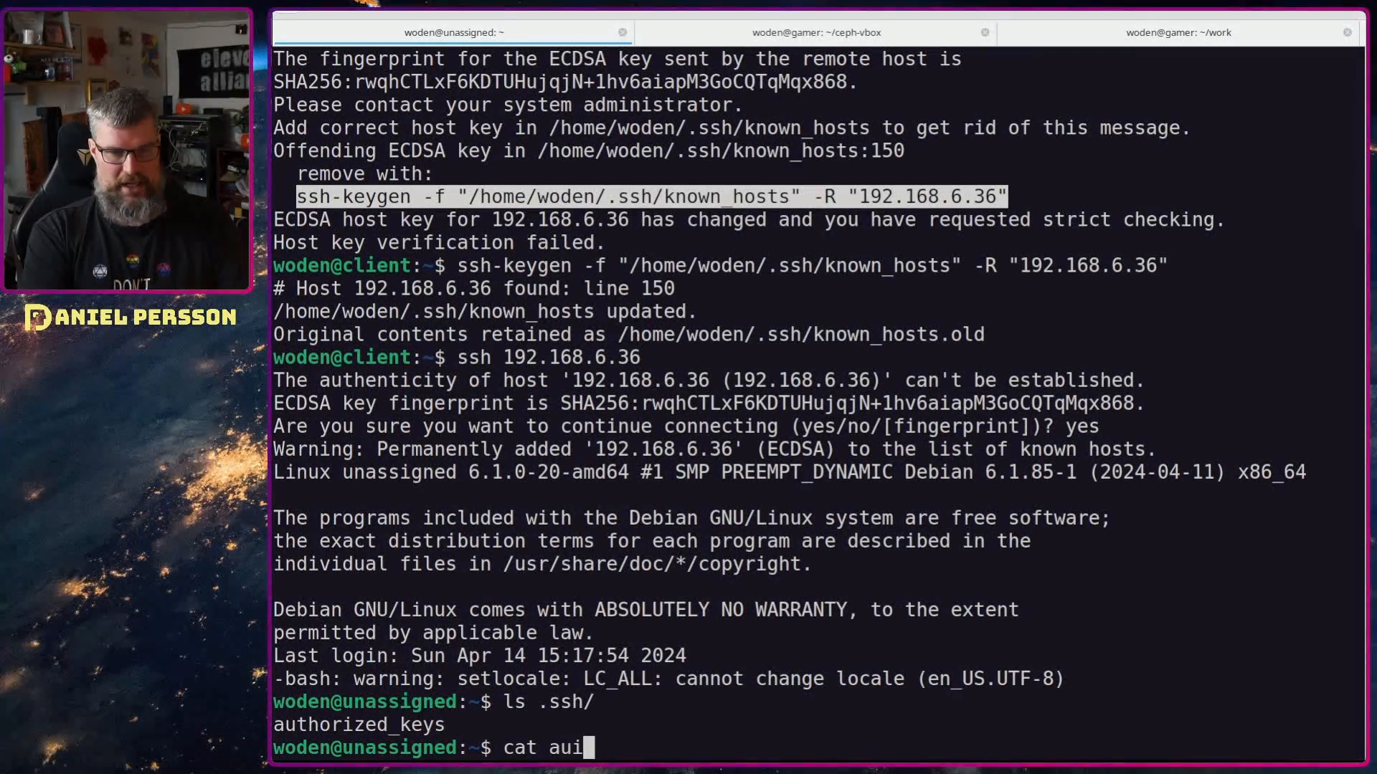
key("BackSpace")
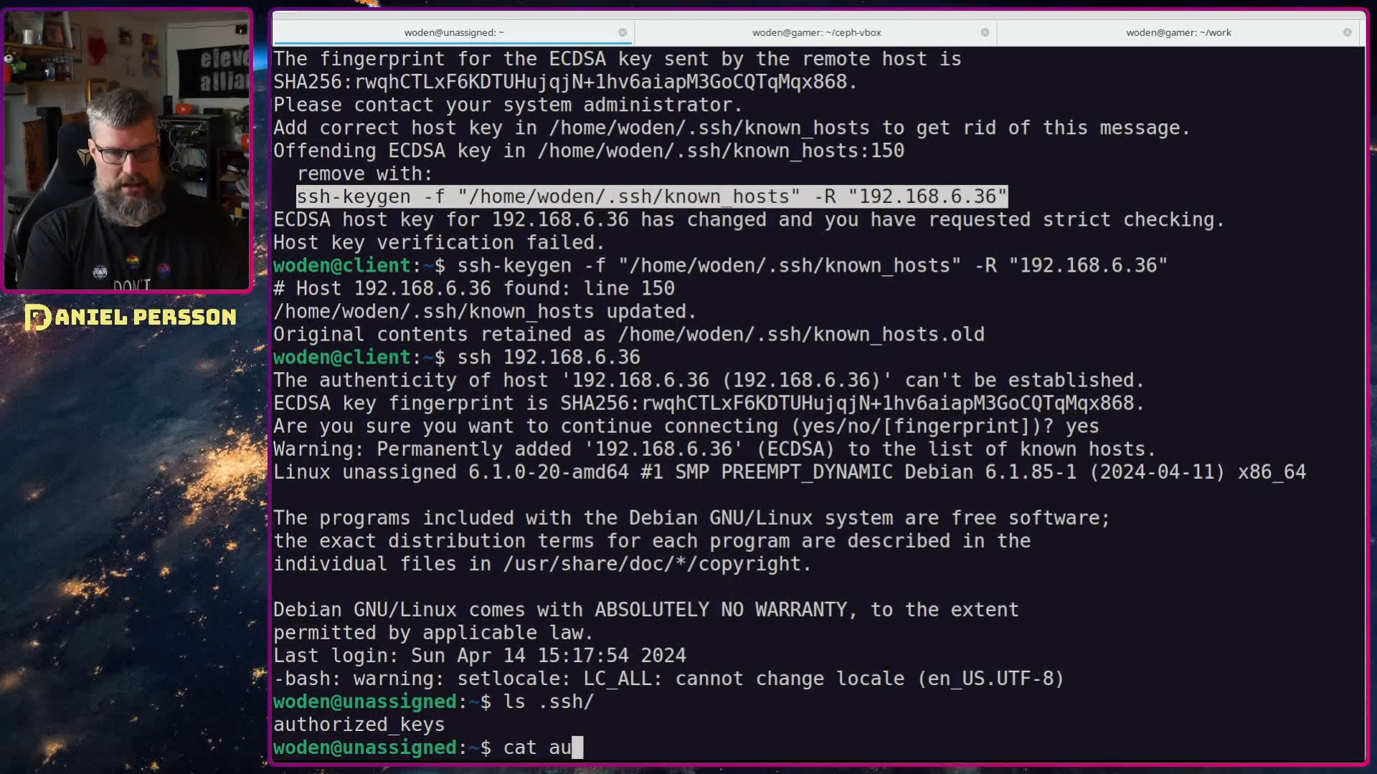
type(".ssh/")
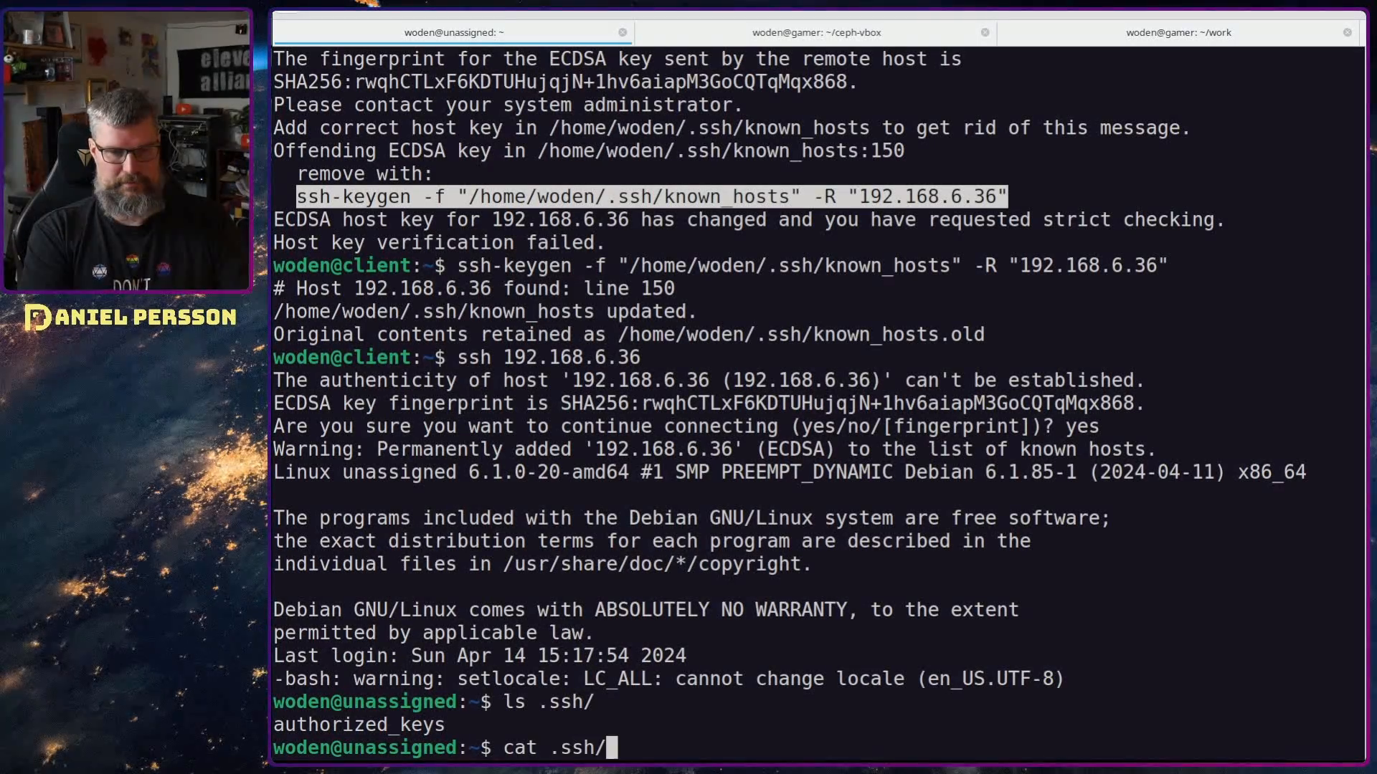